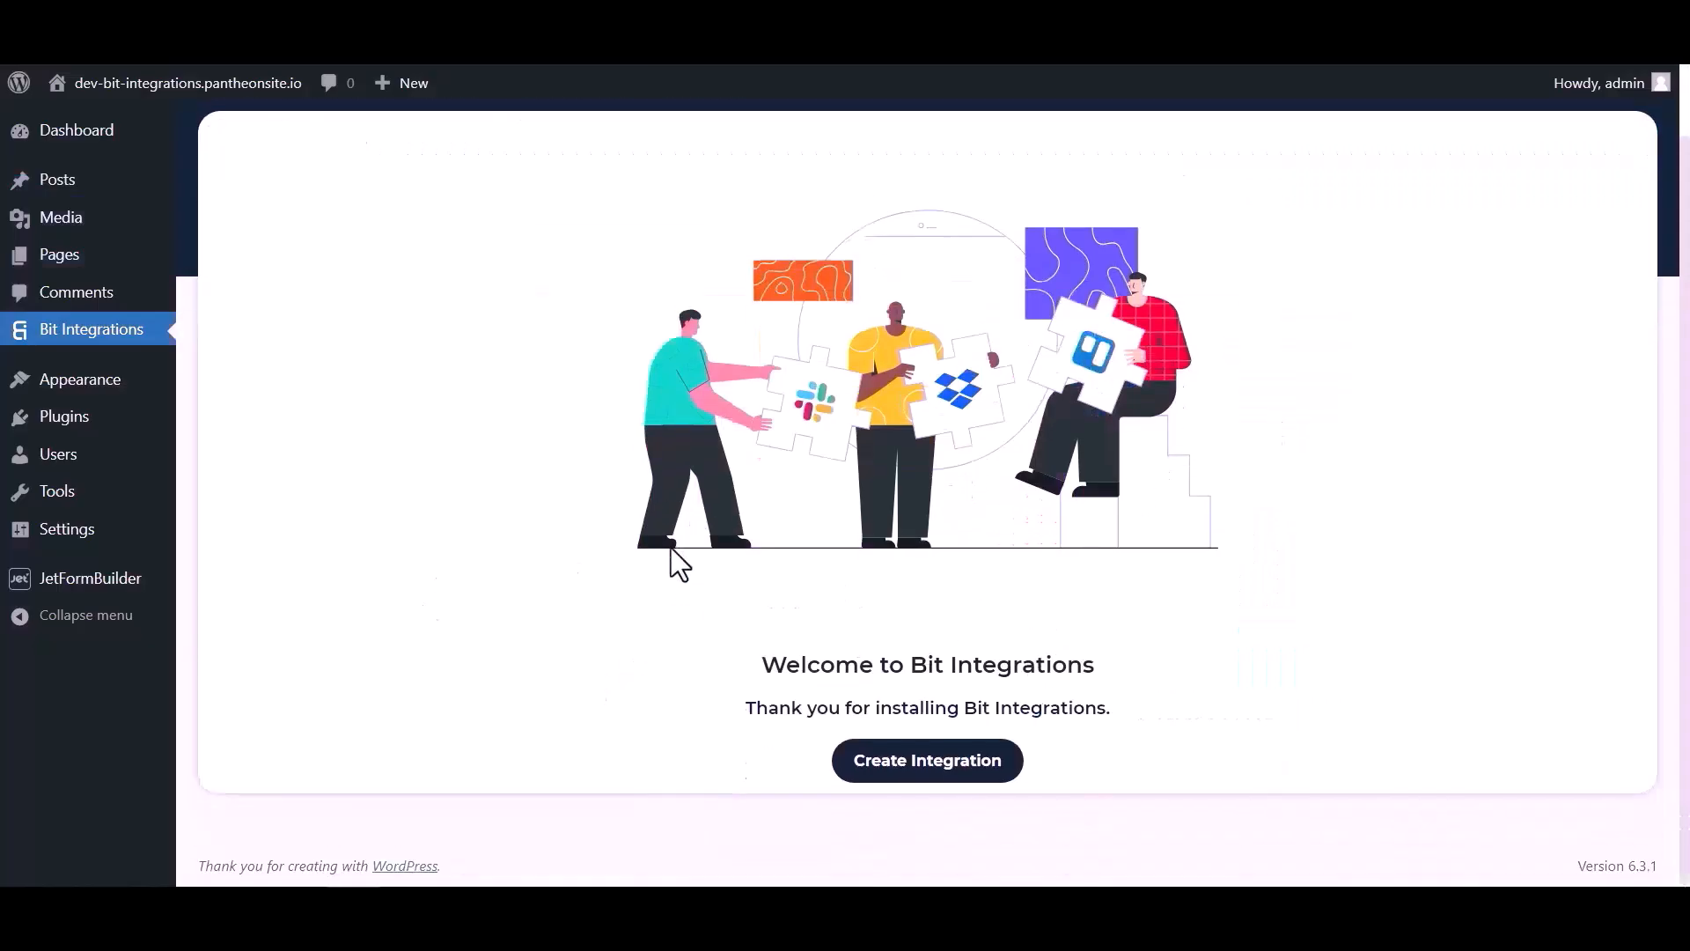
# Choose JetForm Builder as the trigger (search 'je') and copy its webhook URL.
pyautogui.write('jet')
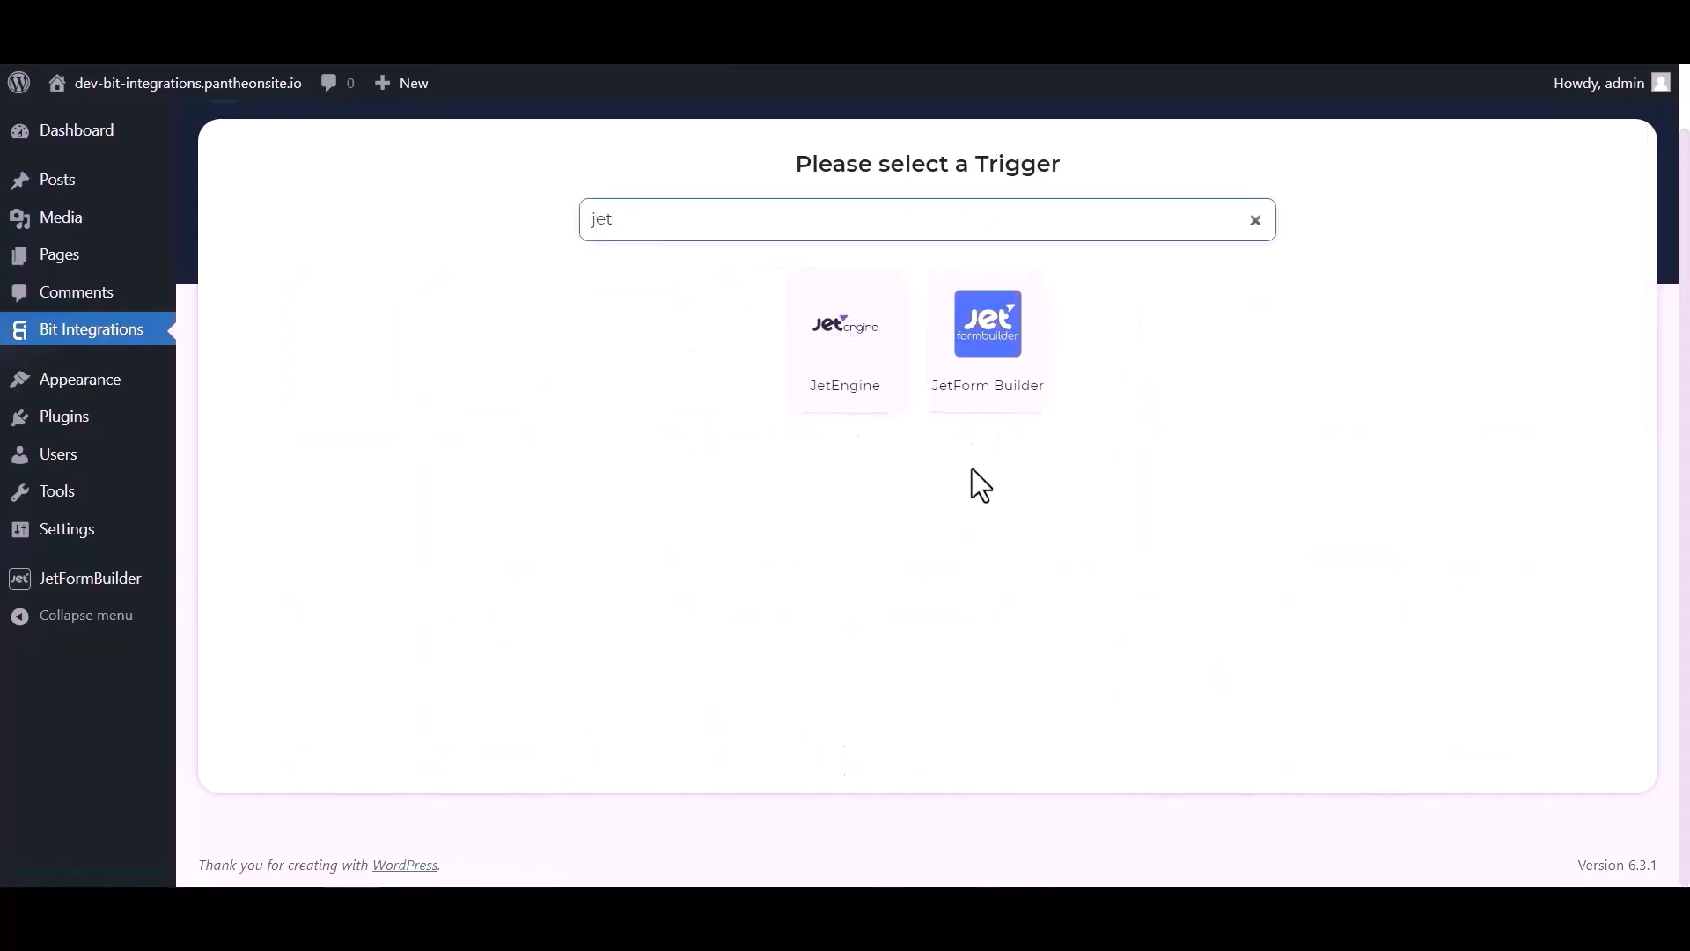
pyautogui.click(986, 324)
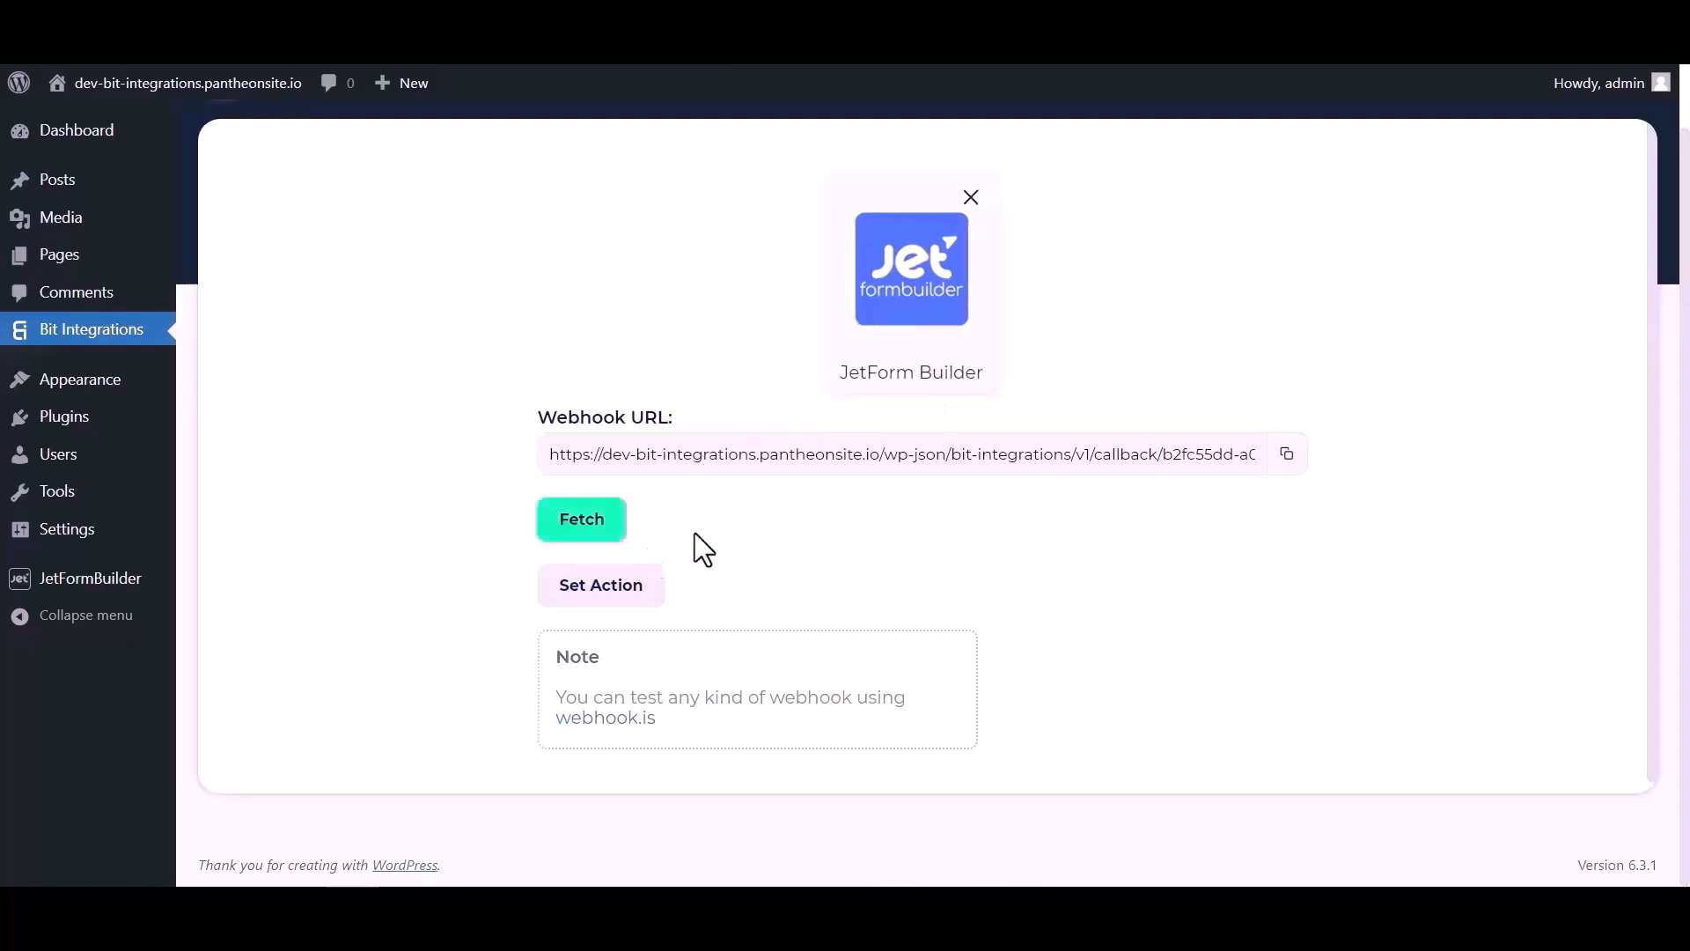
pyautogui.click(1284, 452)
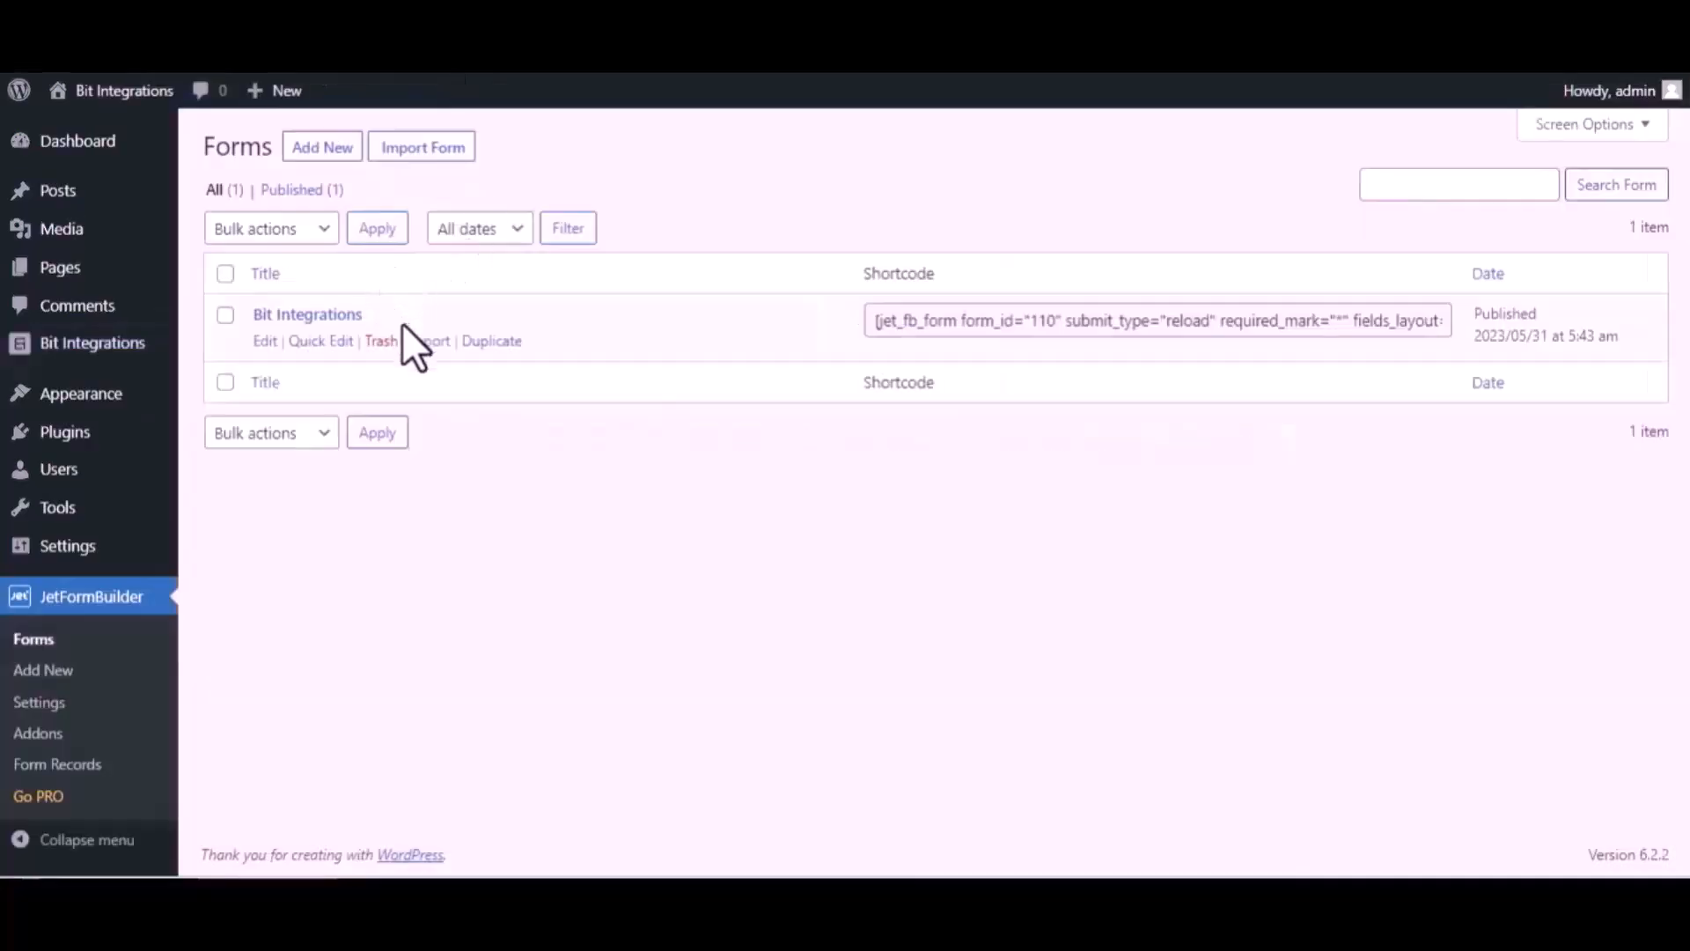
# Edit the Bit Integrations form and expand its Post Submit Actions settings.
pyautogui.click(265, 340)
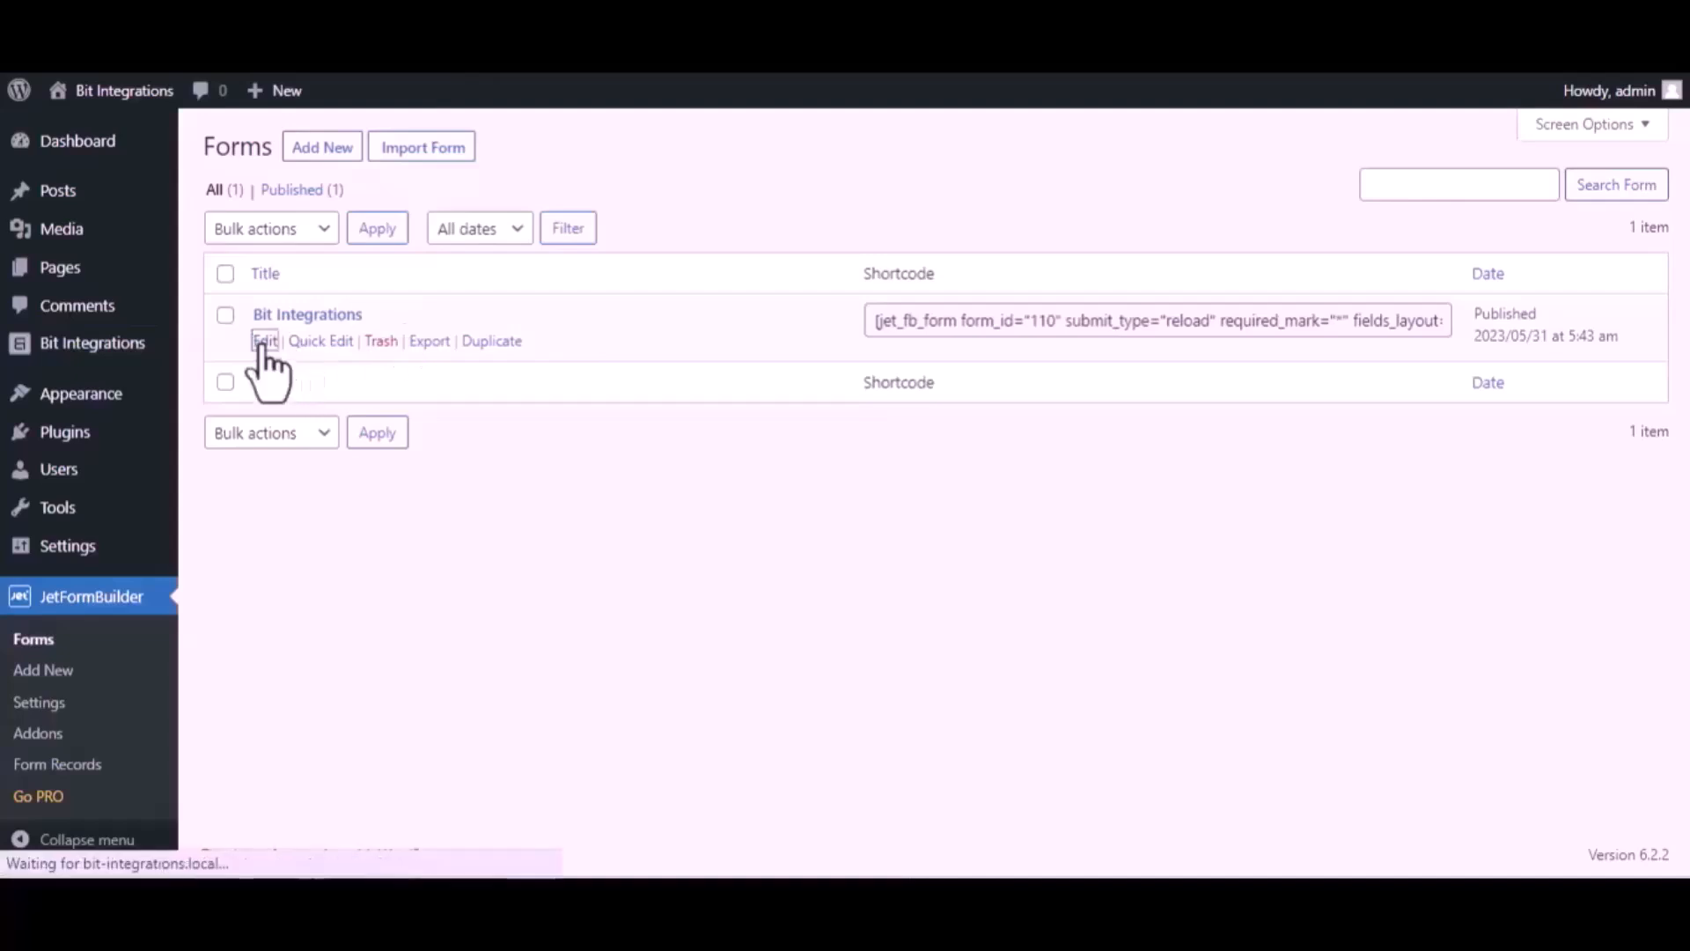
pyautogui.click(264, 340)
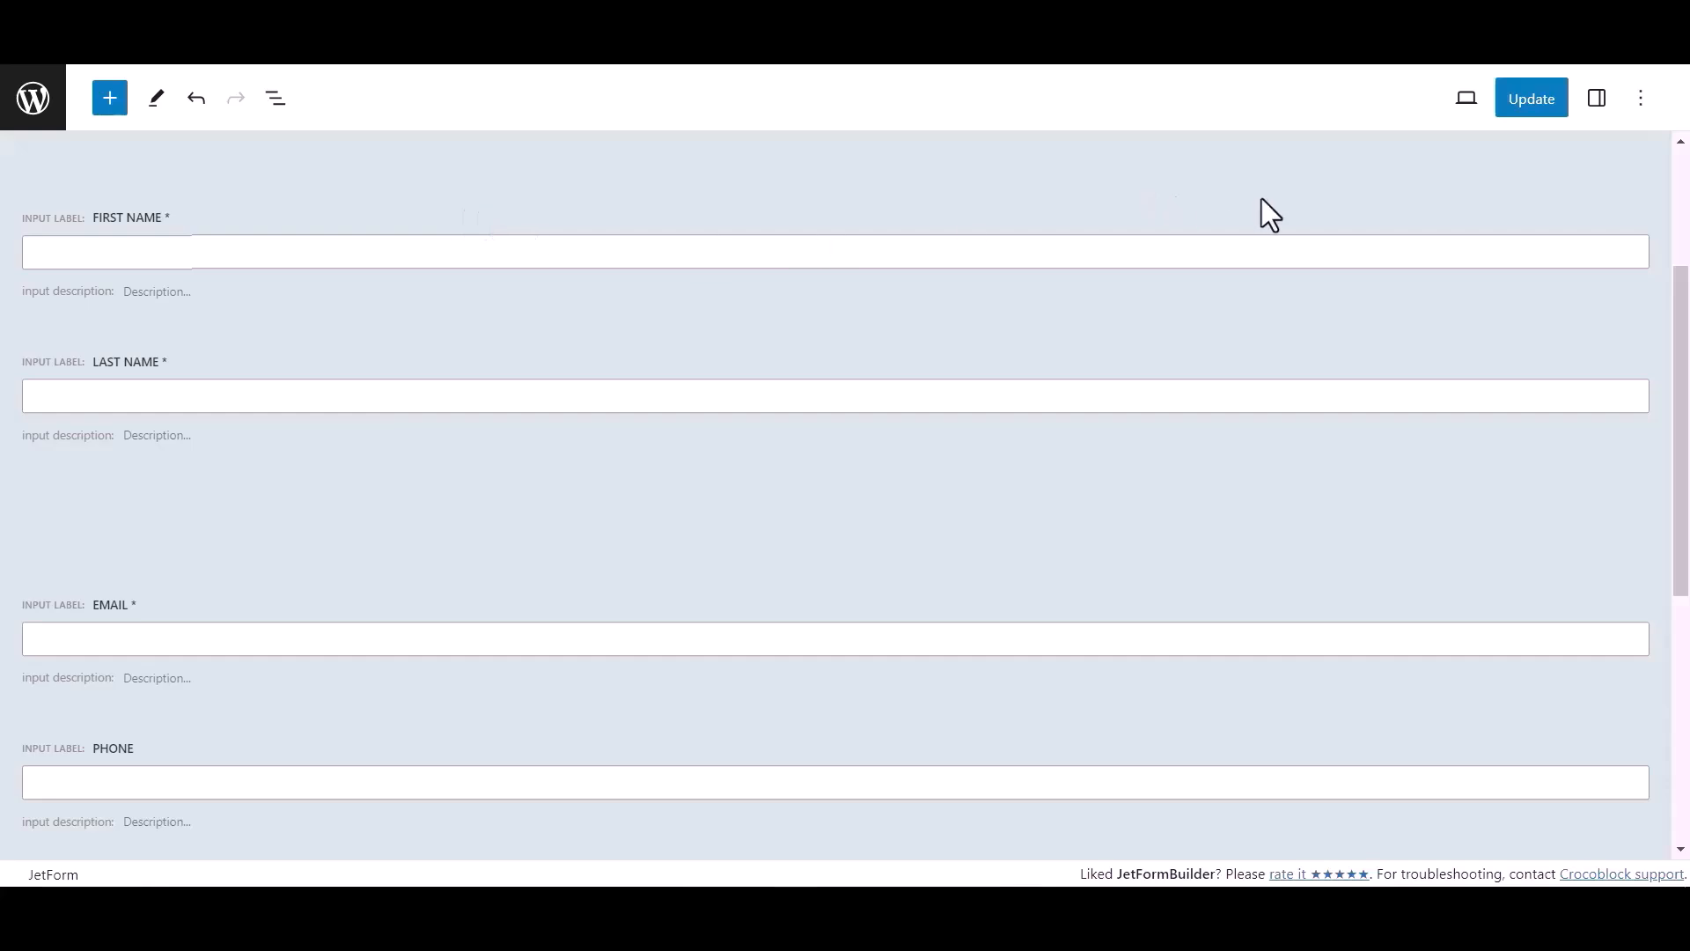
pyautogui.click(1597, 99)
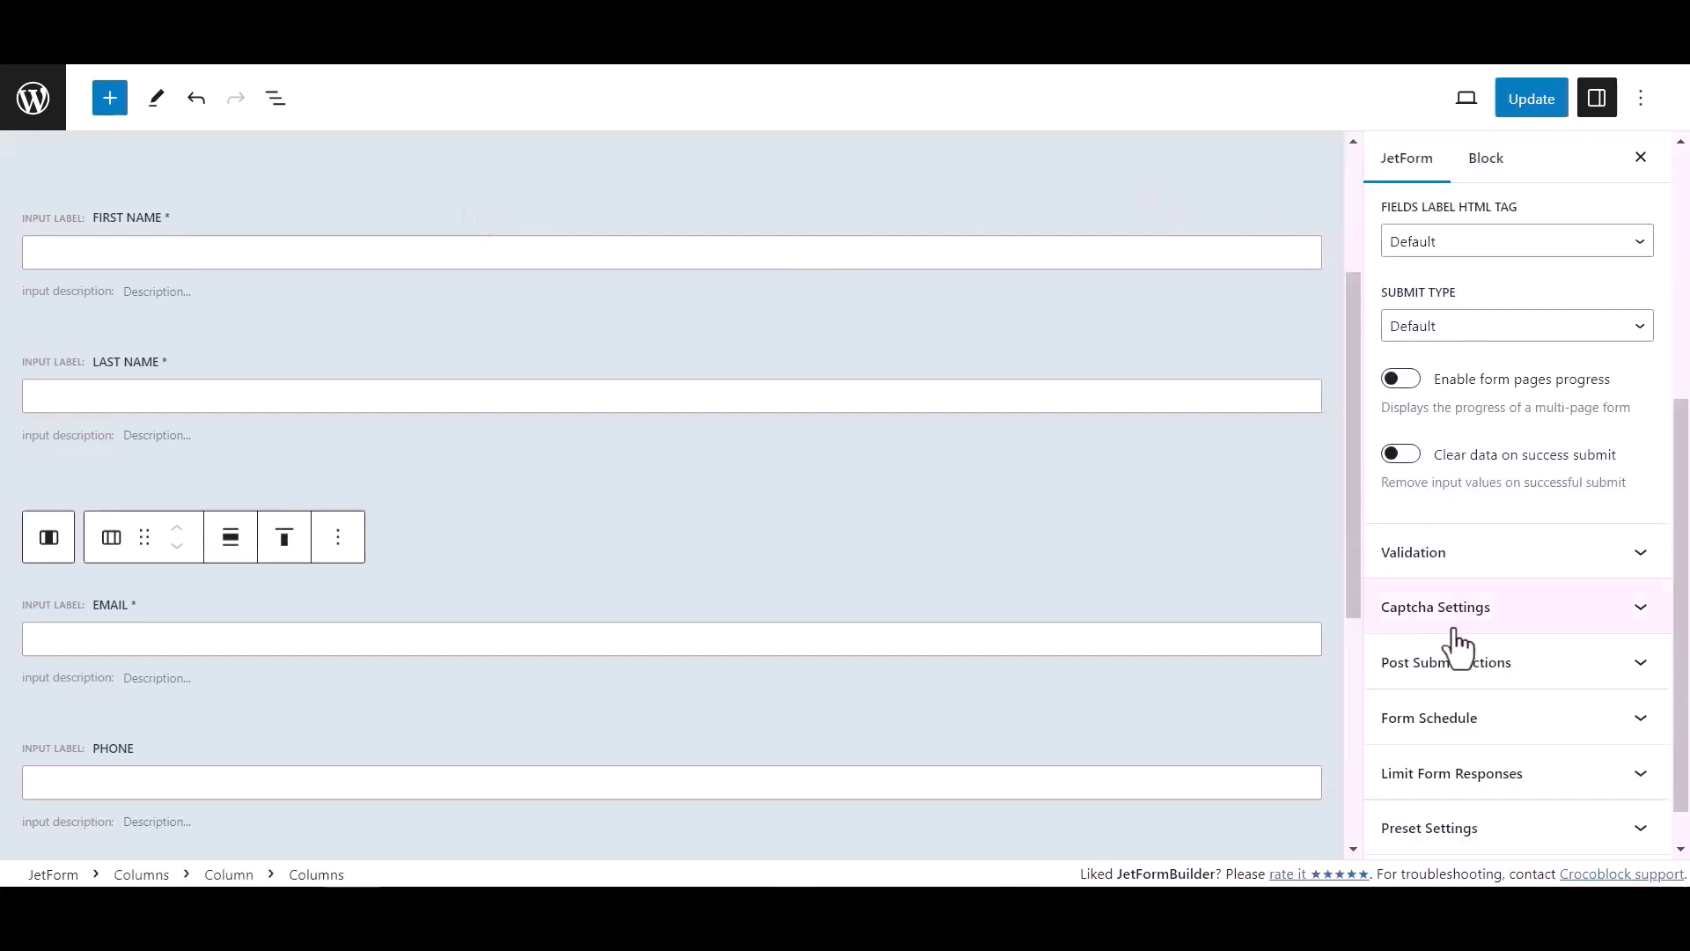
pyautogui.click(1445, 662)
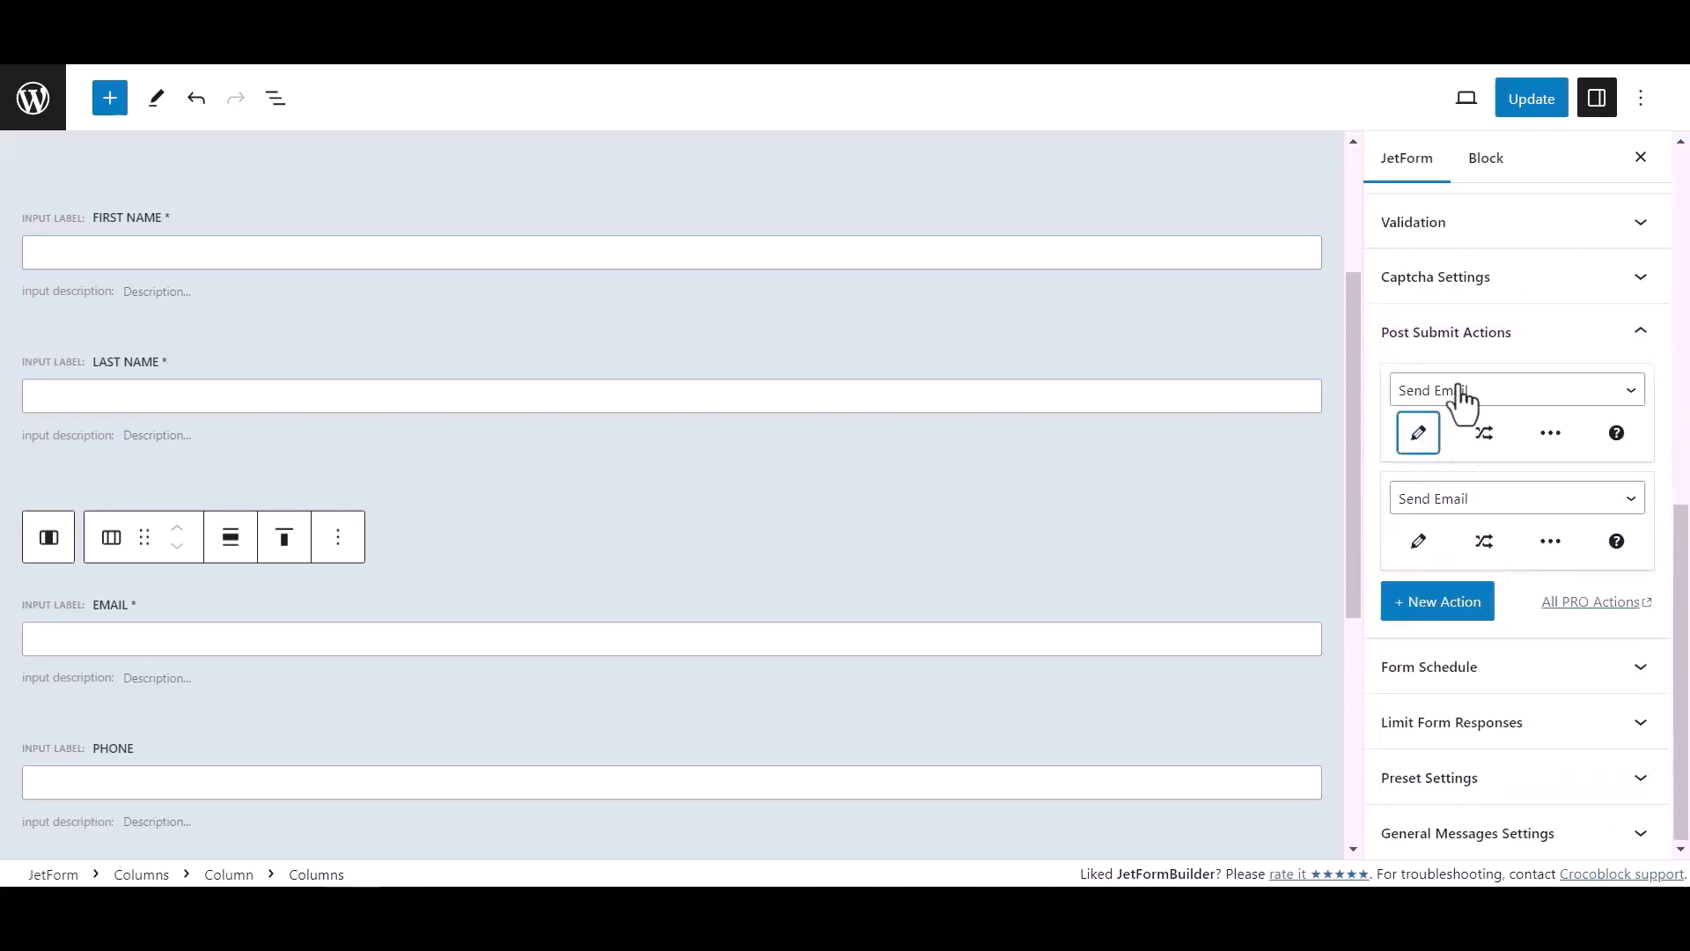
# Set the first action to Call Webhook with the Bit Integrations URL and update the form.
pyautogui.click(1516, 389)
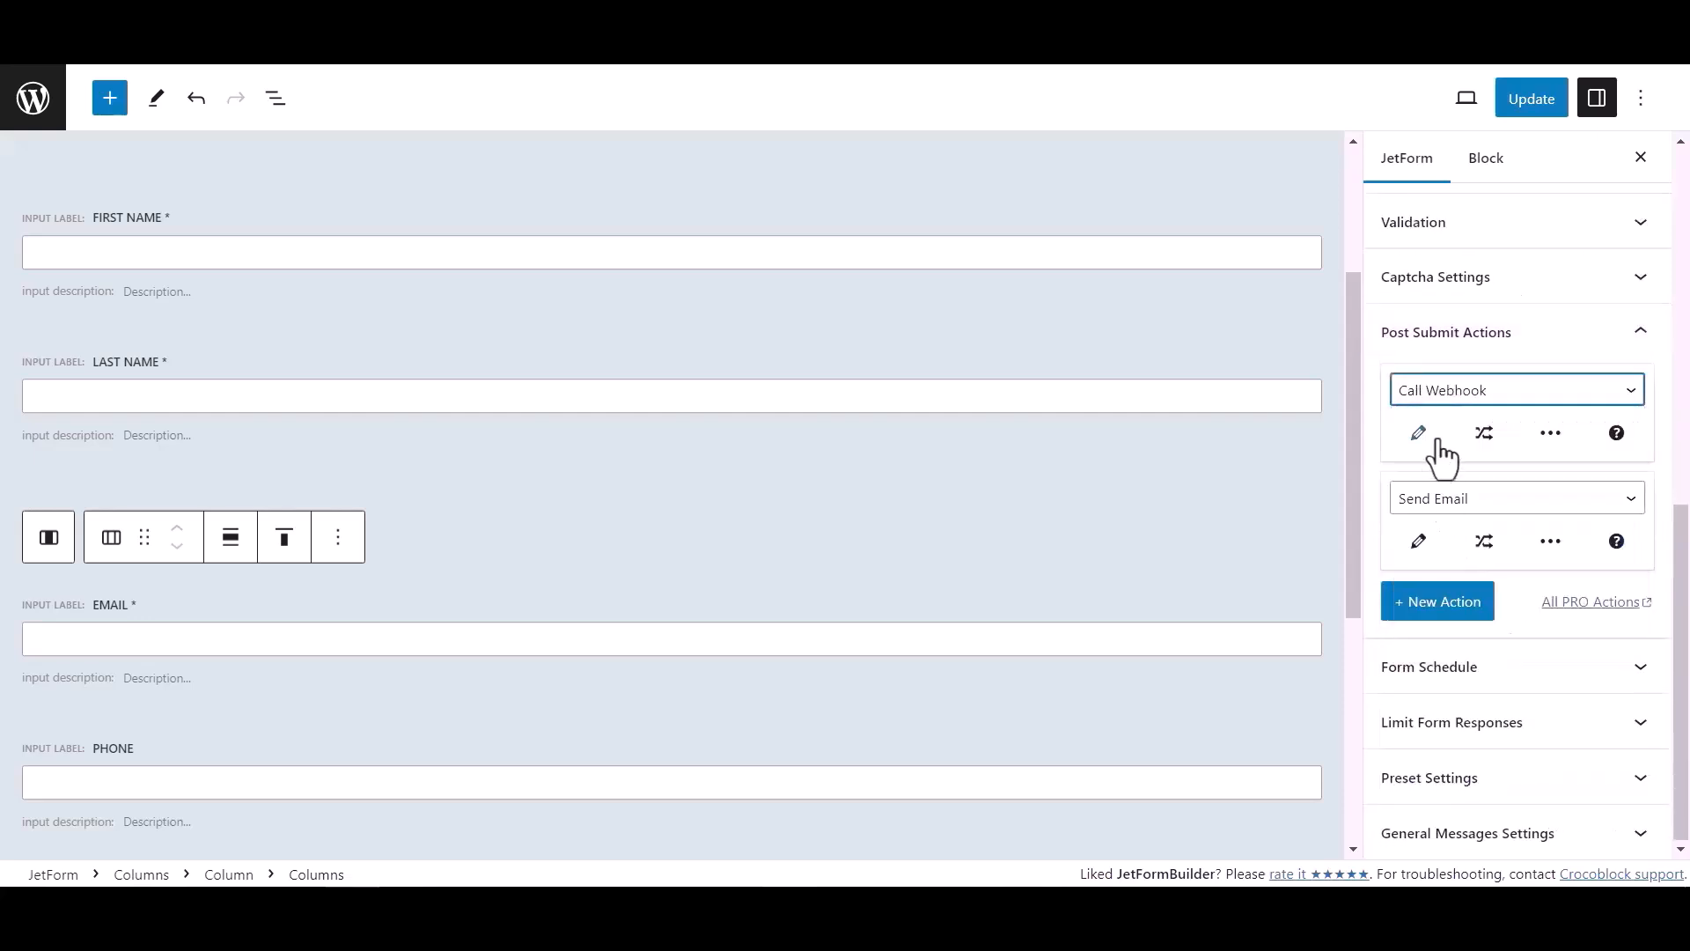
pyautogui.click(1419, 433)
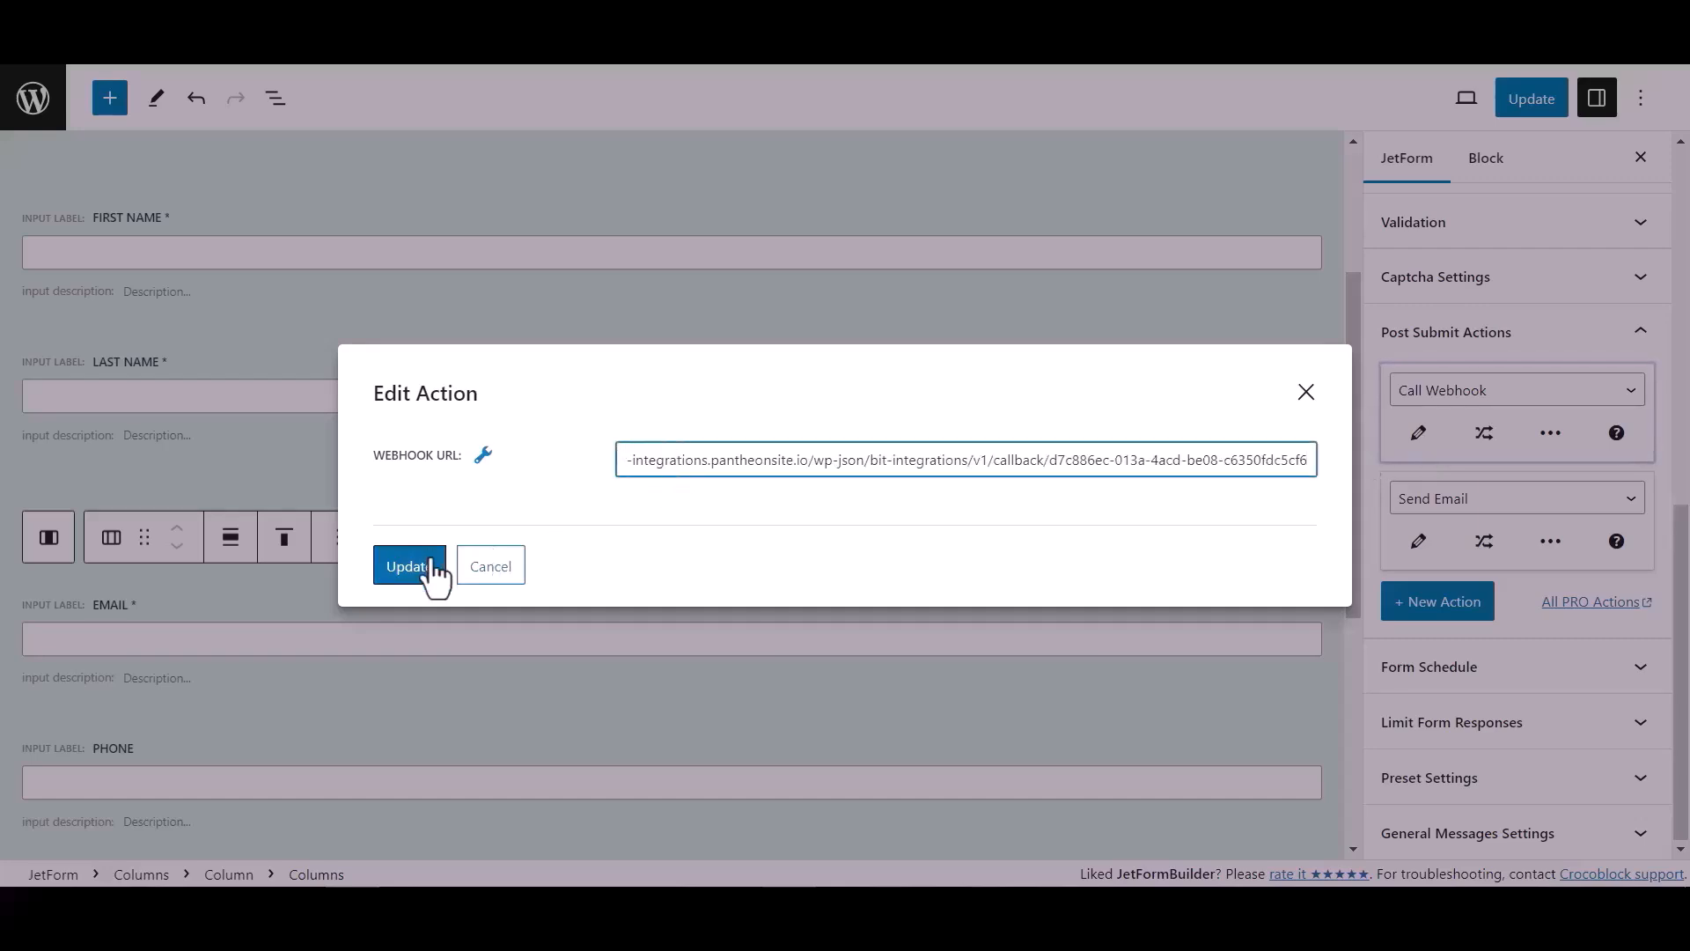
pyautogui.click(408, 566)
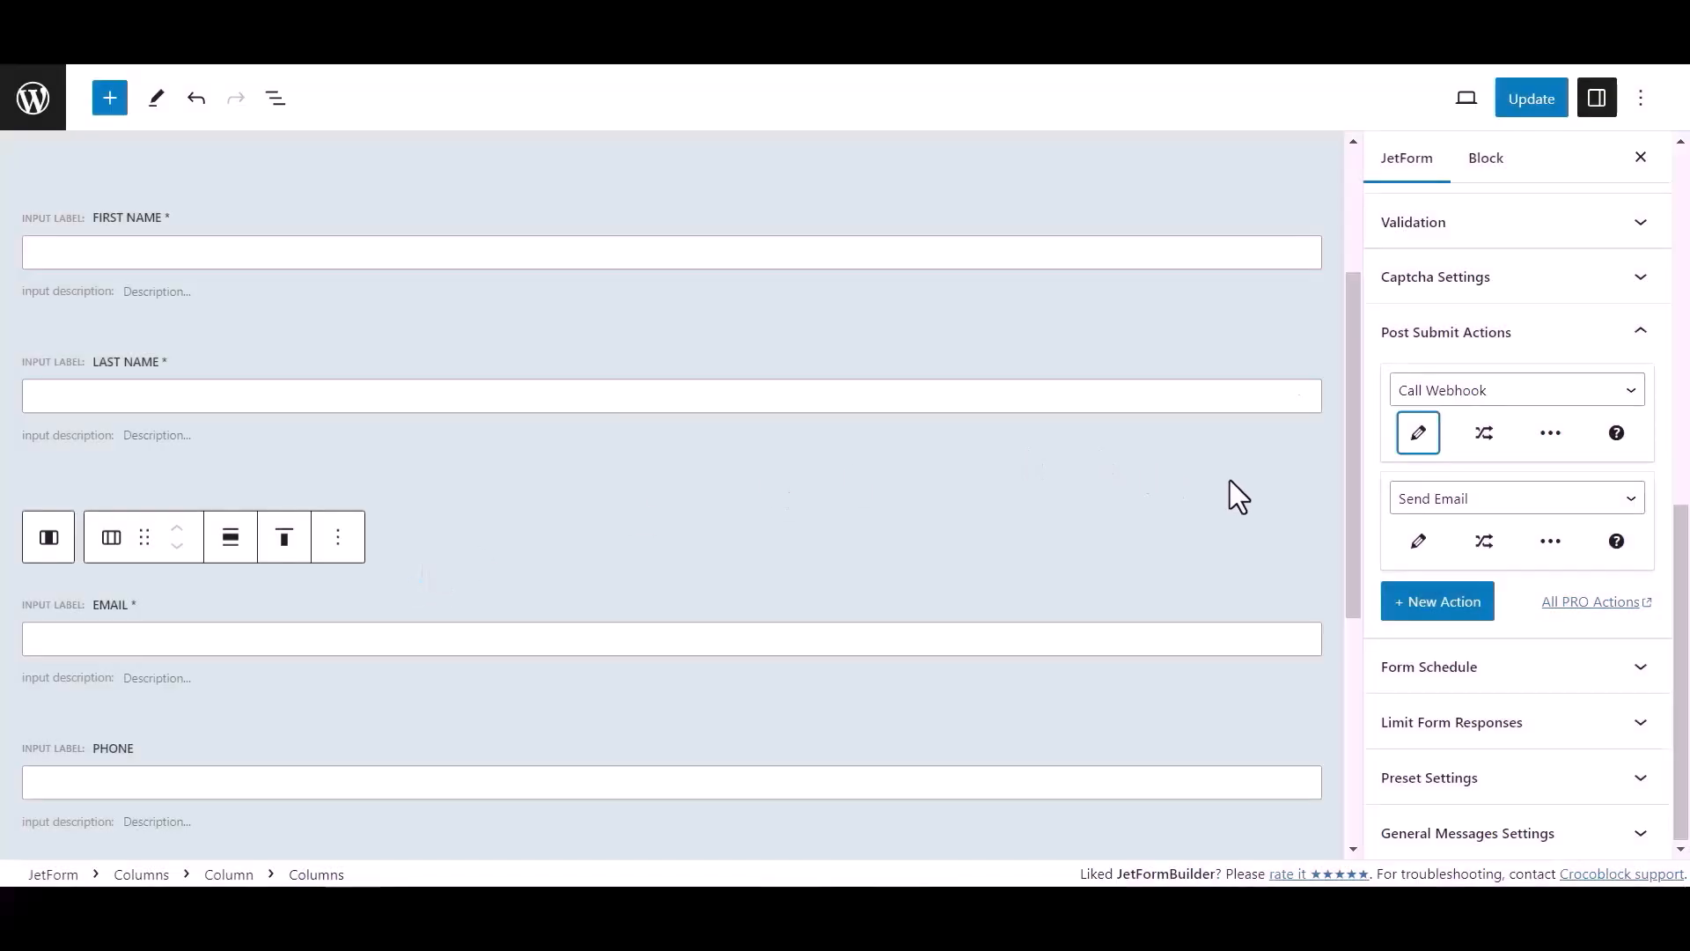
pyautogui.click(1529, 98)
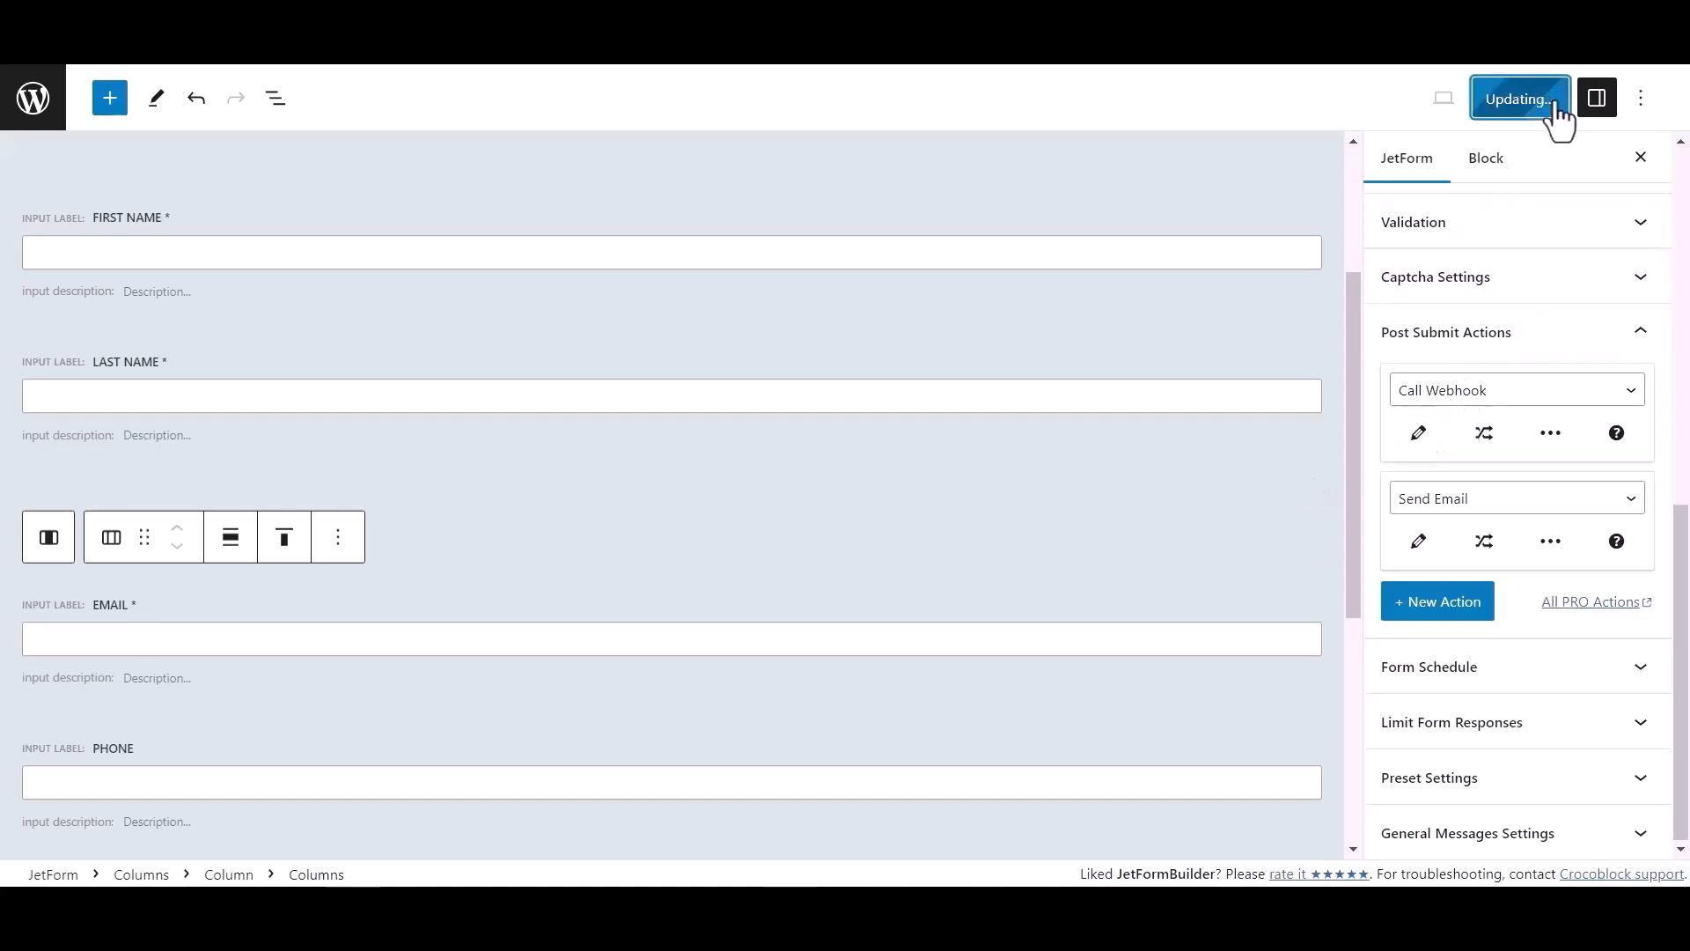
pyautogui.click(1516, 99)
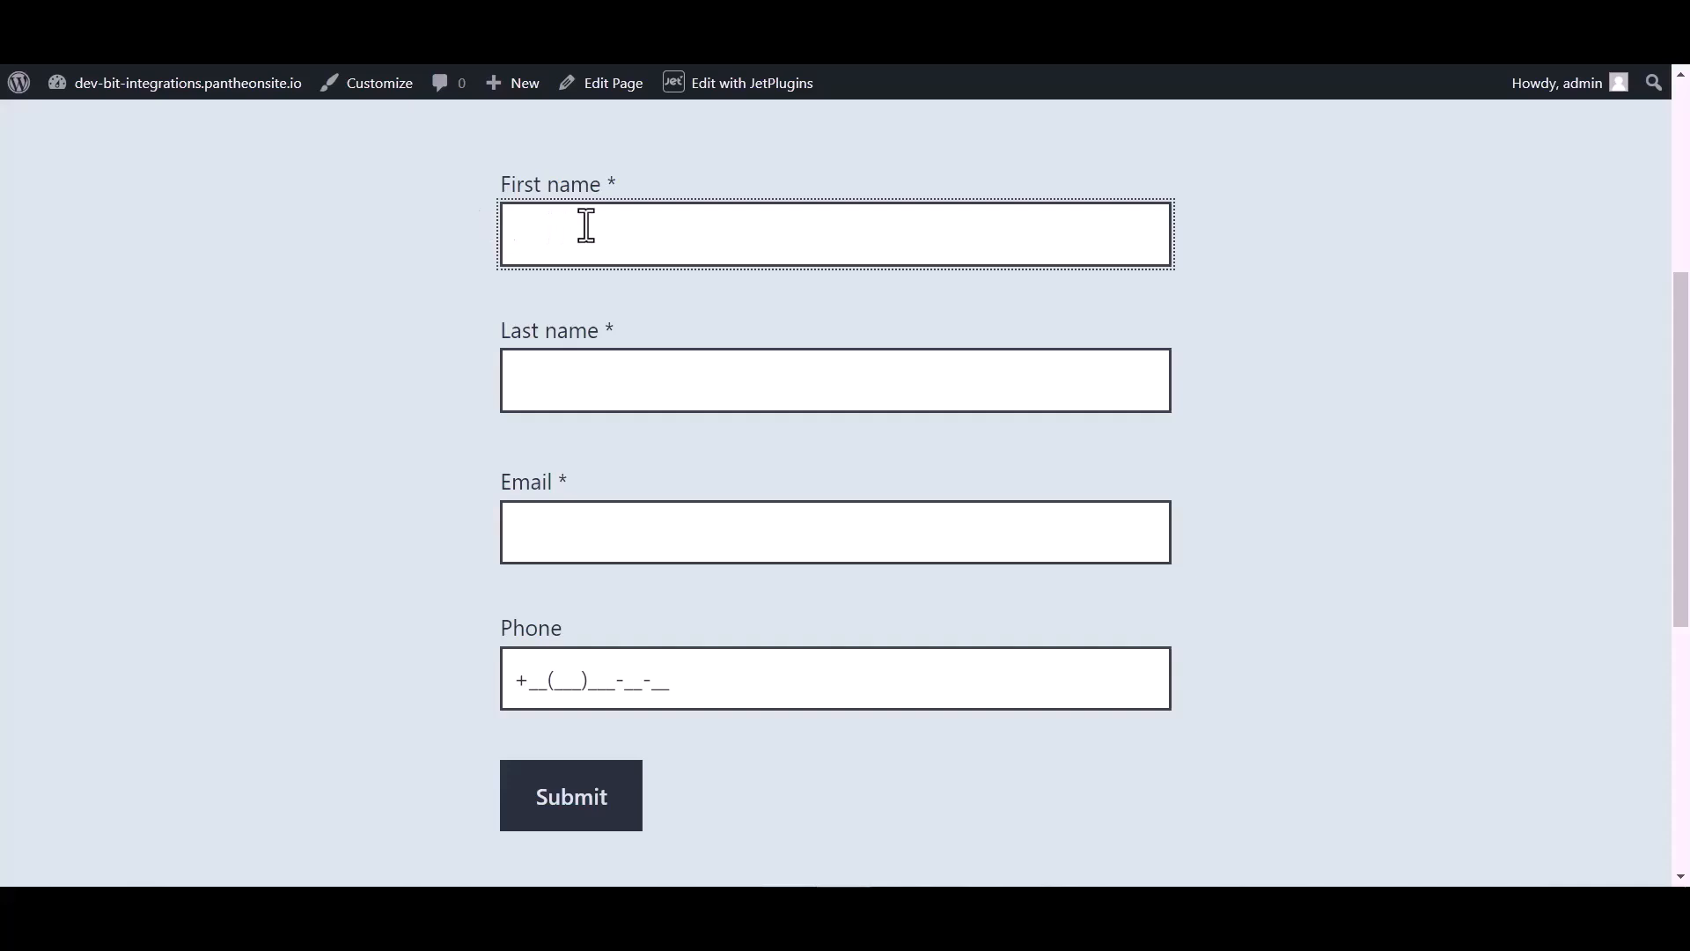
# Enter first name Bit and last name Integrations on the live form.
pyautogui.write('Bit')
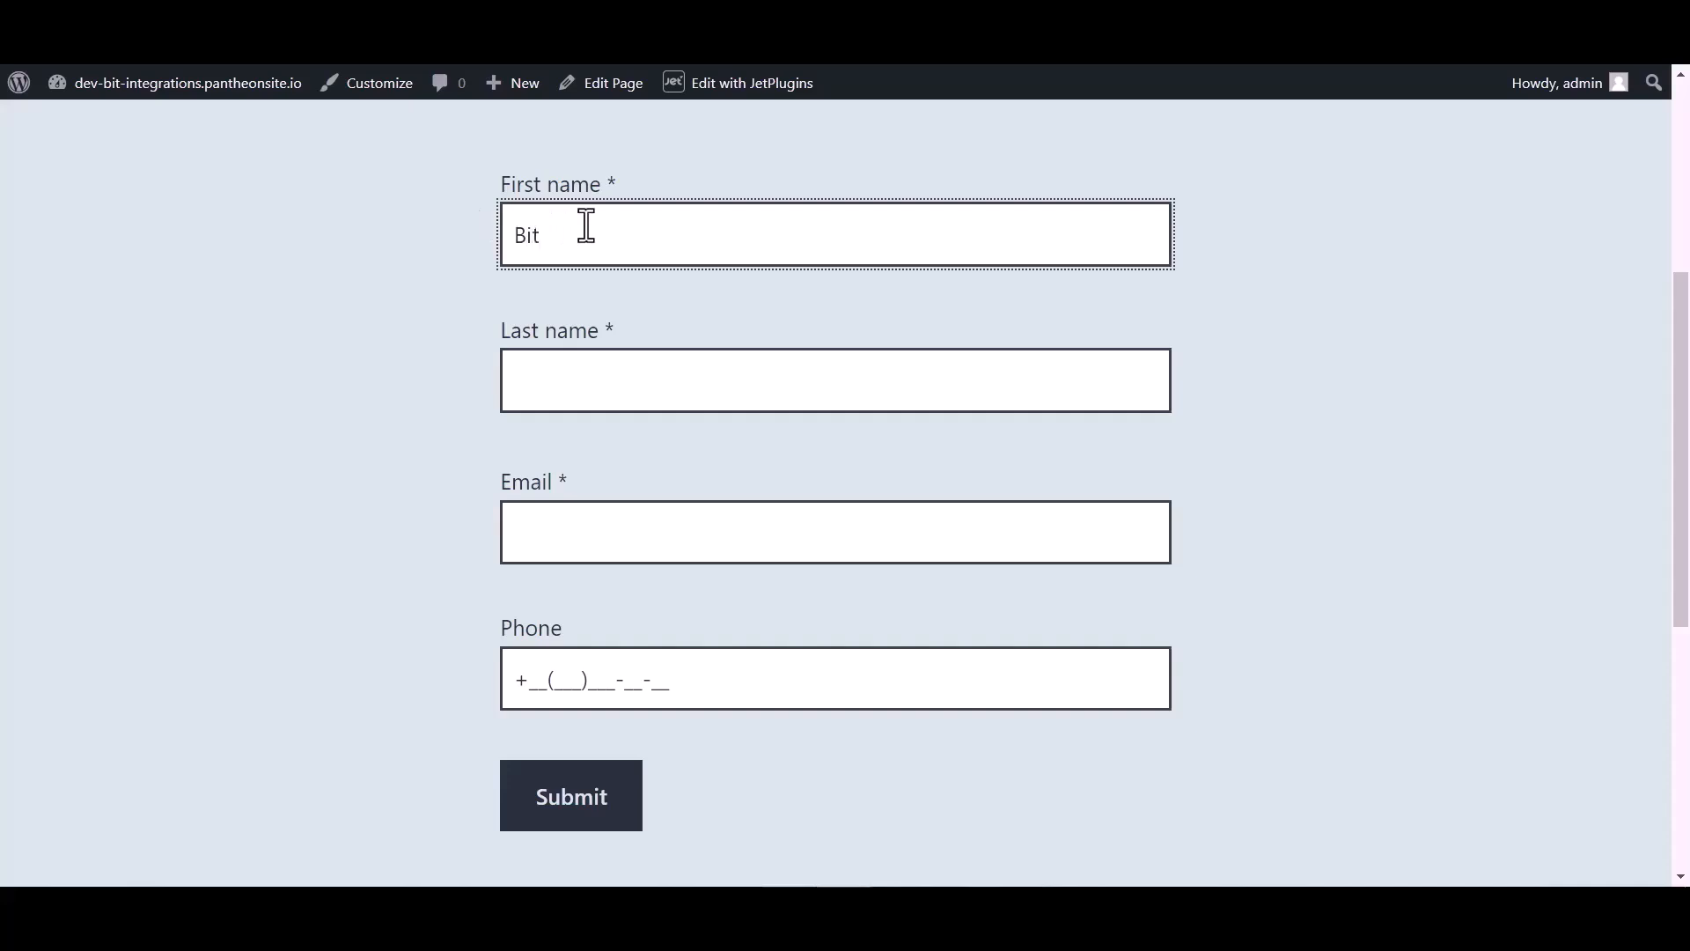
pyautogui.write('Int')
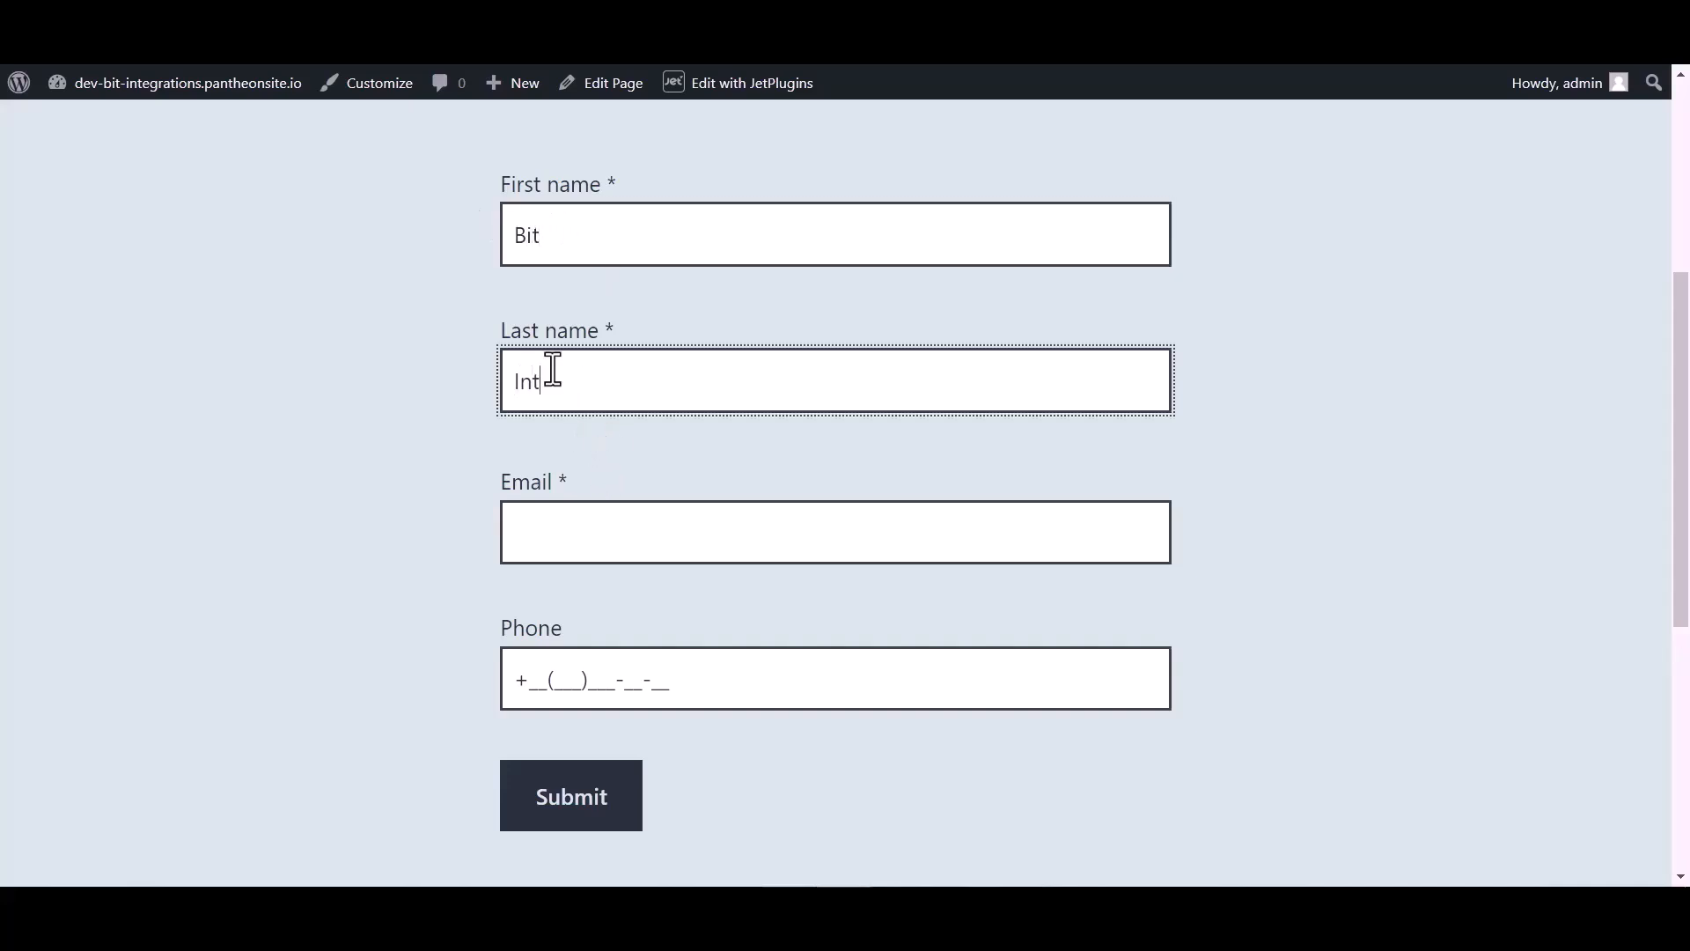
pyautogui.write('egrations')
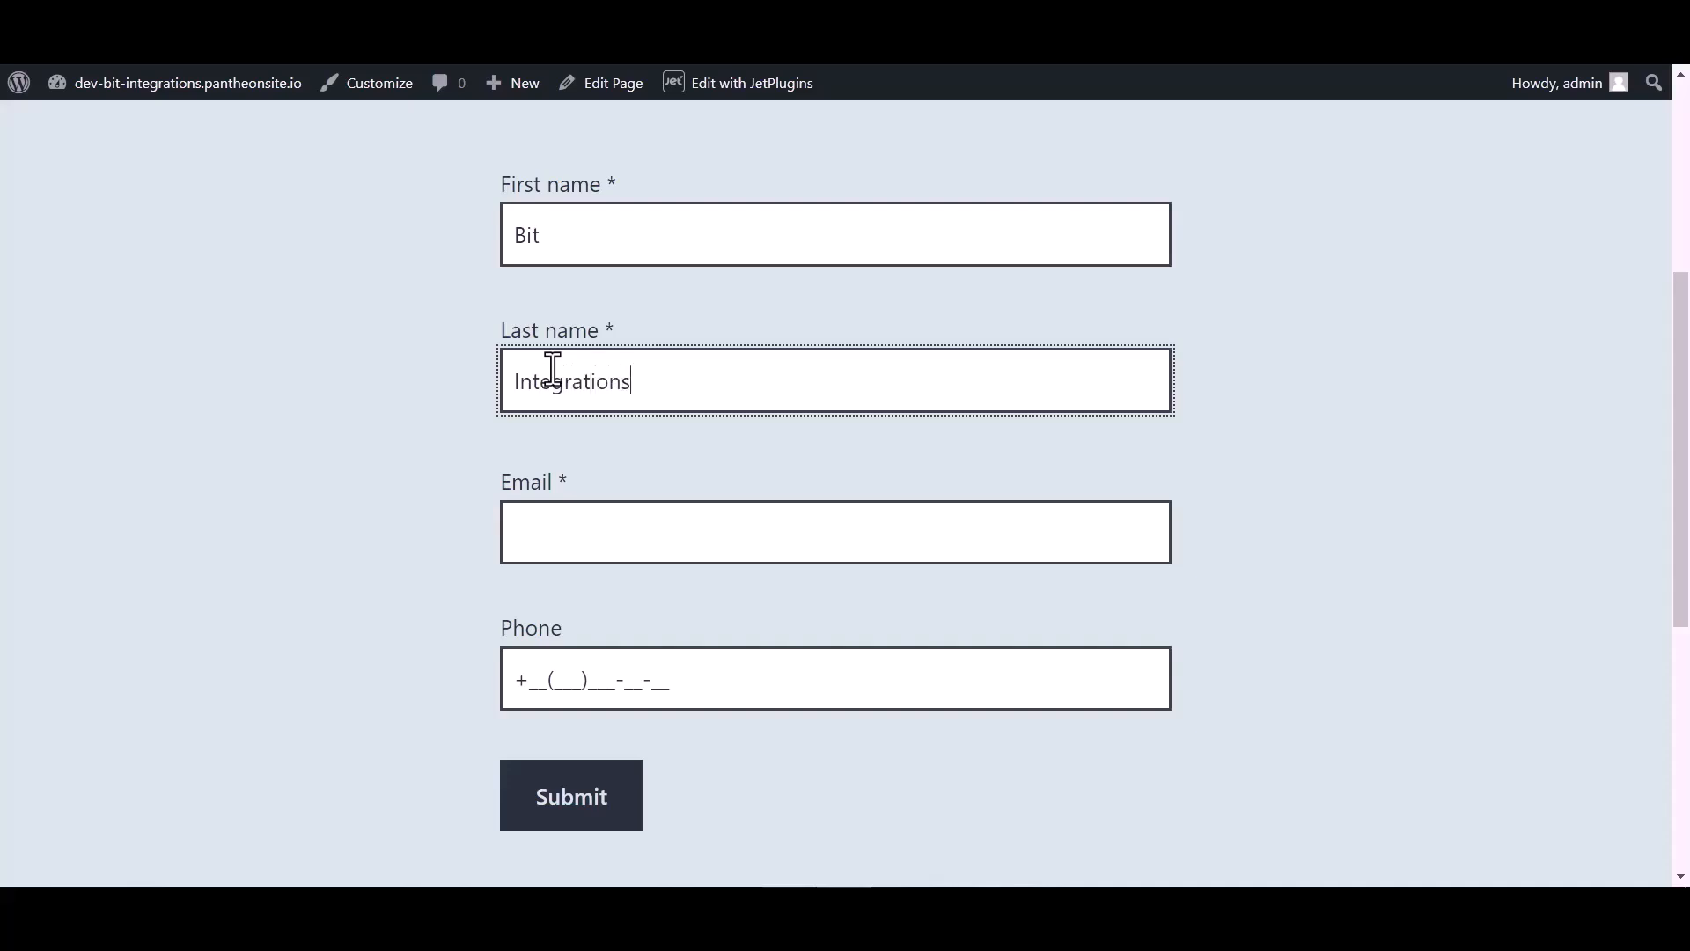
pyautogui.click(834, 531)
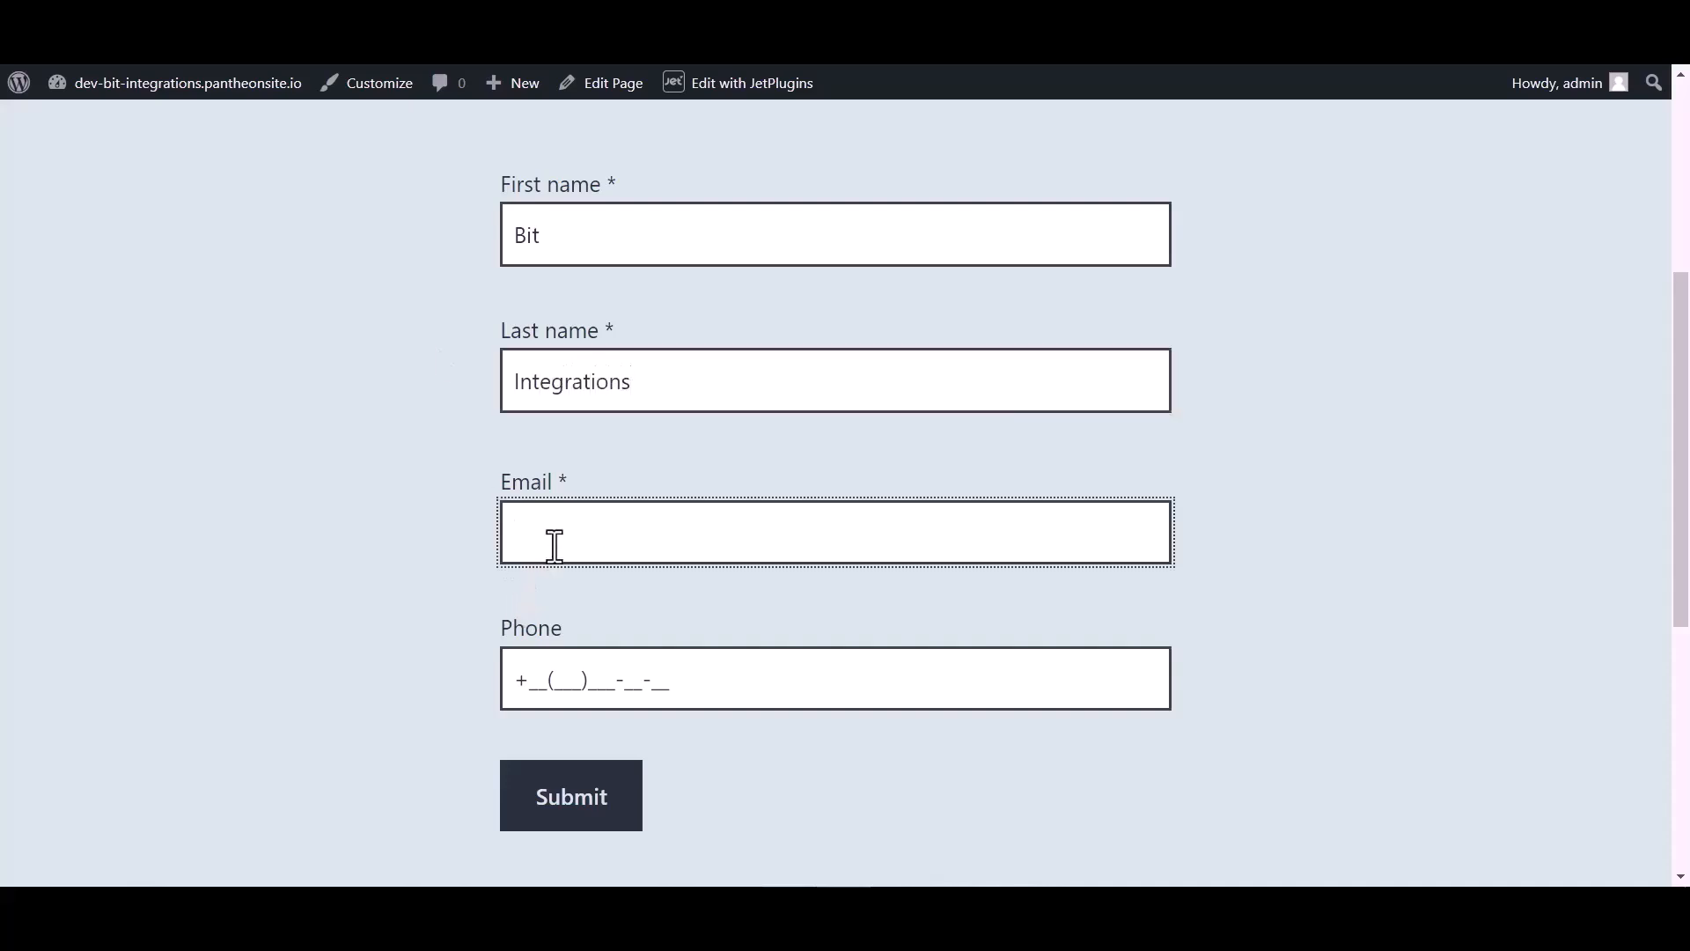
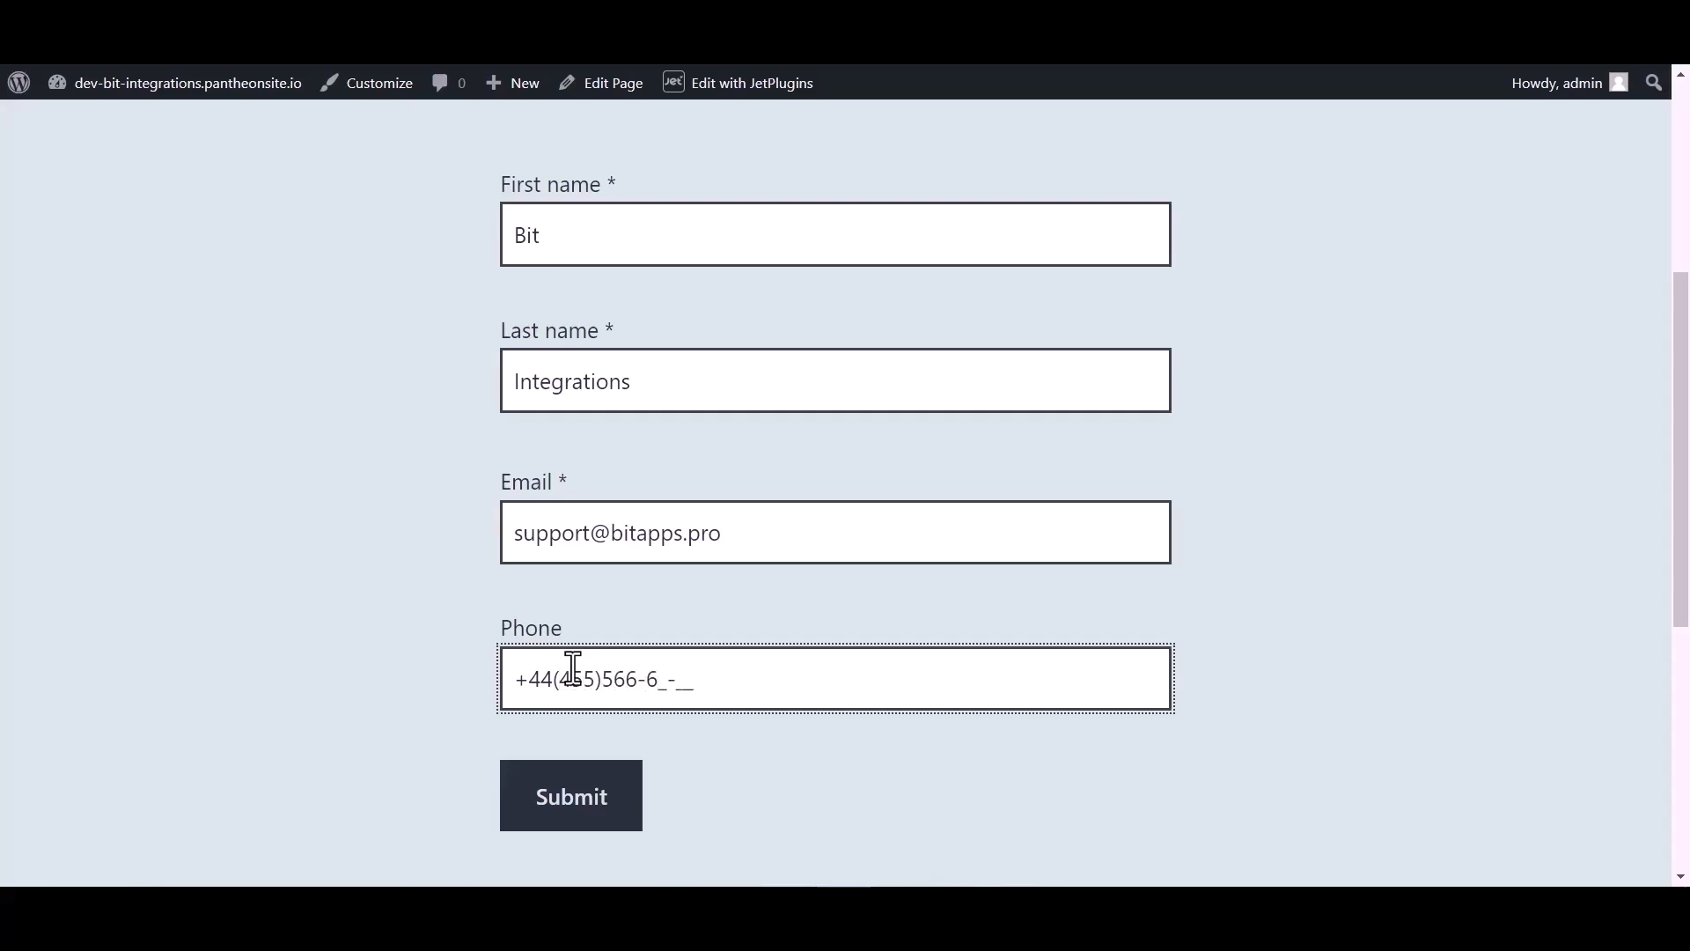
pyautogui.click(571, 796)
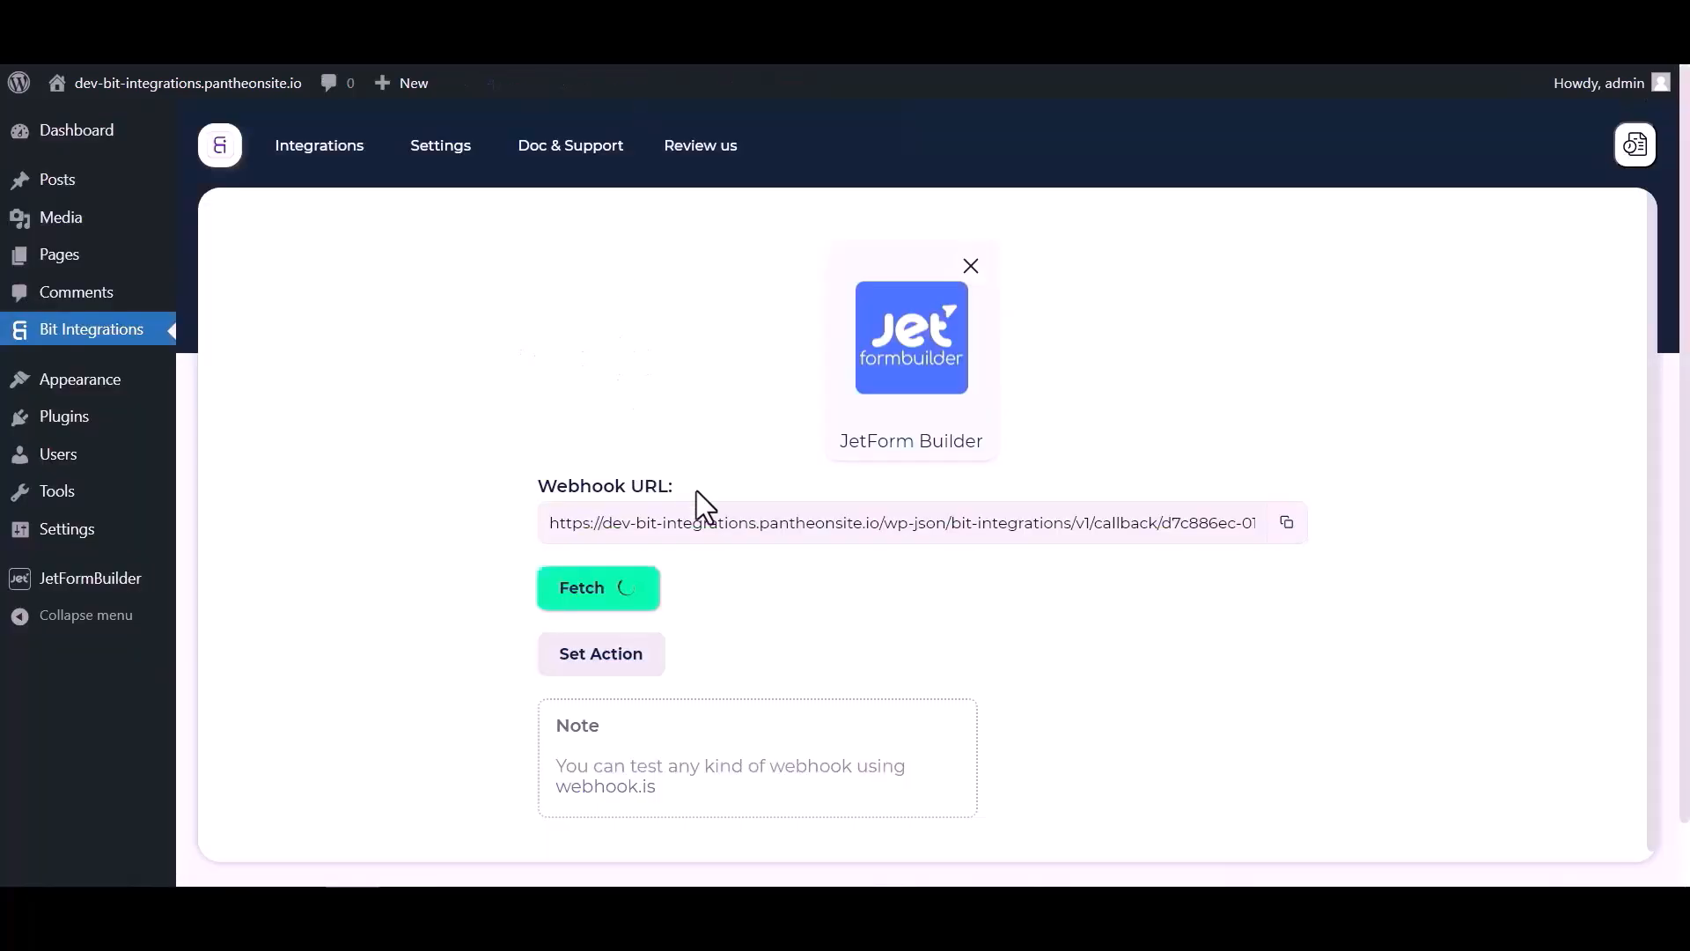
# Fetch the test submission data from the webhook and proceed to the action app.
pyautogui.click(597, 588)
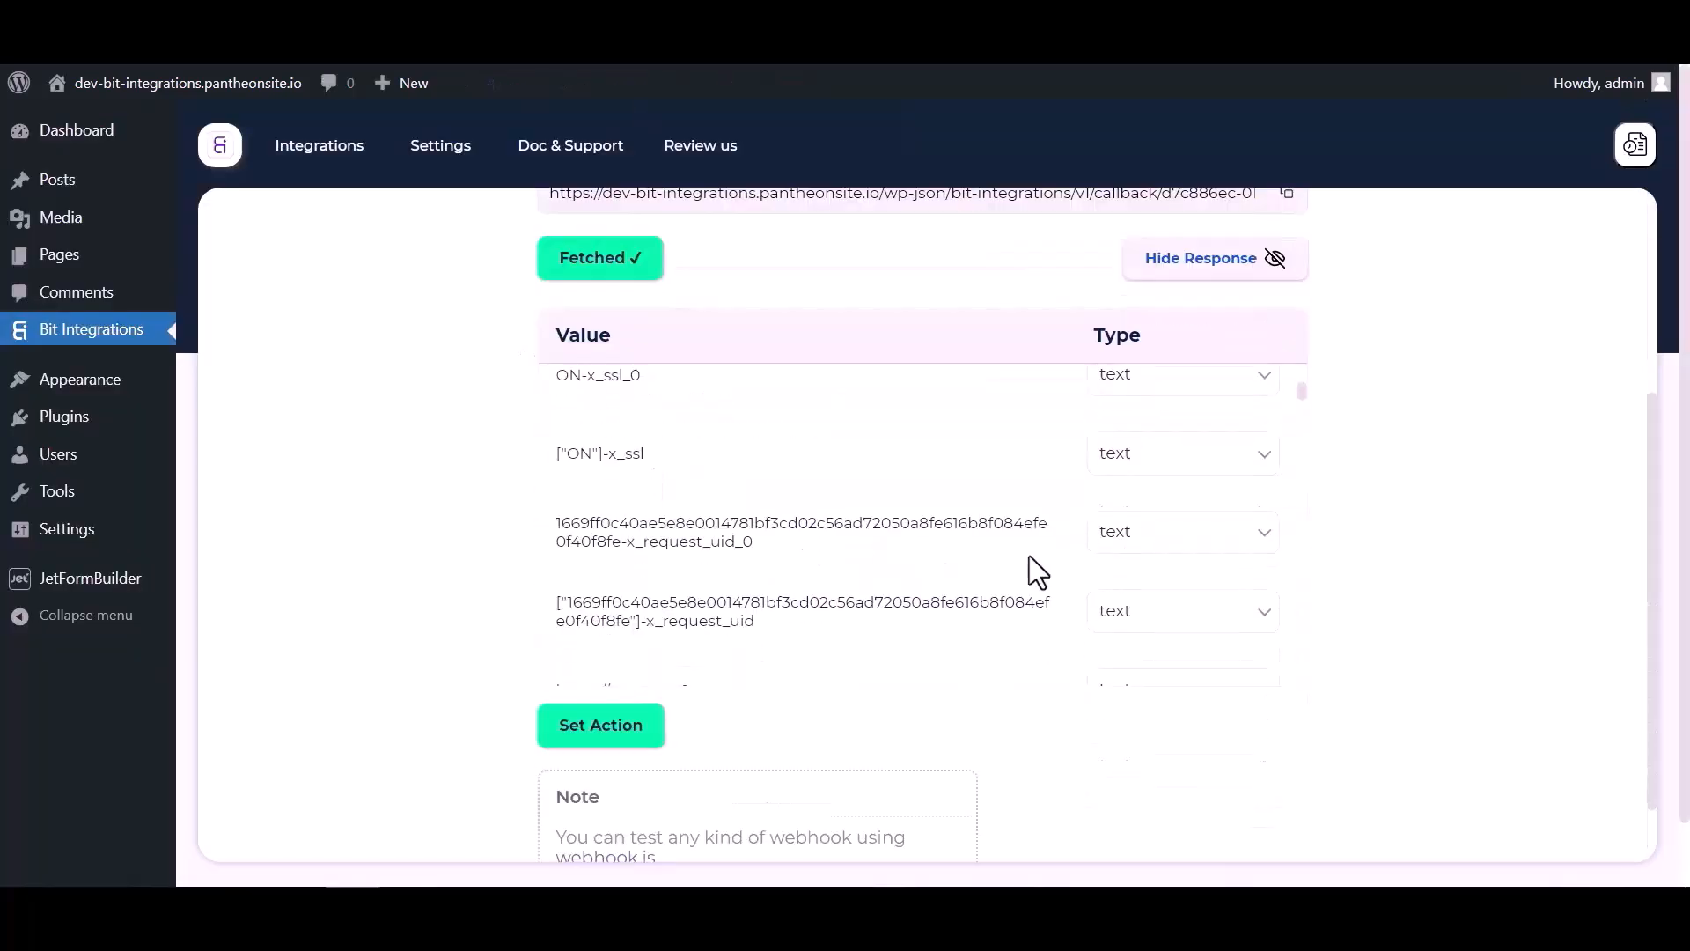
pyautogui.scroll(-3)
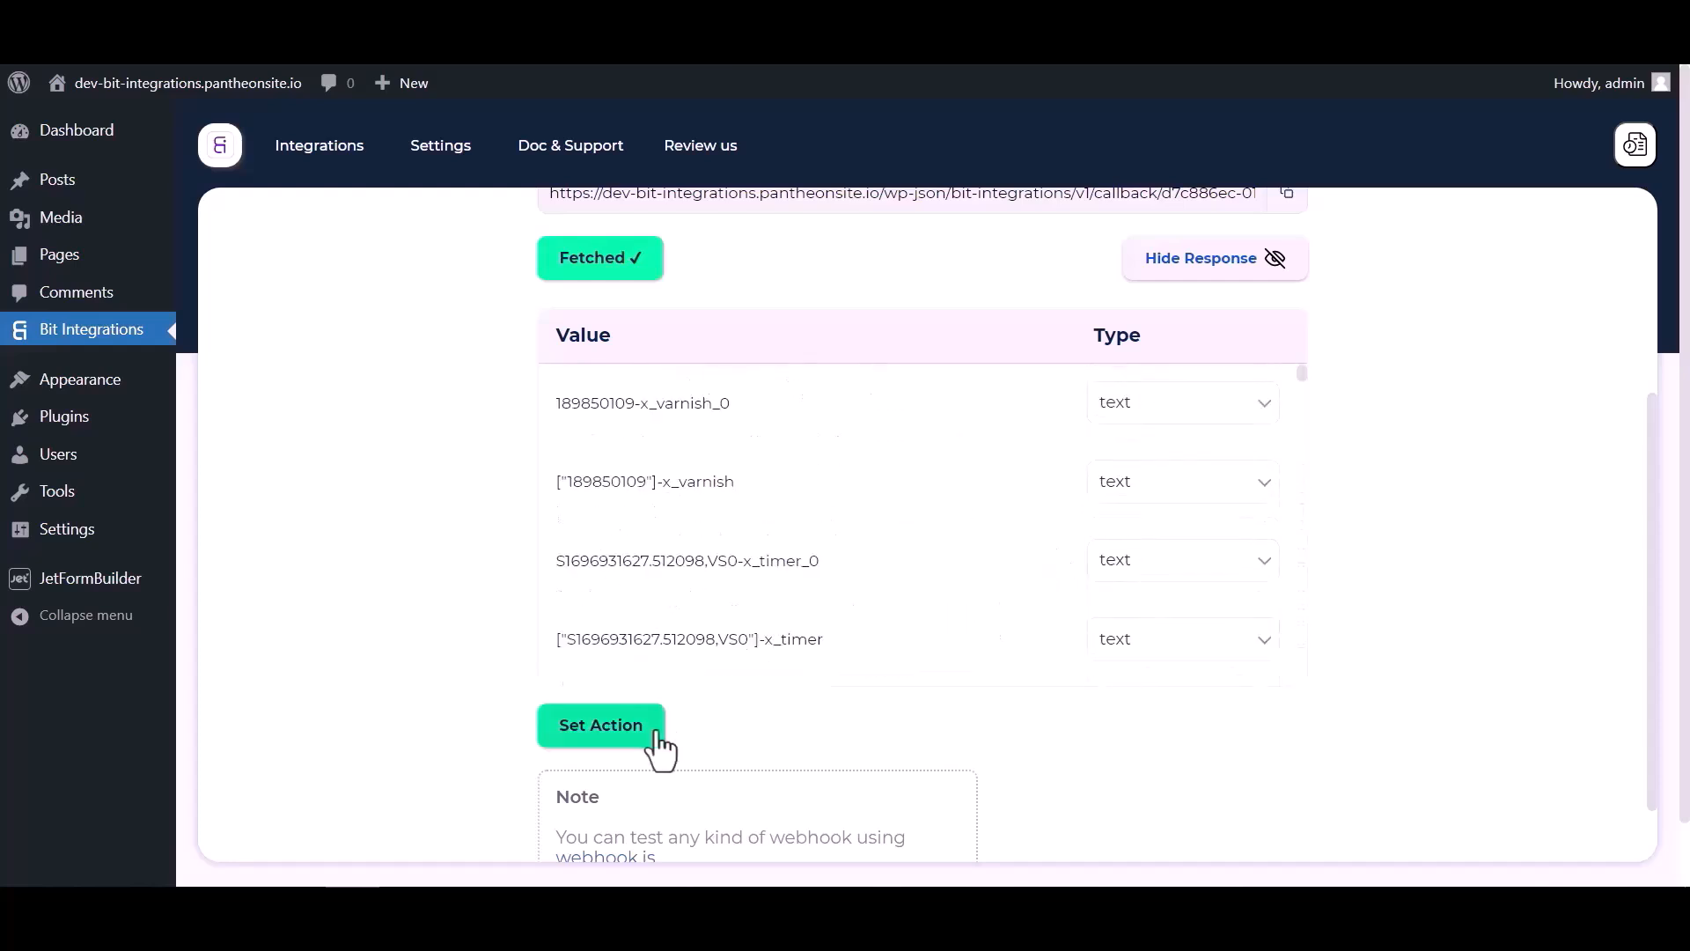
pyautogui.click(598, 723)
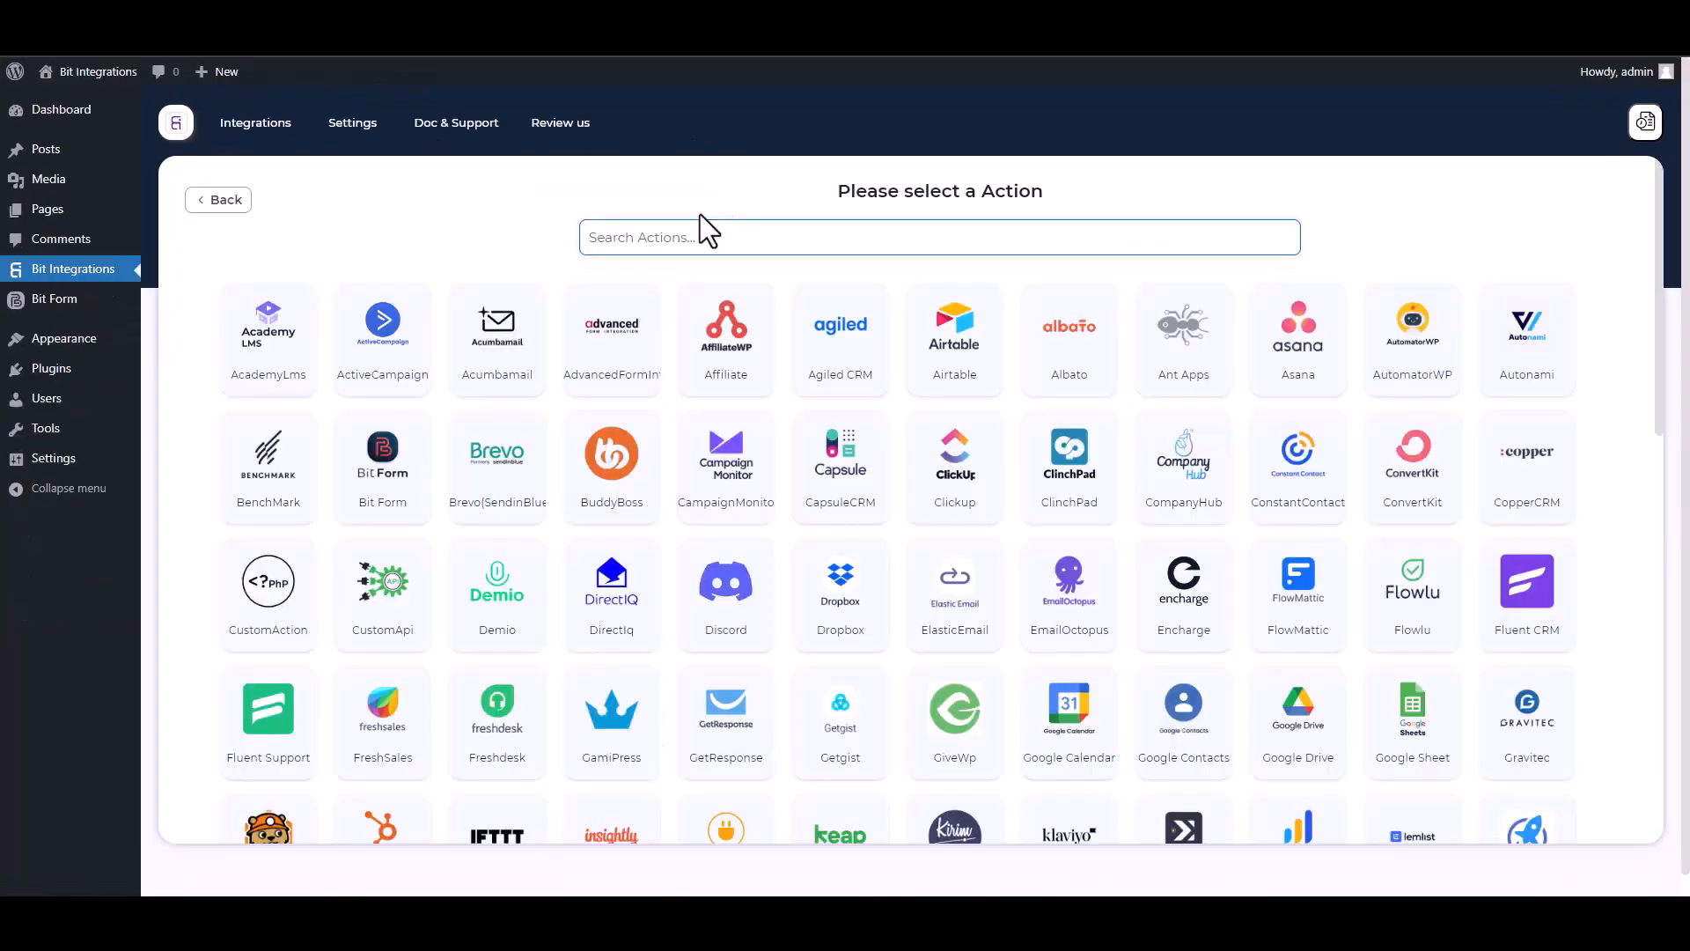
# Choose ZagoMail as the action app (search 'za').
pyautogui.write('za')
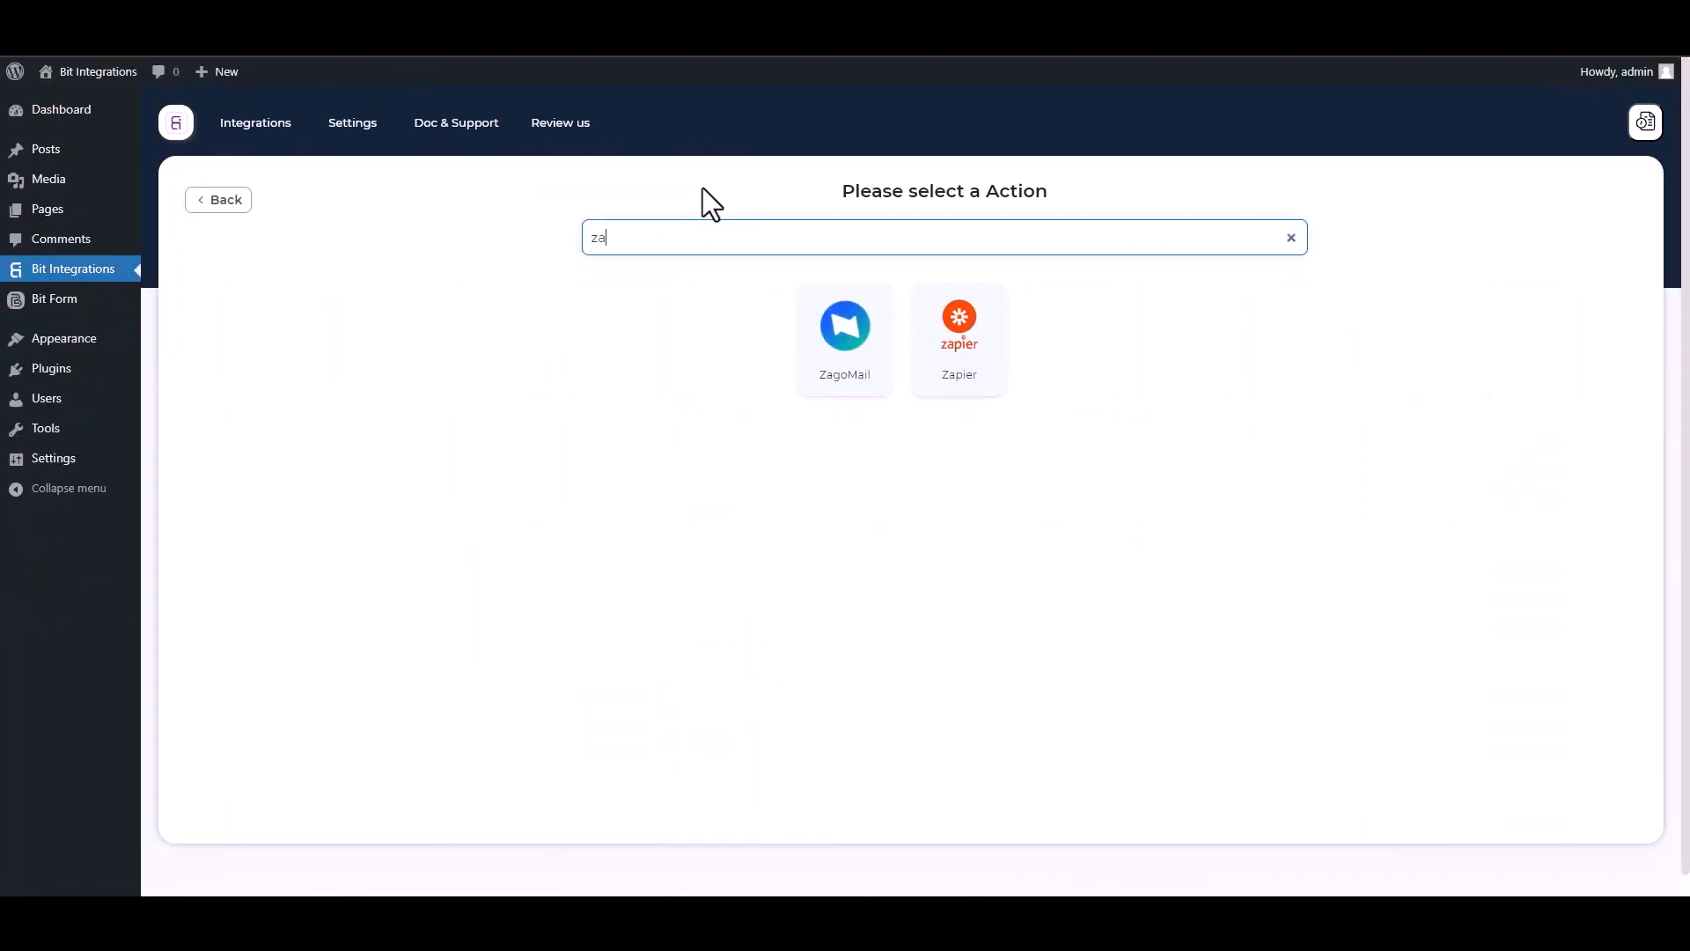
pyautogui.click(844, 326)
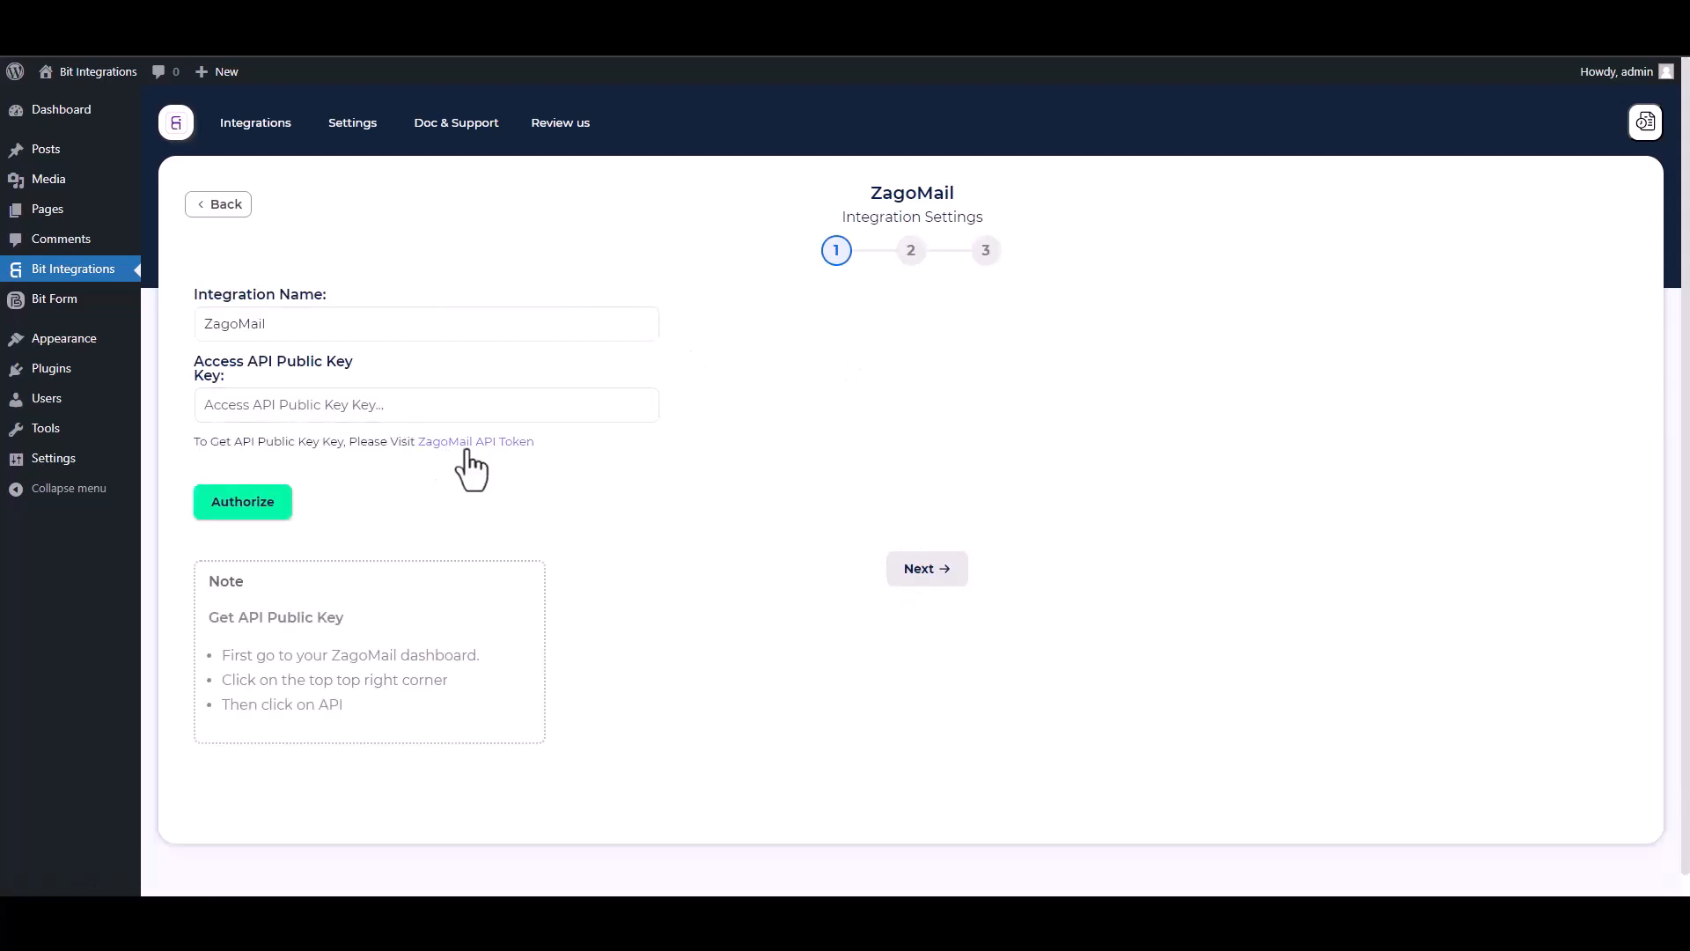
# Generate a new pair of API keys in ZagoMail's API settings.
pyautogui.click(477, 440)
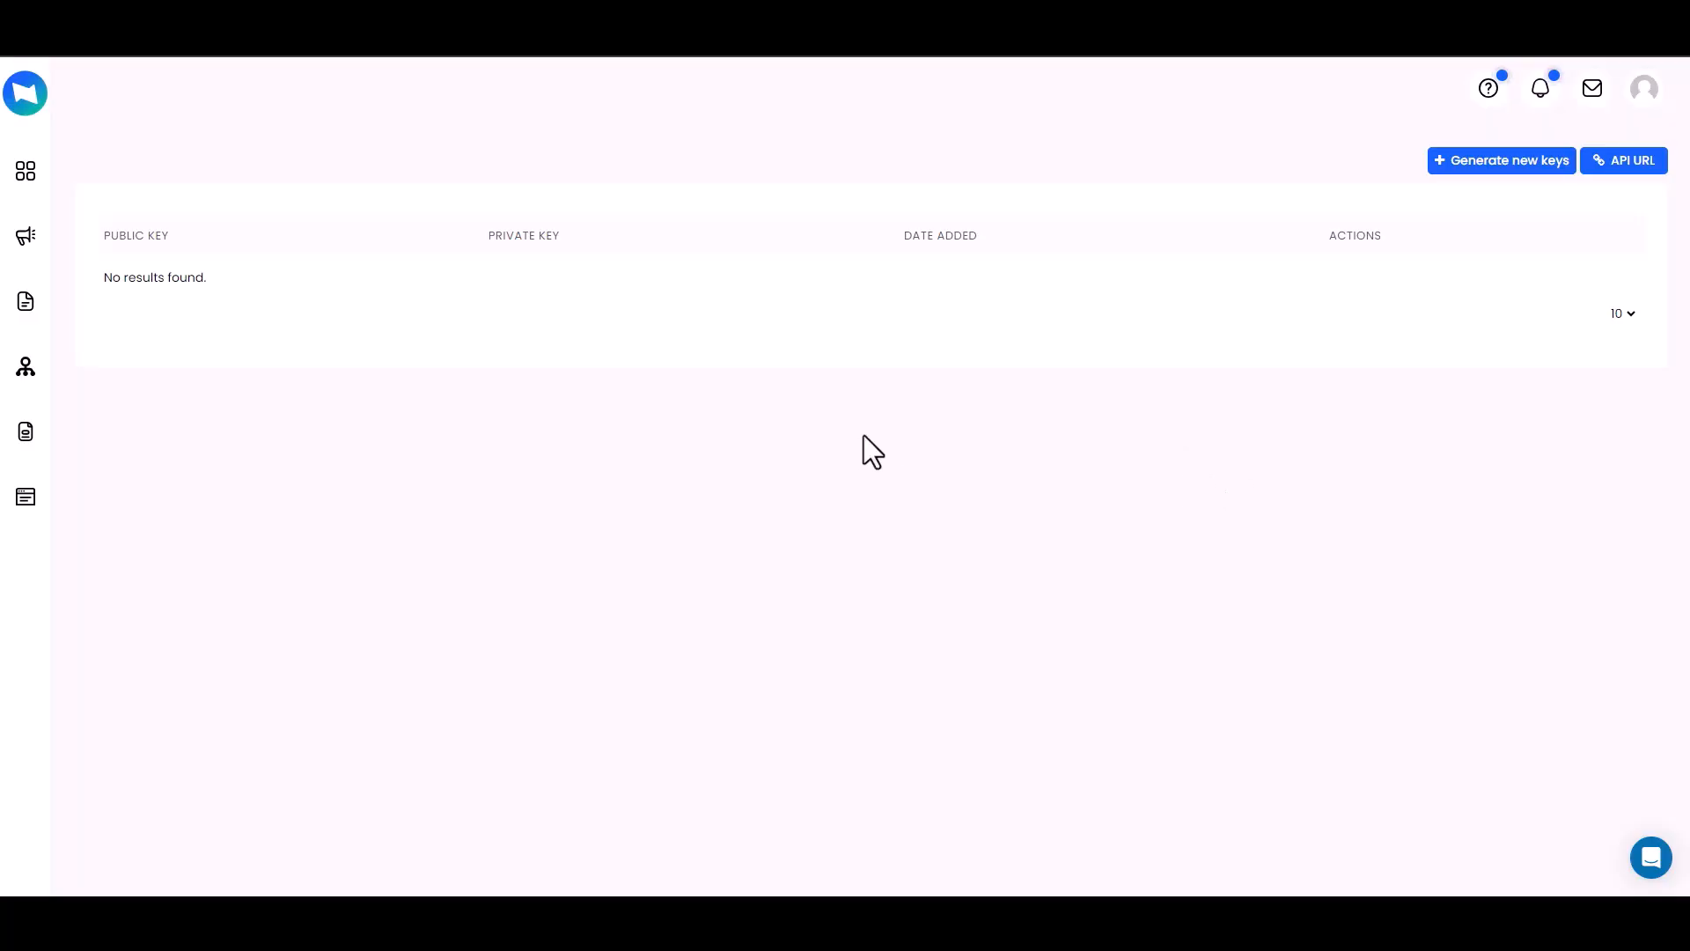
pyautogui.click(1499, 160)
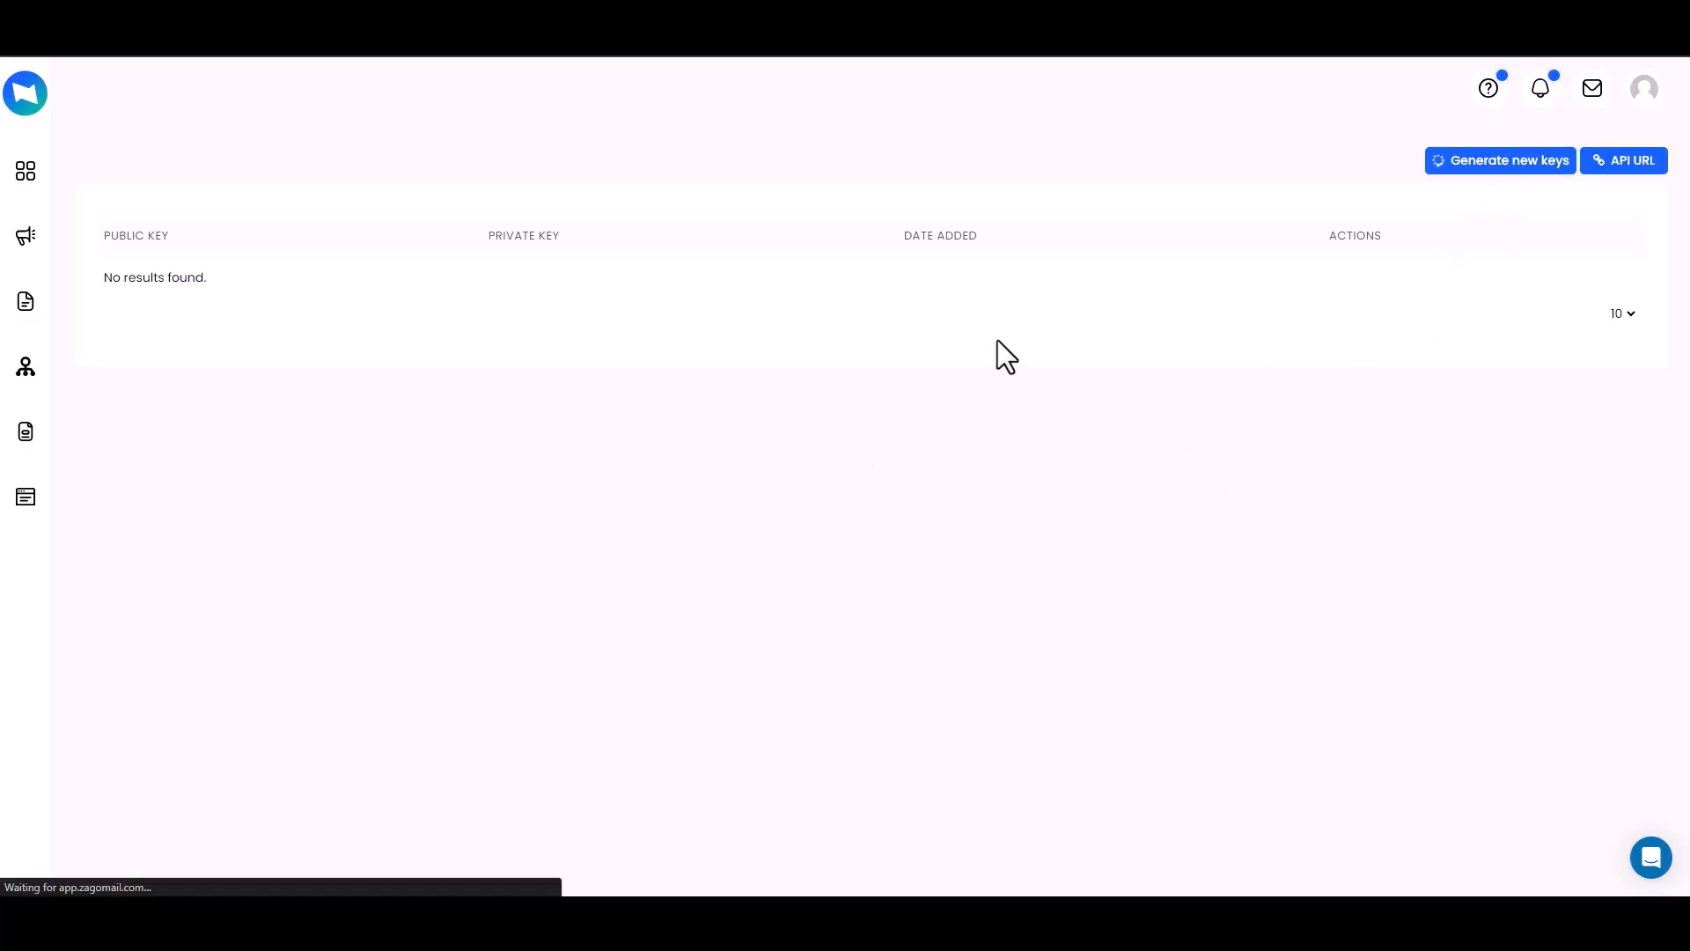
pyautogui.click(1498, 160)
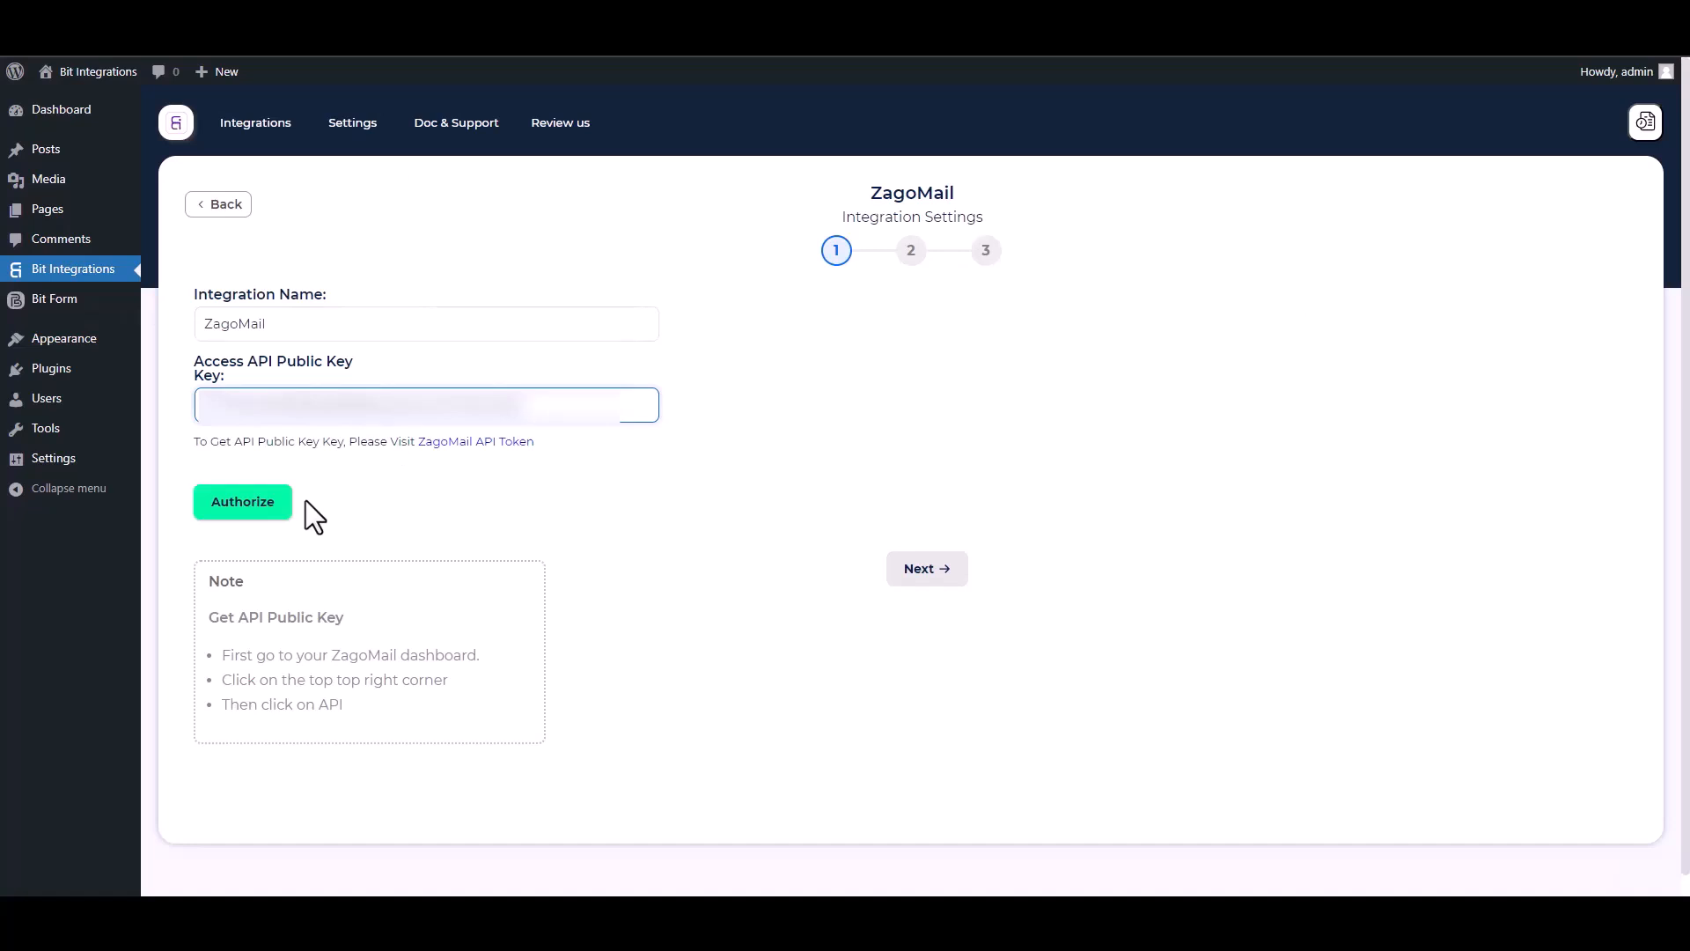
# Authorize the ZagoMail connection with the pasted public key.
pyautogui.click(243, 502)
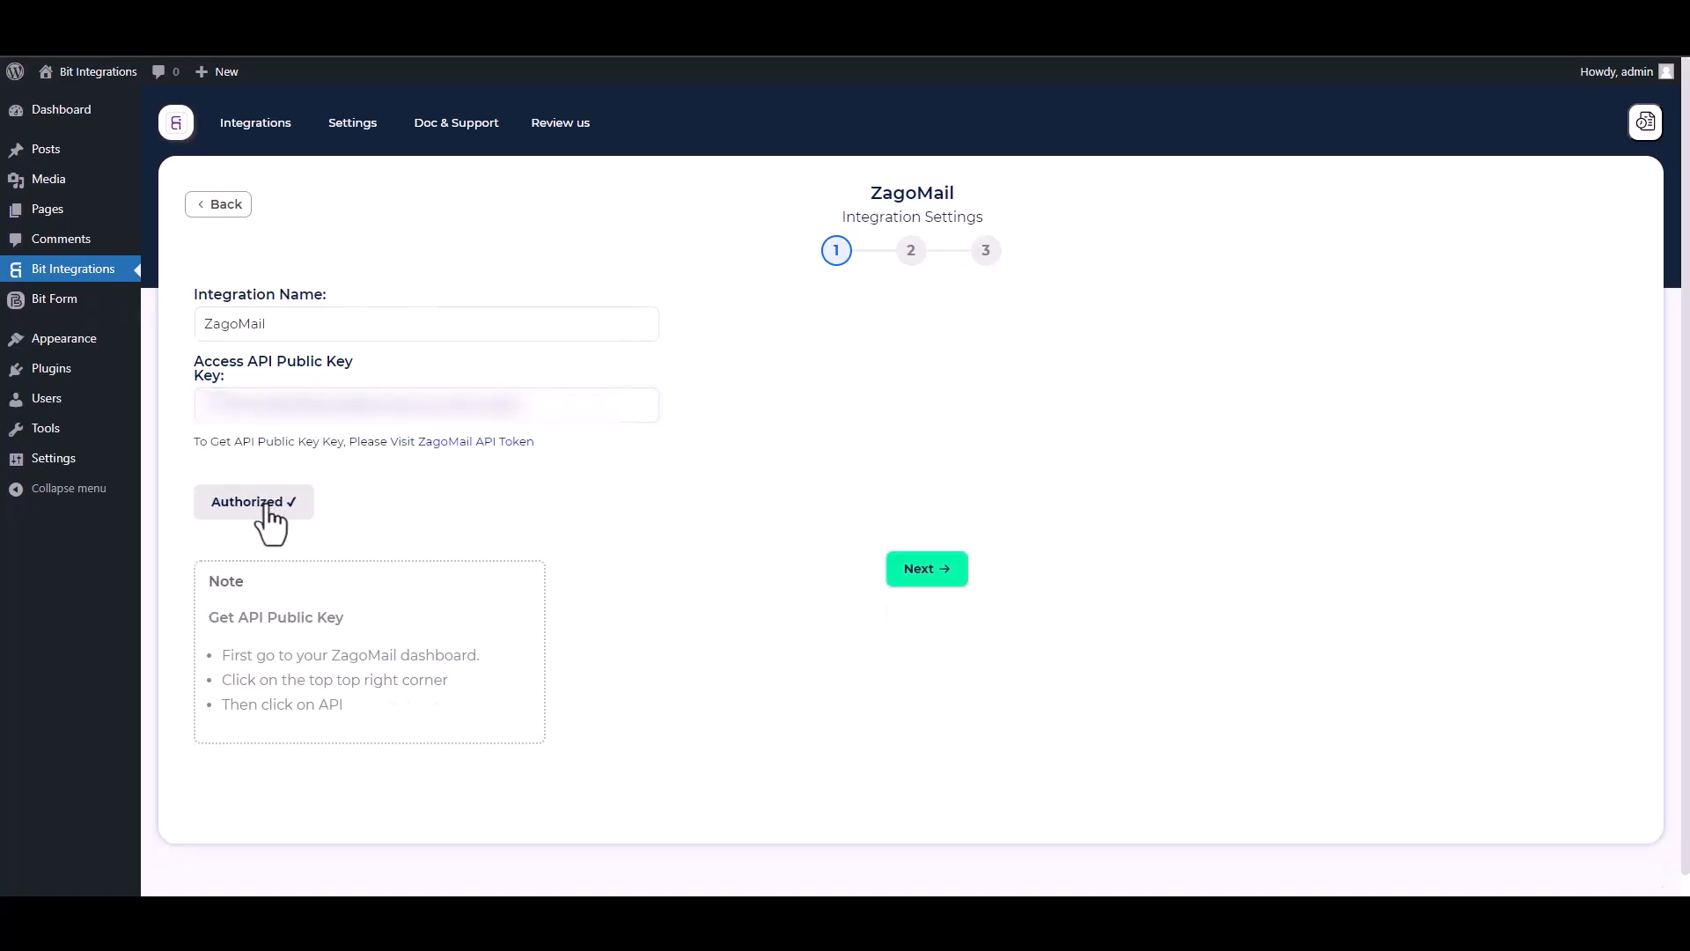
pyautogui.click(251, 502)
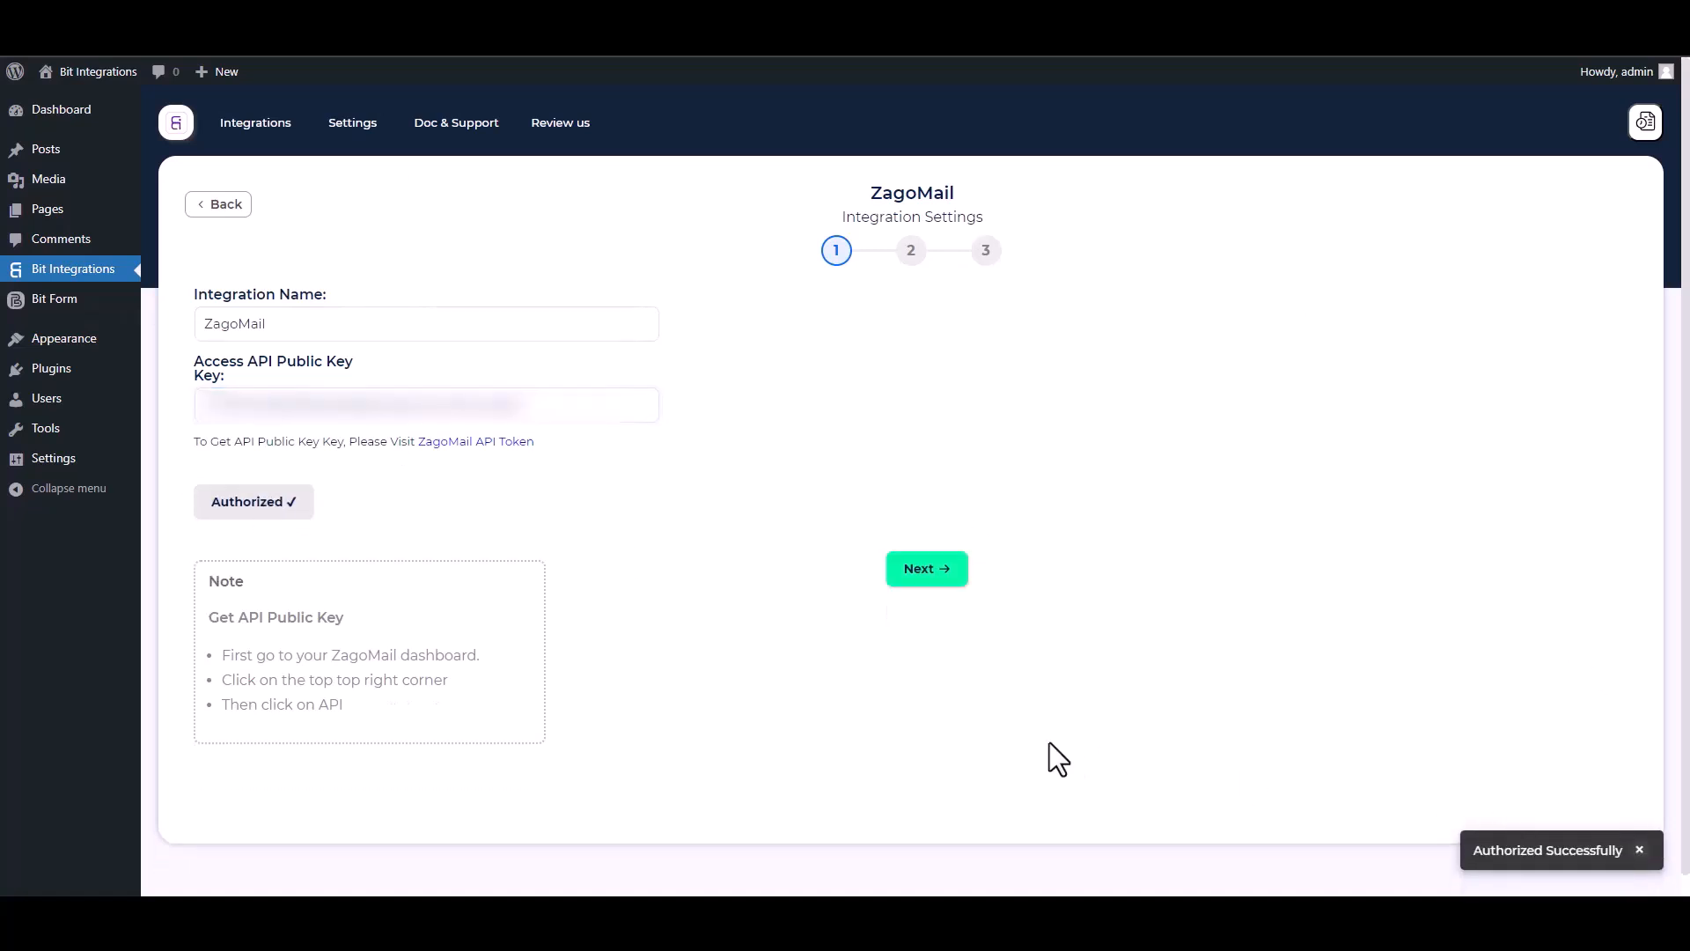
# Refresh the ZagoMail lists and choose the Bit Integrations list.
pyautogui.click(924, 568)
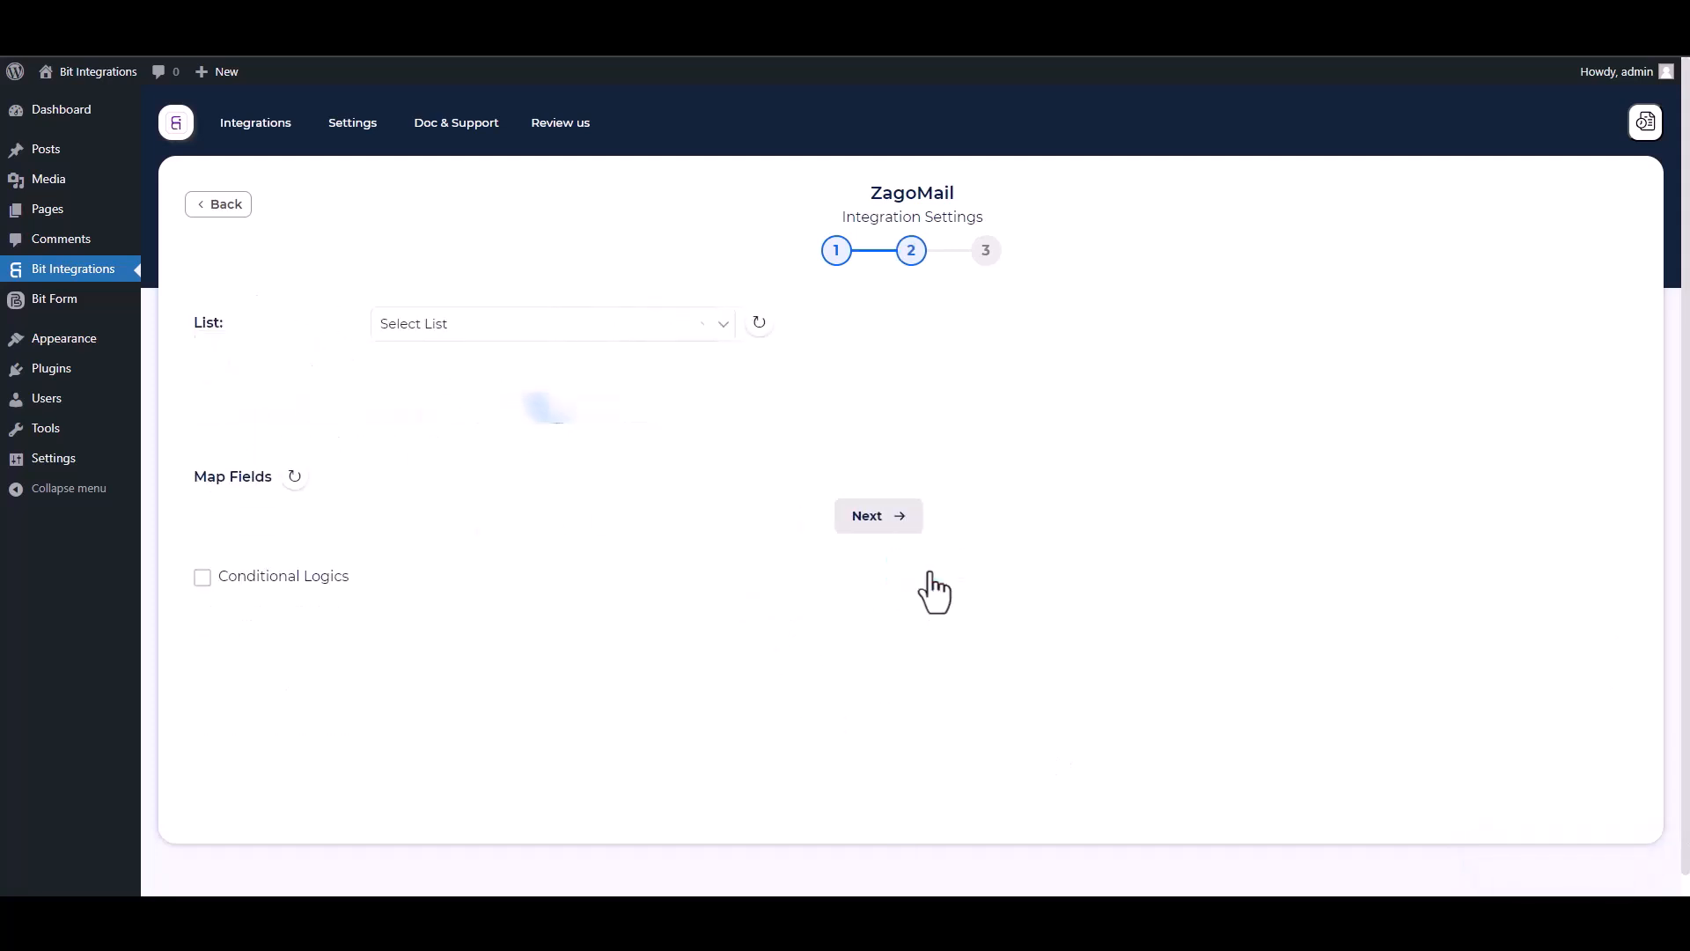
pyautogui.click(757, 321)
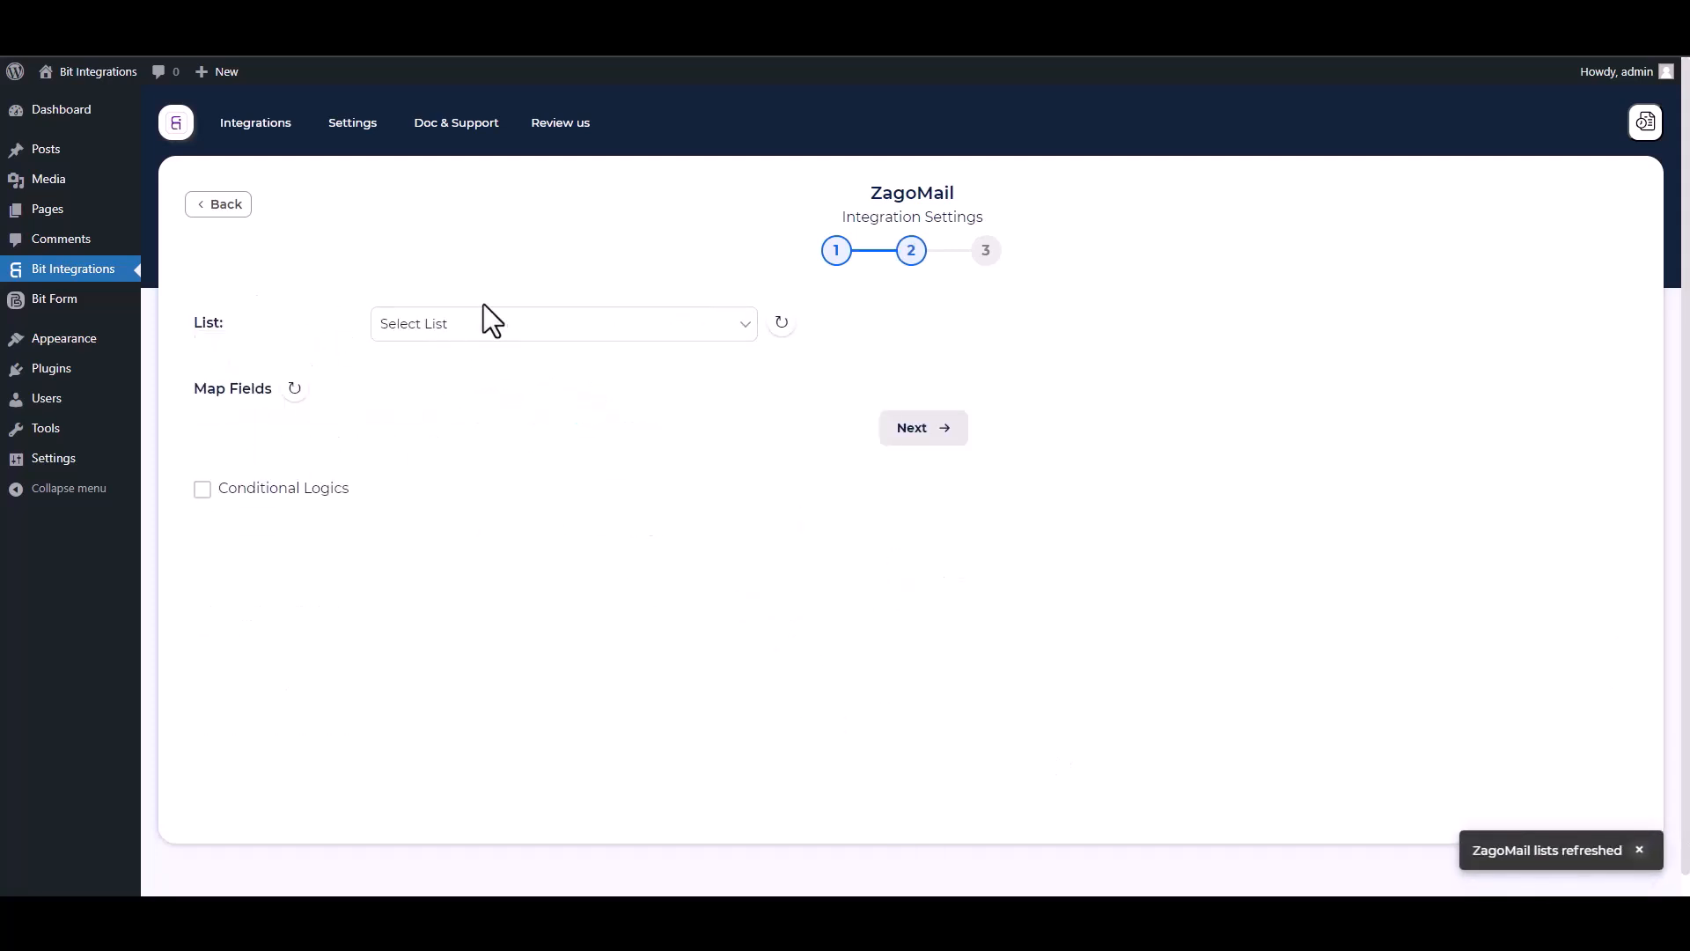
pyautogui.click(559, 324)
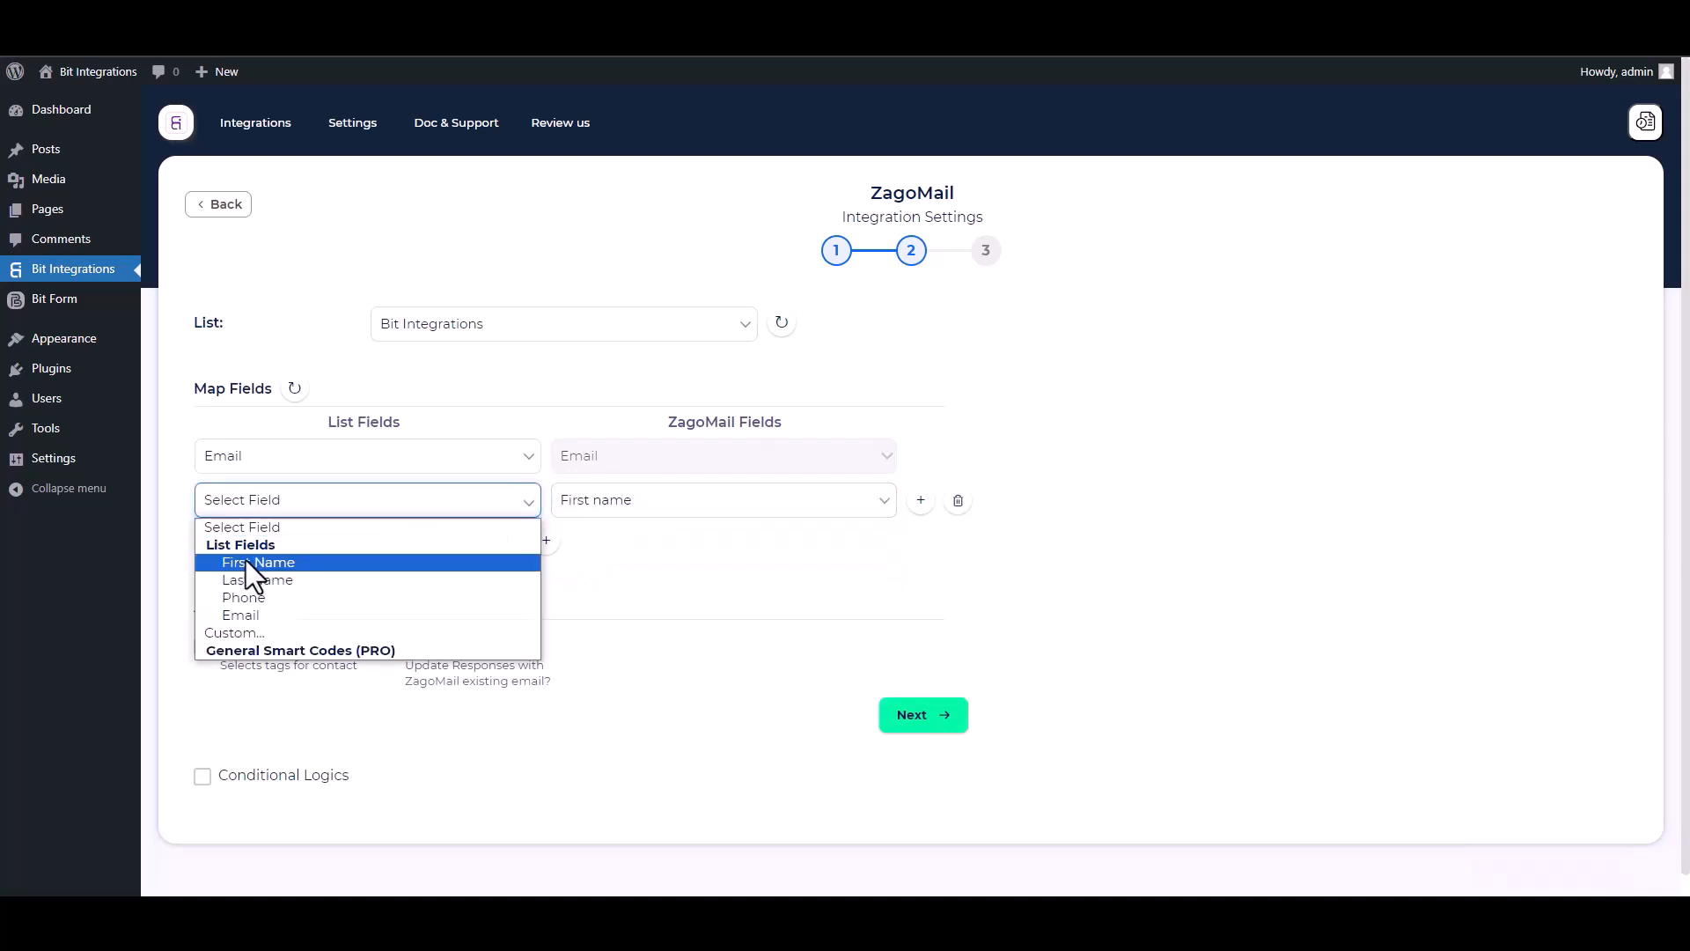
# Map First Name and Last Name fields, then finish and save the integration.
pyautogui.click(259, 562)
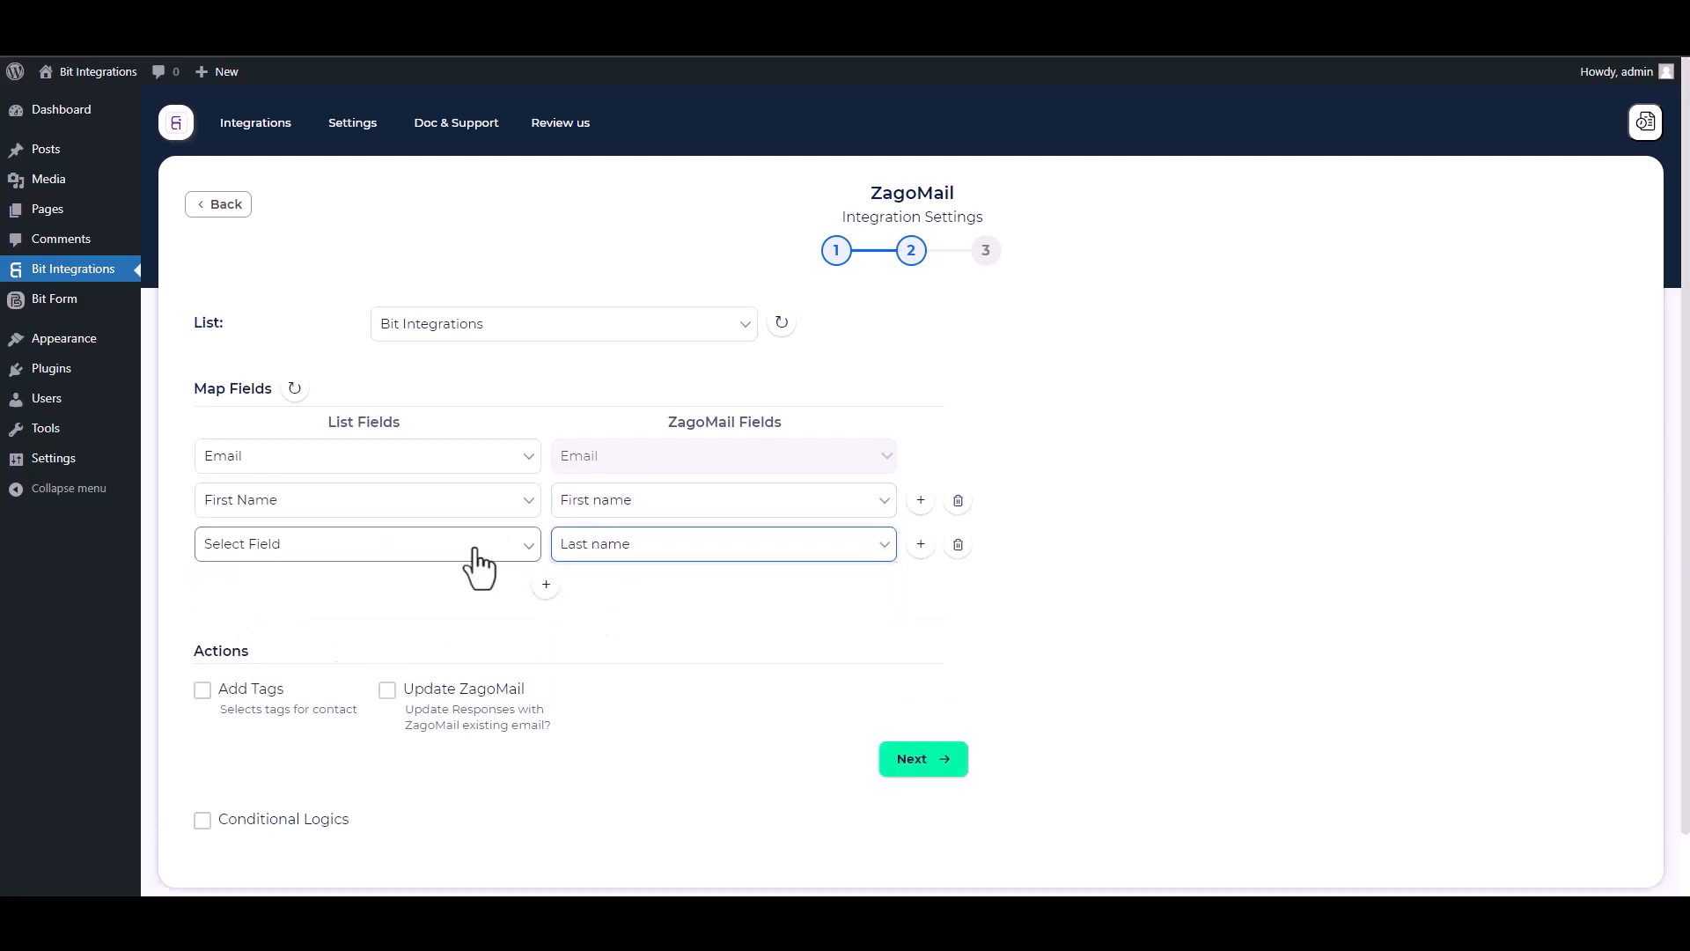
pyautogui.click(367, 544)
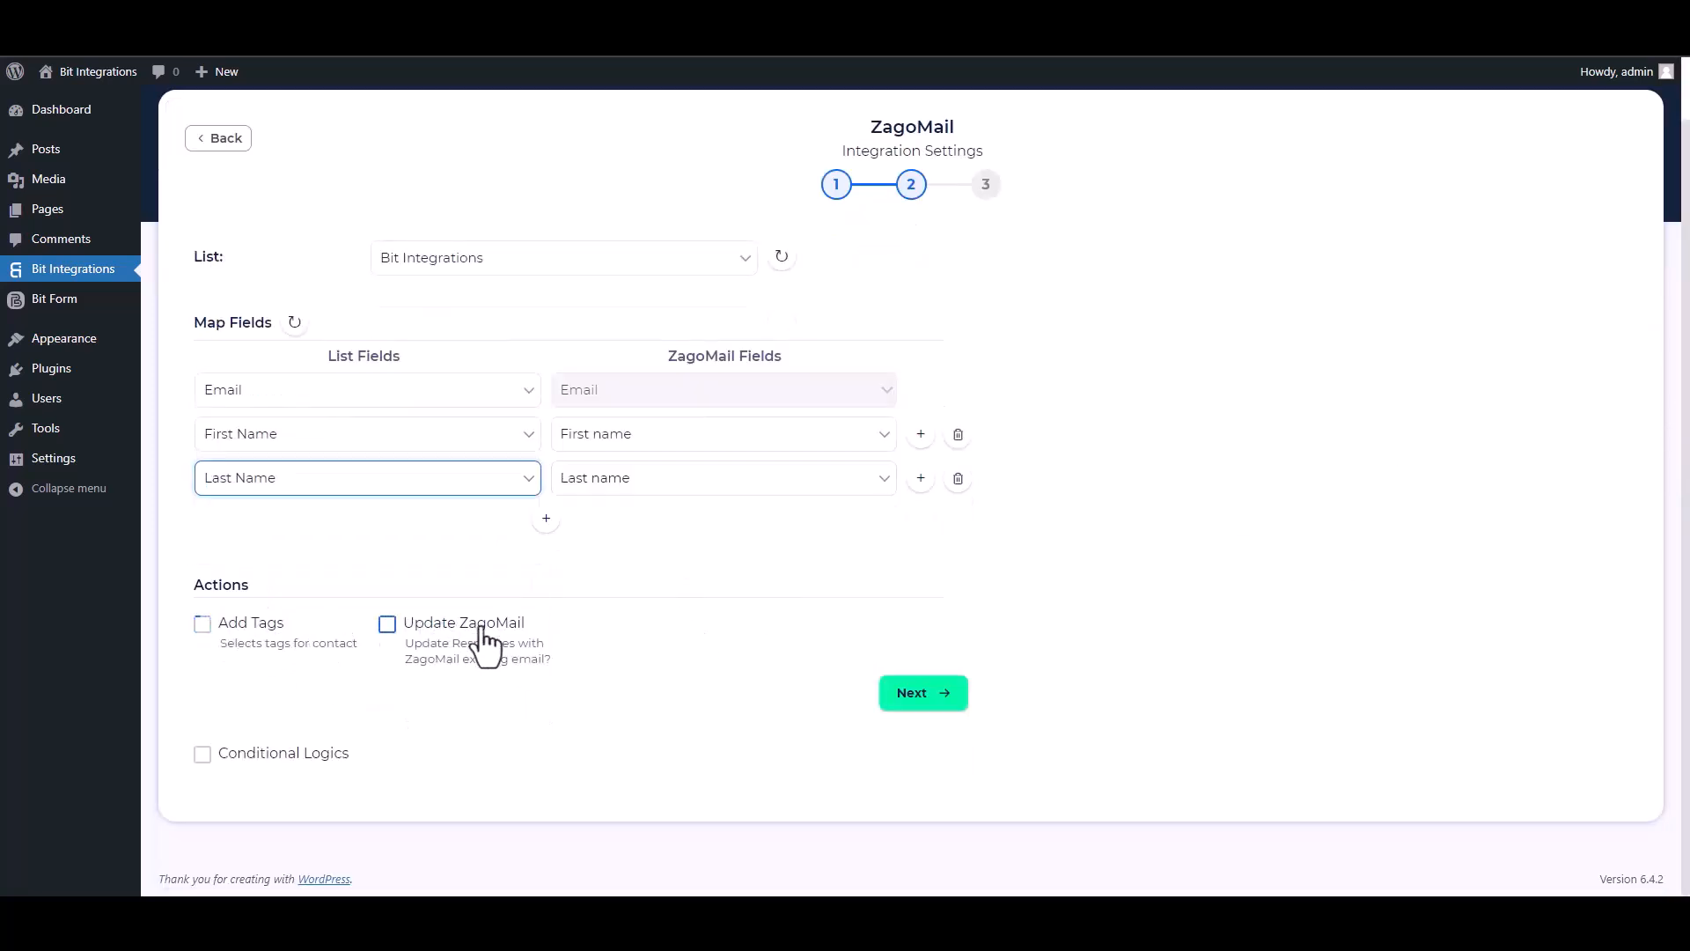
pyautogui.click(201, 752)
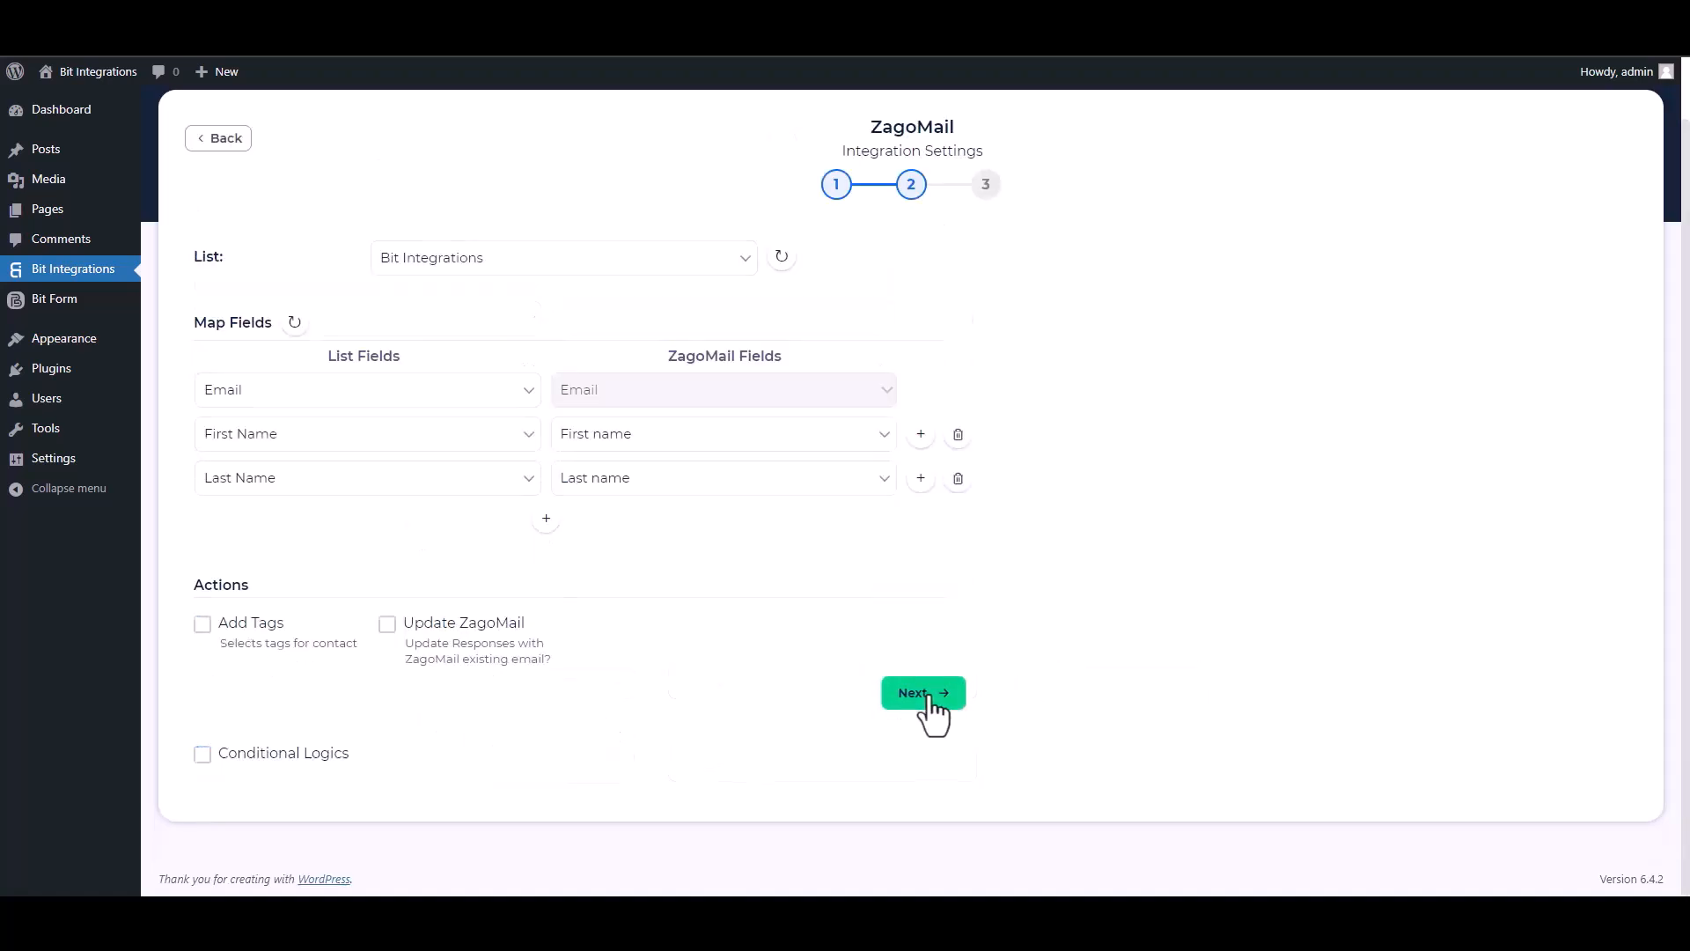
pyautogui.click(921, 692)
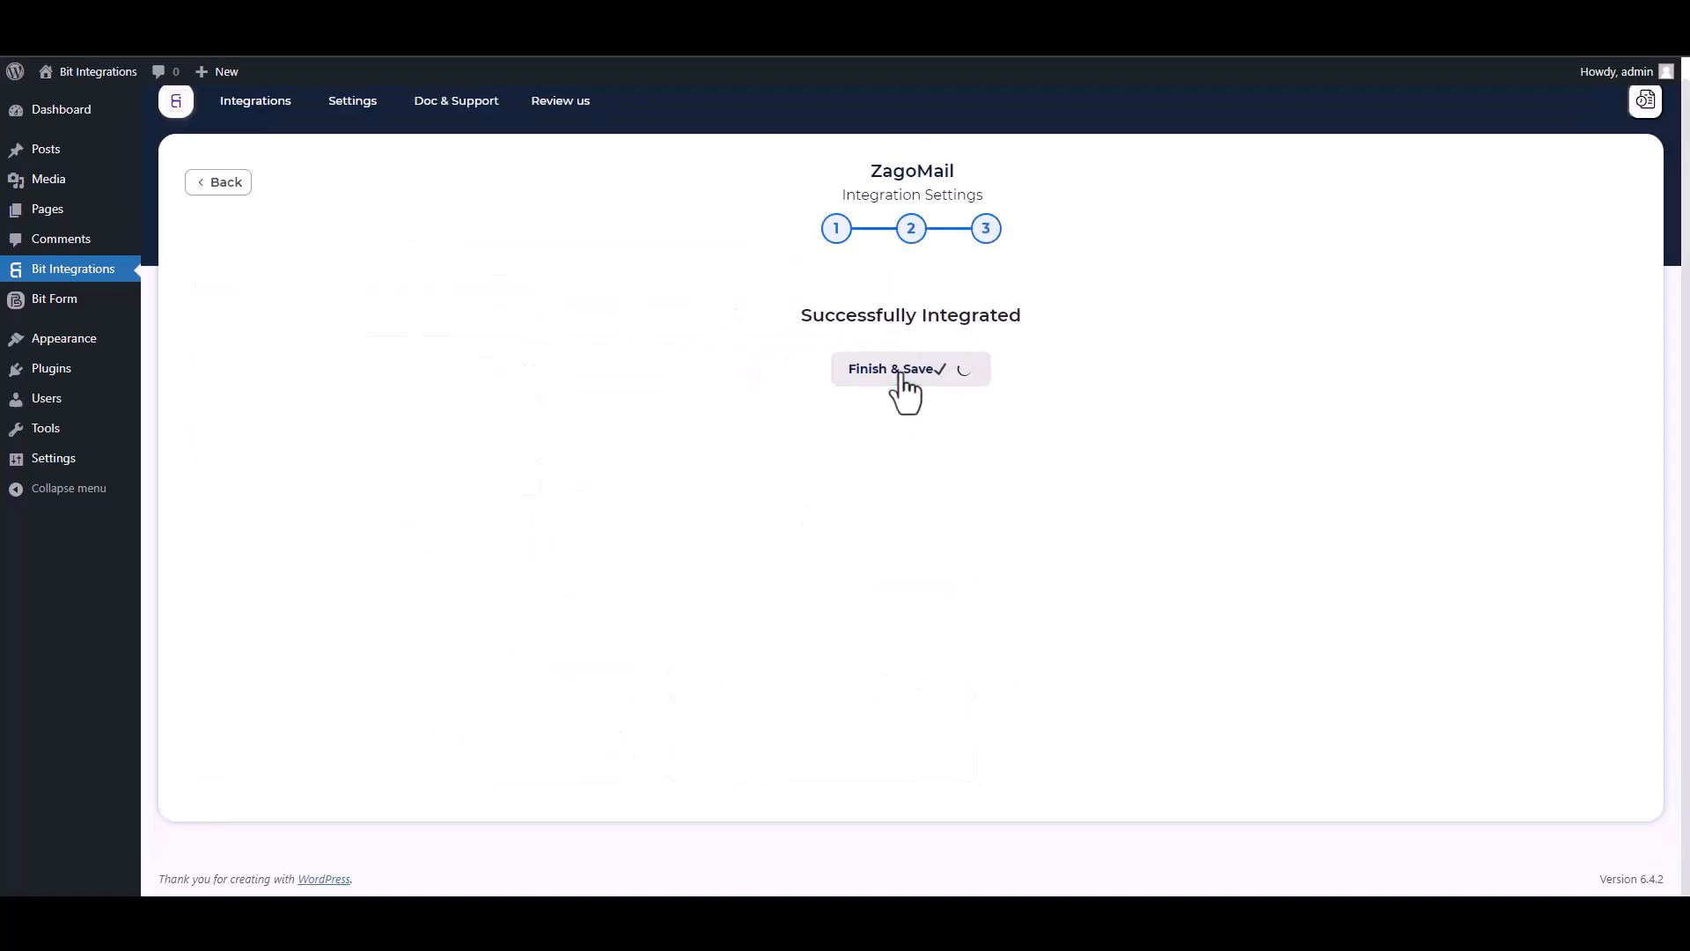
pyautogui.click(909, 368)
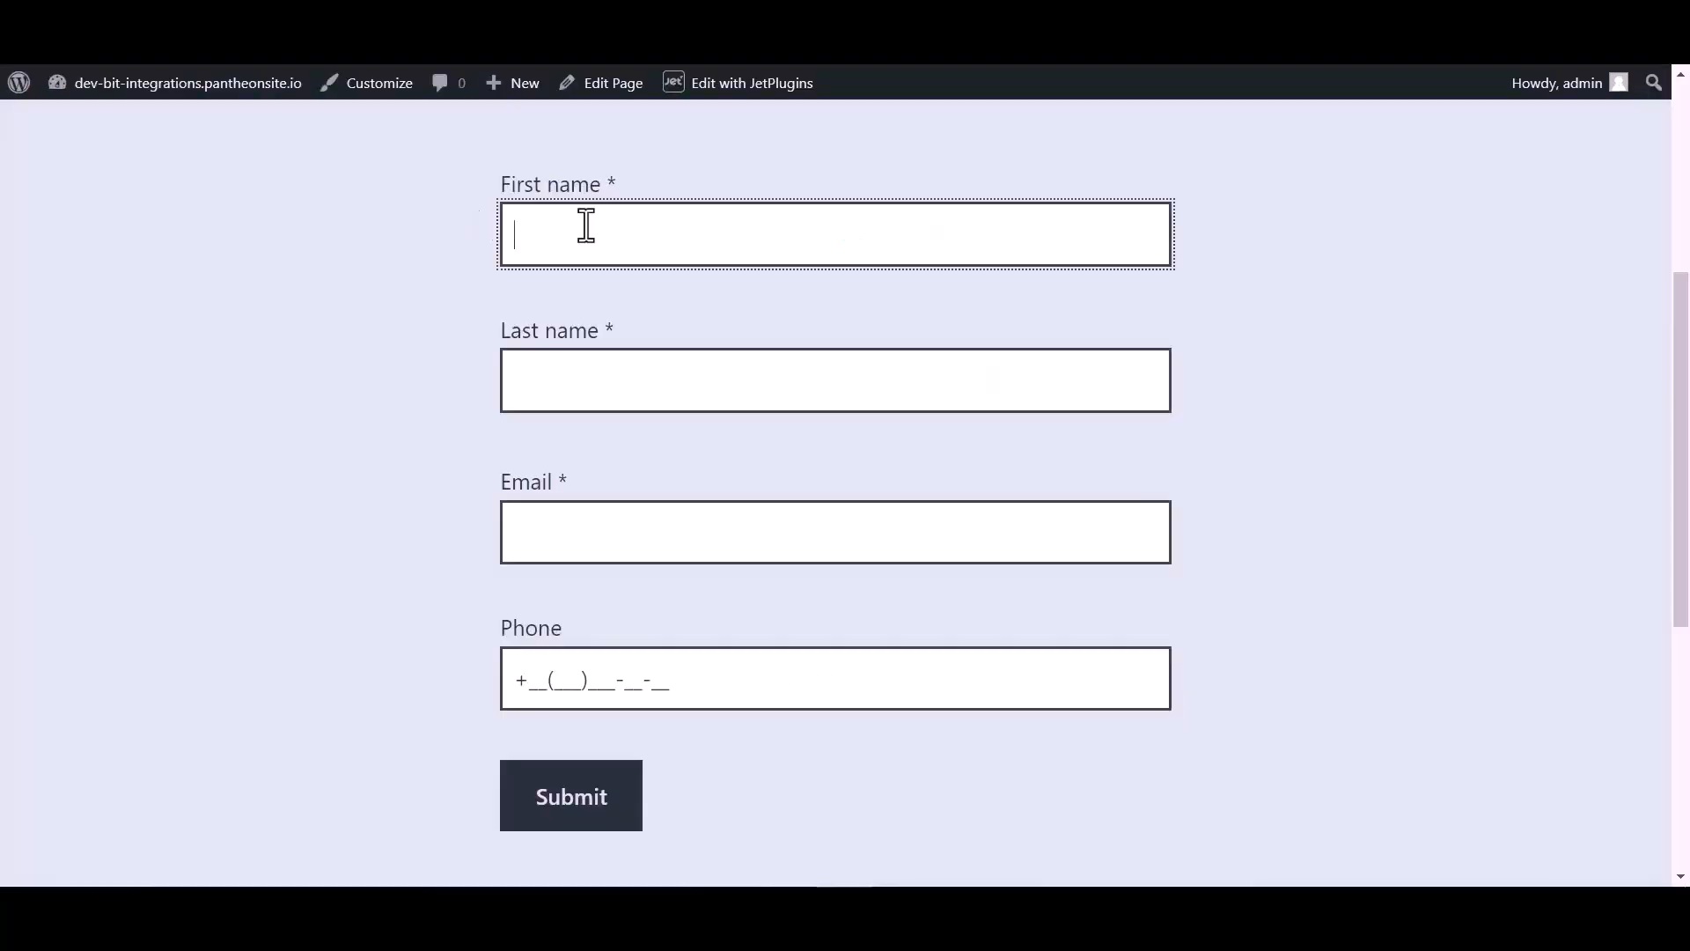
pyautogui.write('Bit')
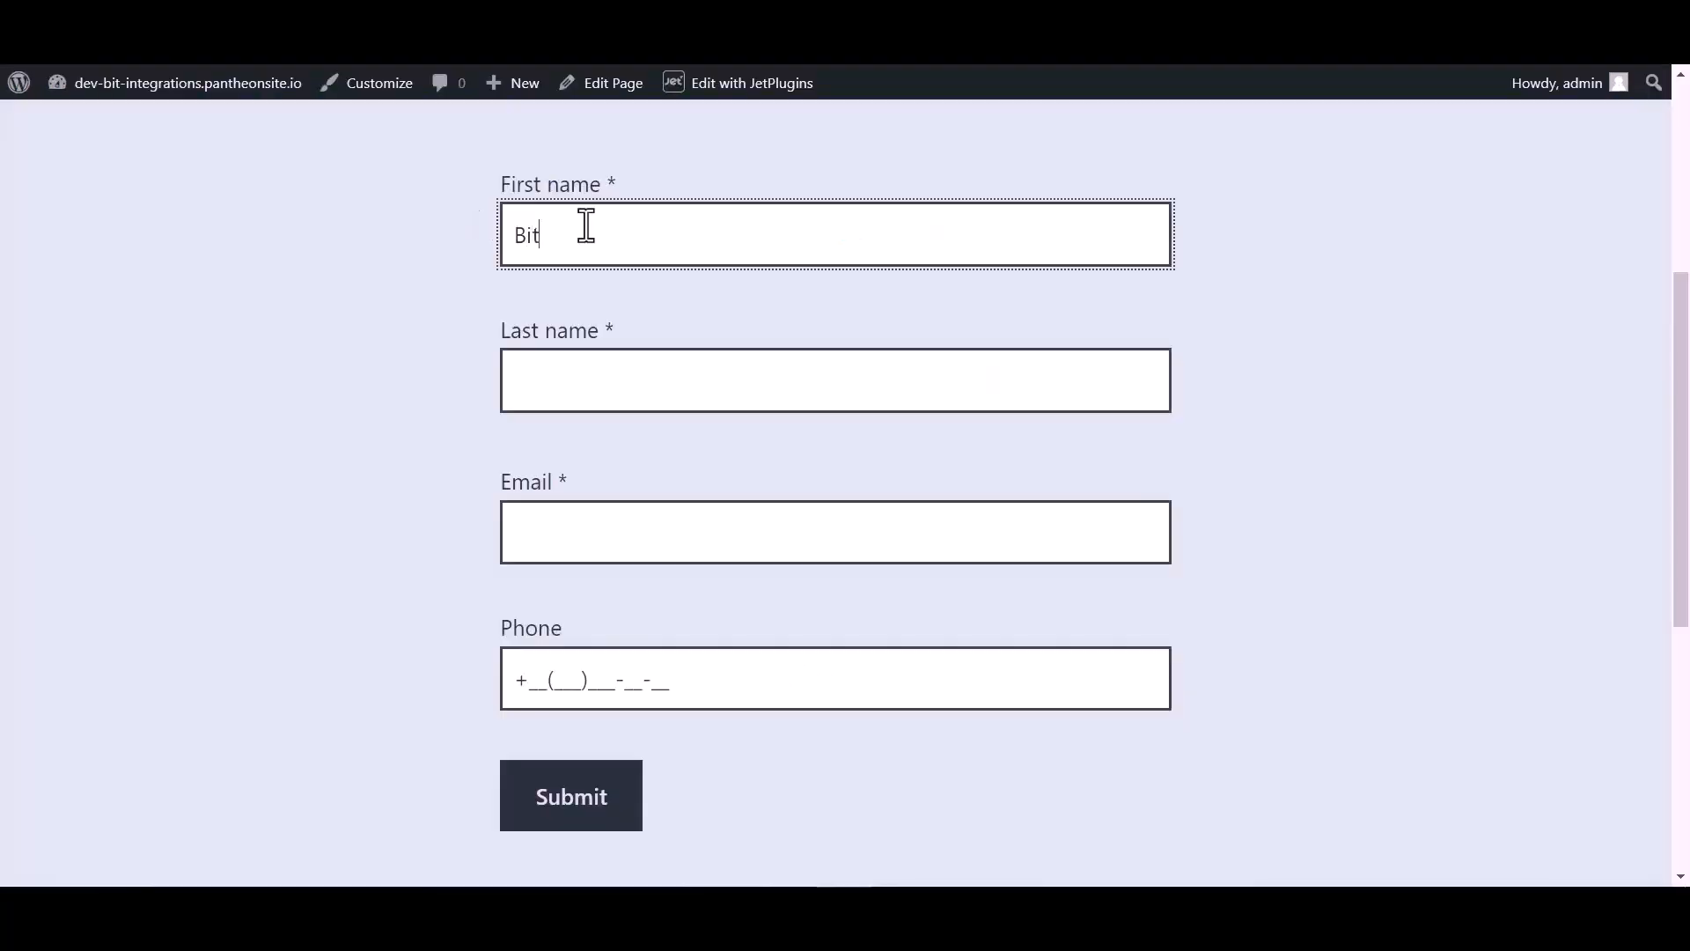
pyautogui.click(835, 380)
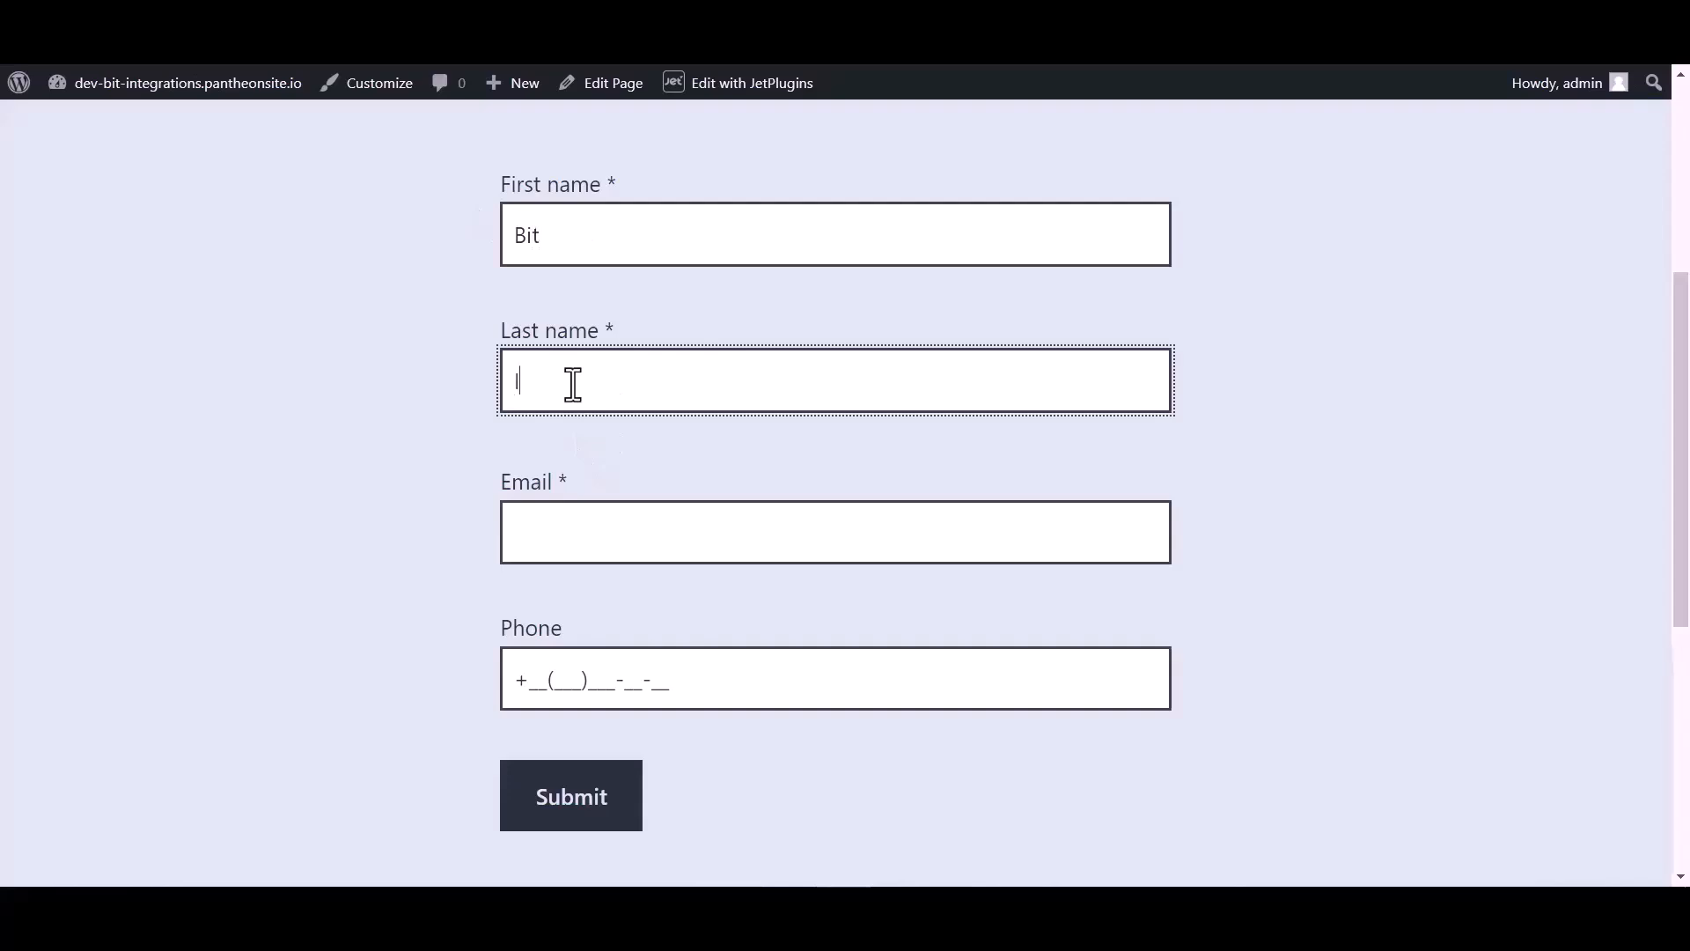
pyautogui.write('Integration')
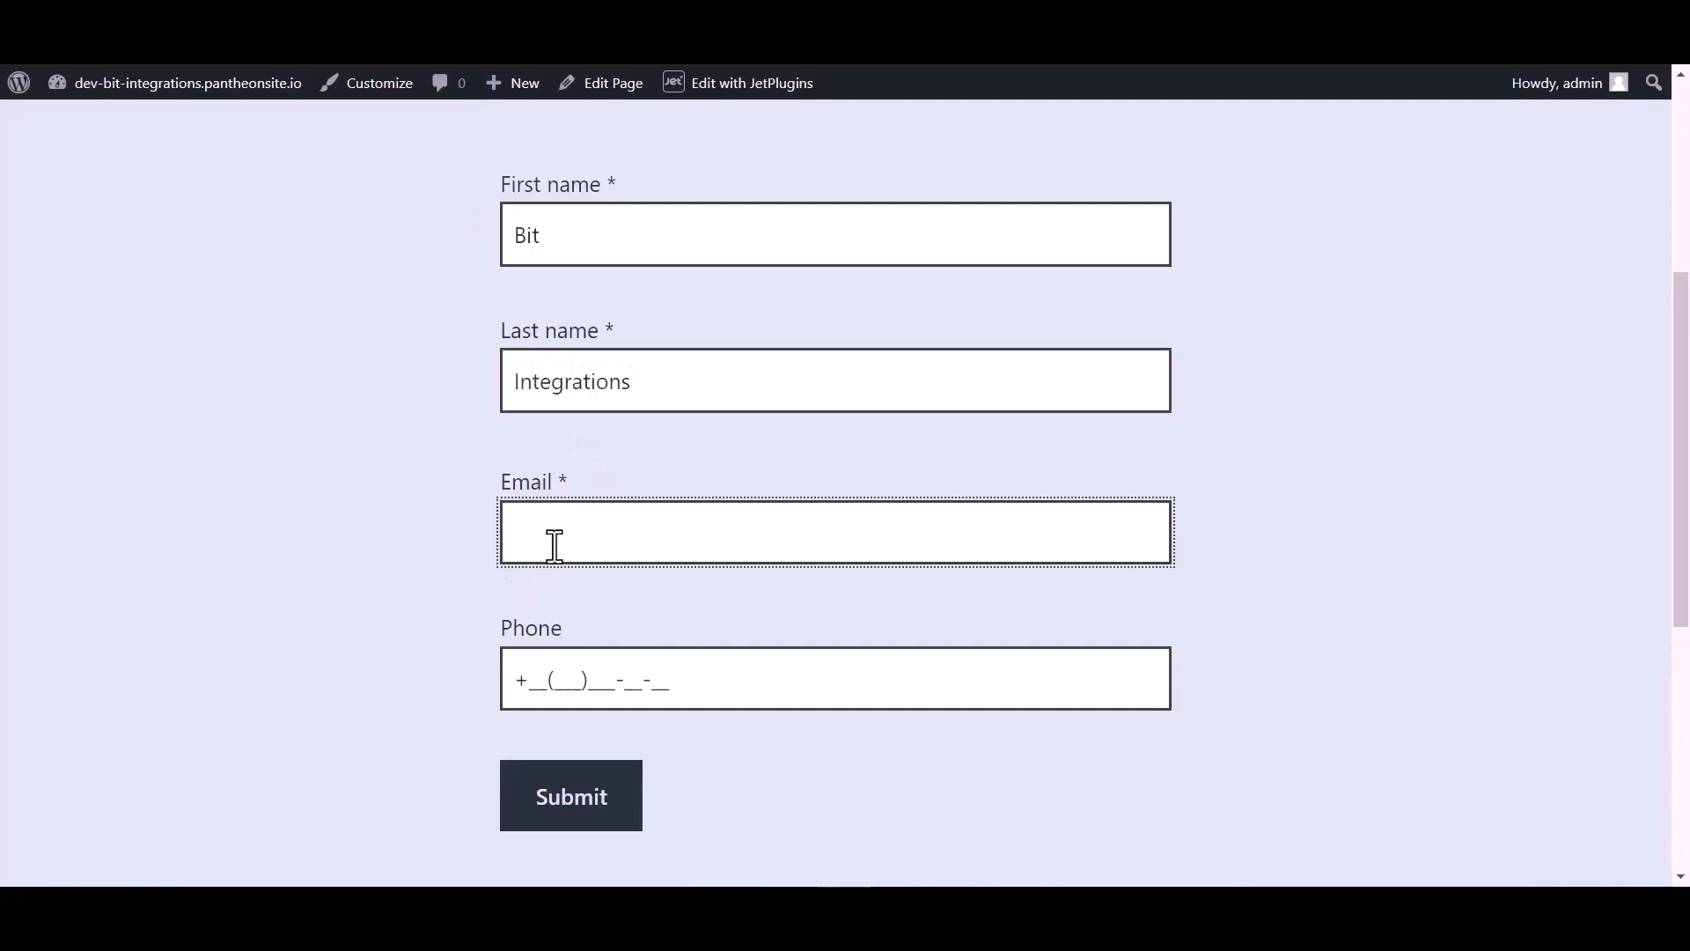
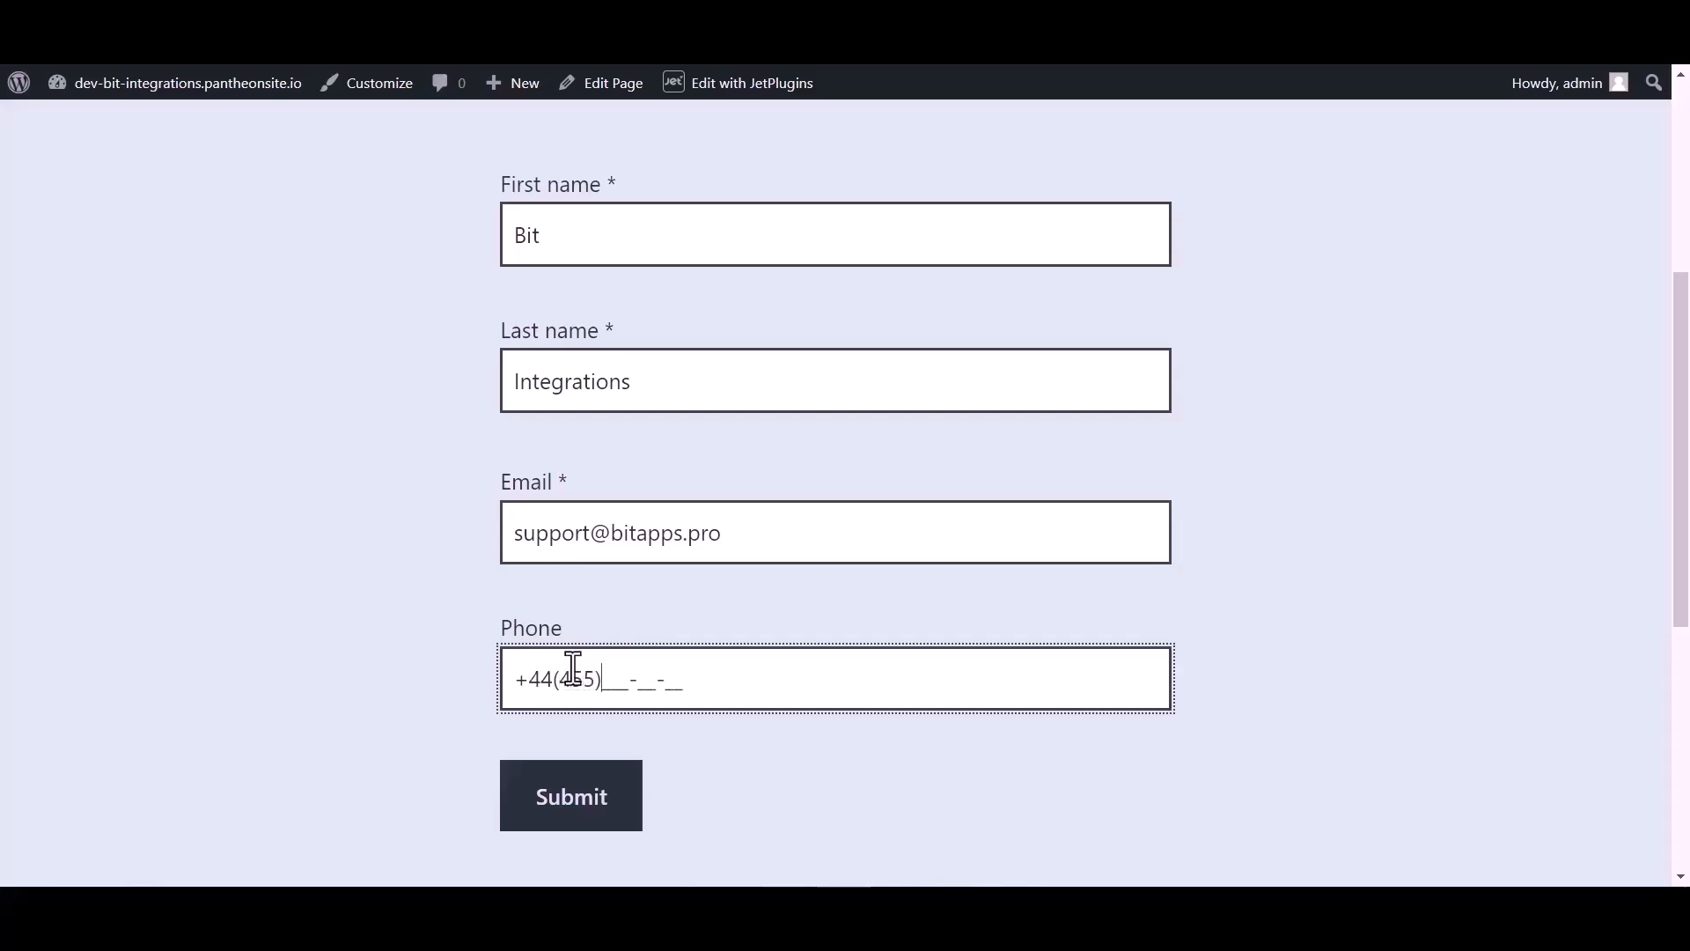
# Enter a phone number ending 5666 and submit the form.
pyautogui.write('5666')
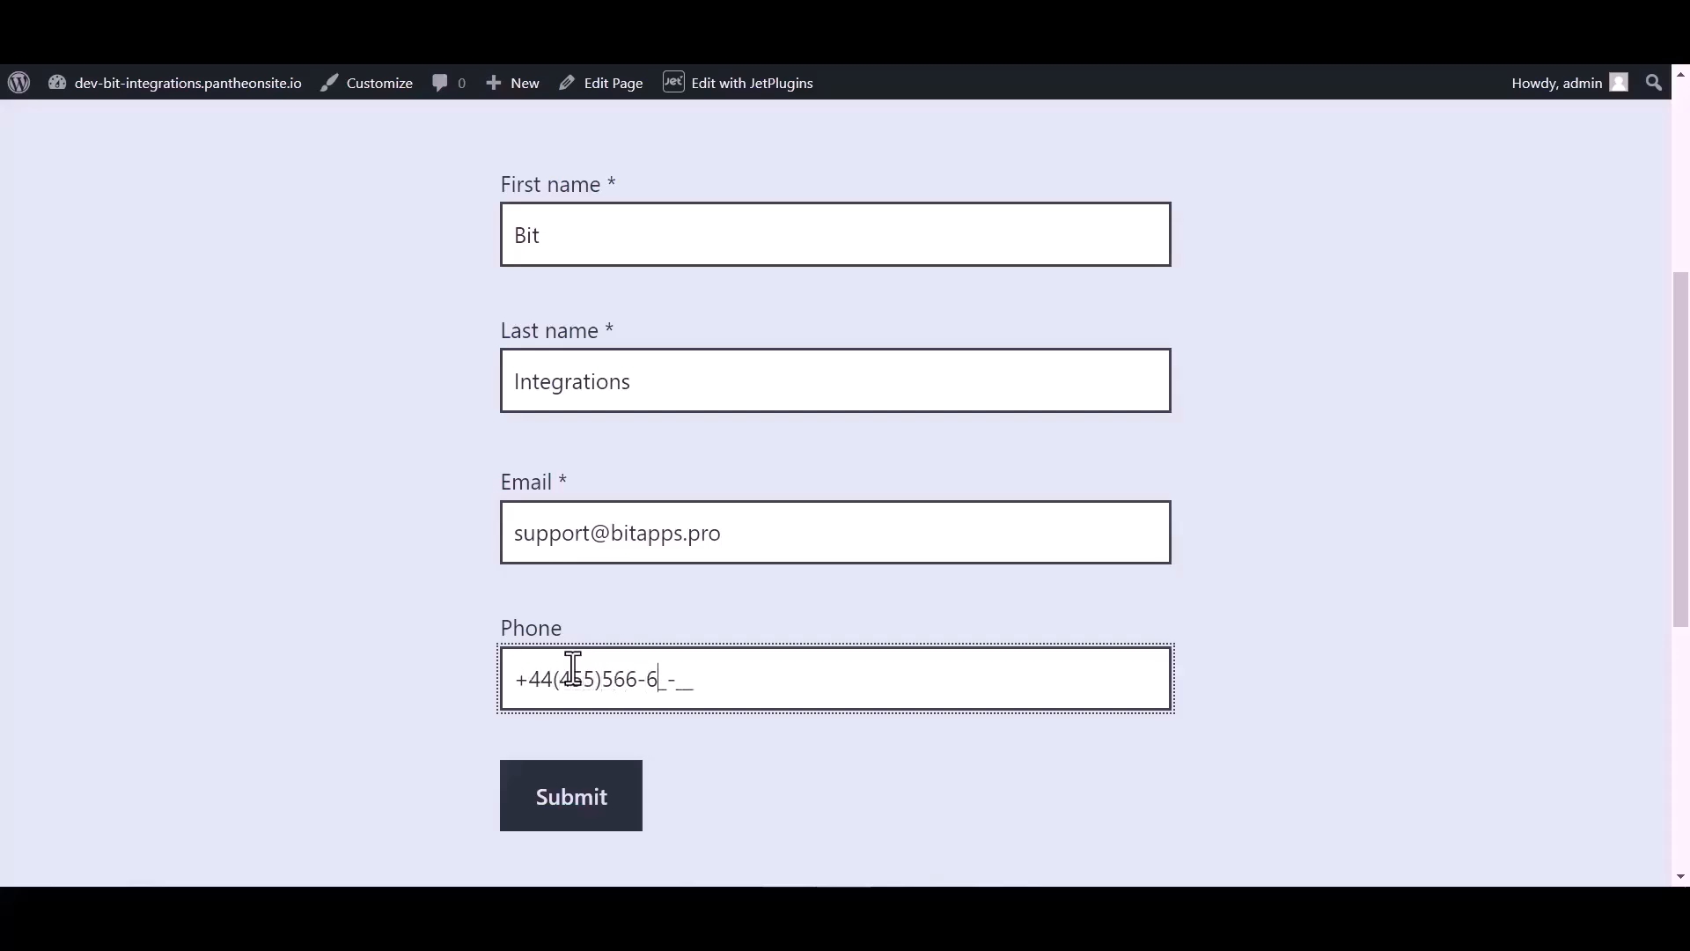
pyautogui.click(571, 796)
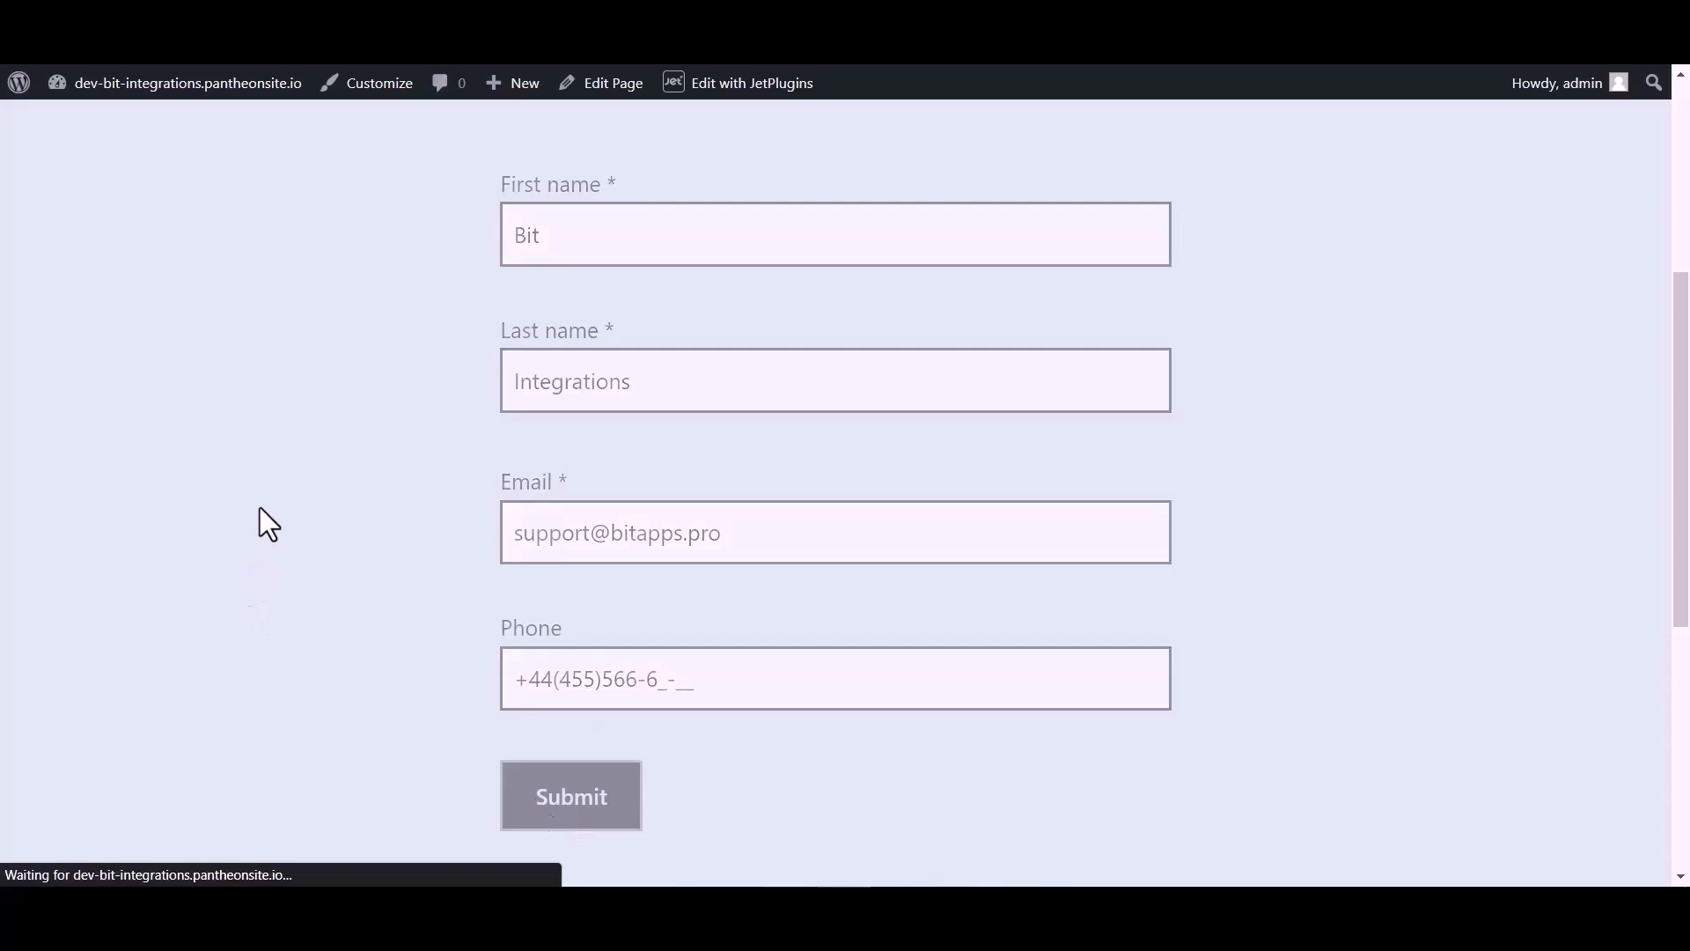
pyautogui.click(571, 796)
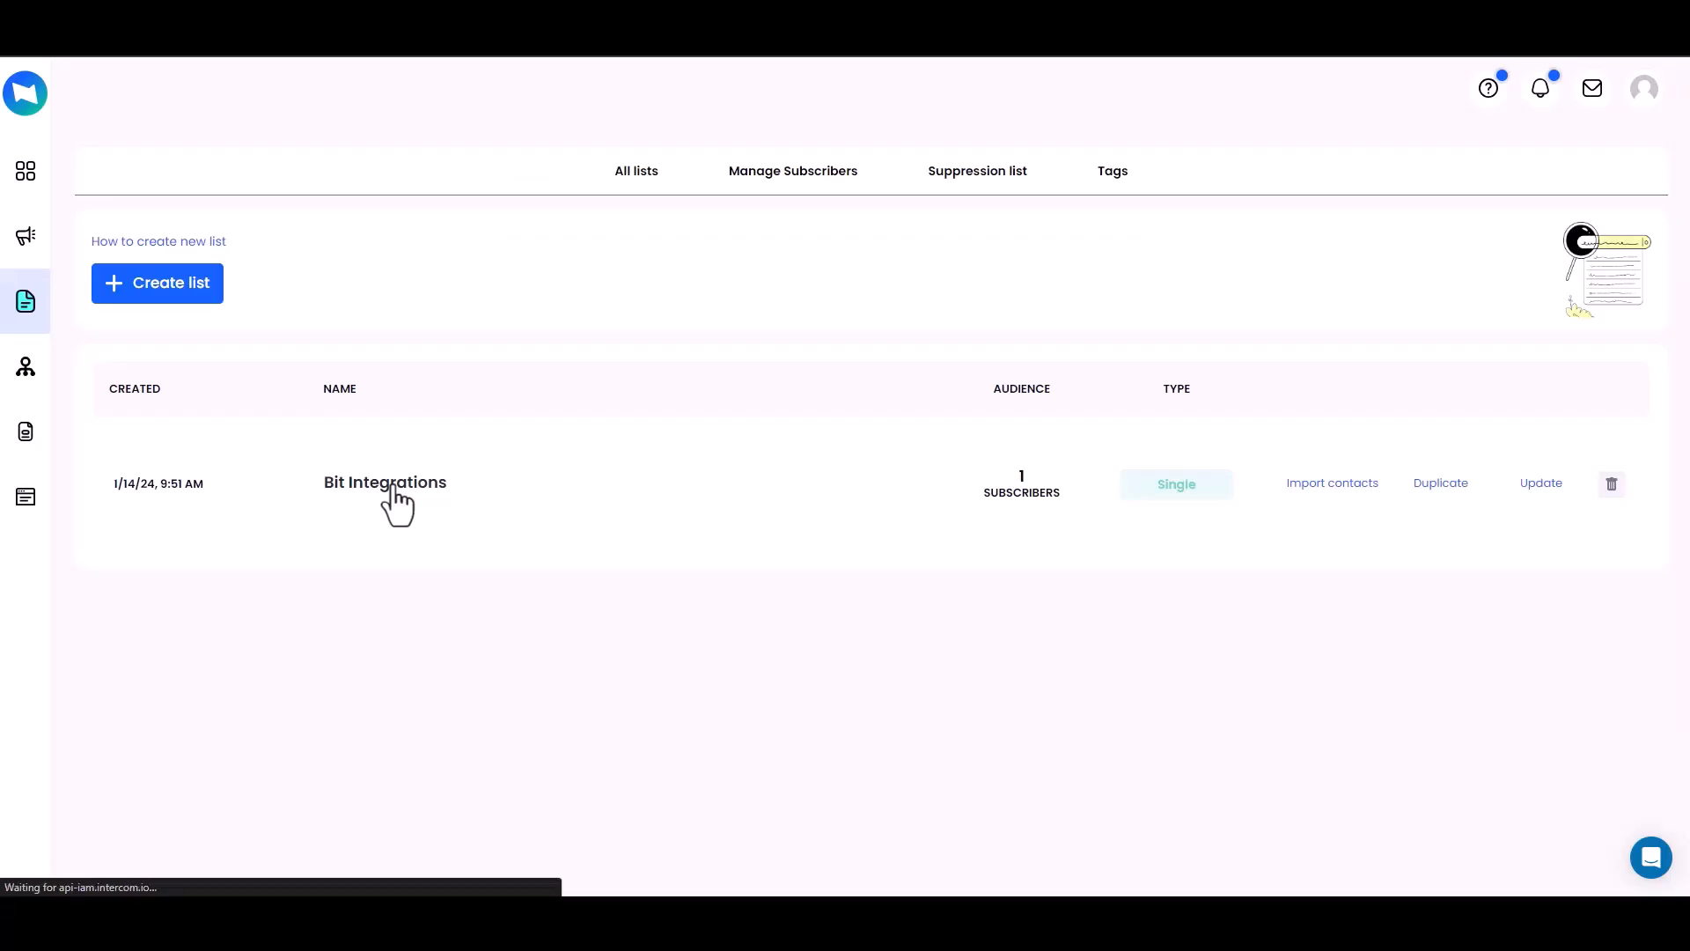
# View the Bit Integrations list in ZagoMail showing 1 subscriber.
pyautogui.click(385, 483)
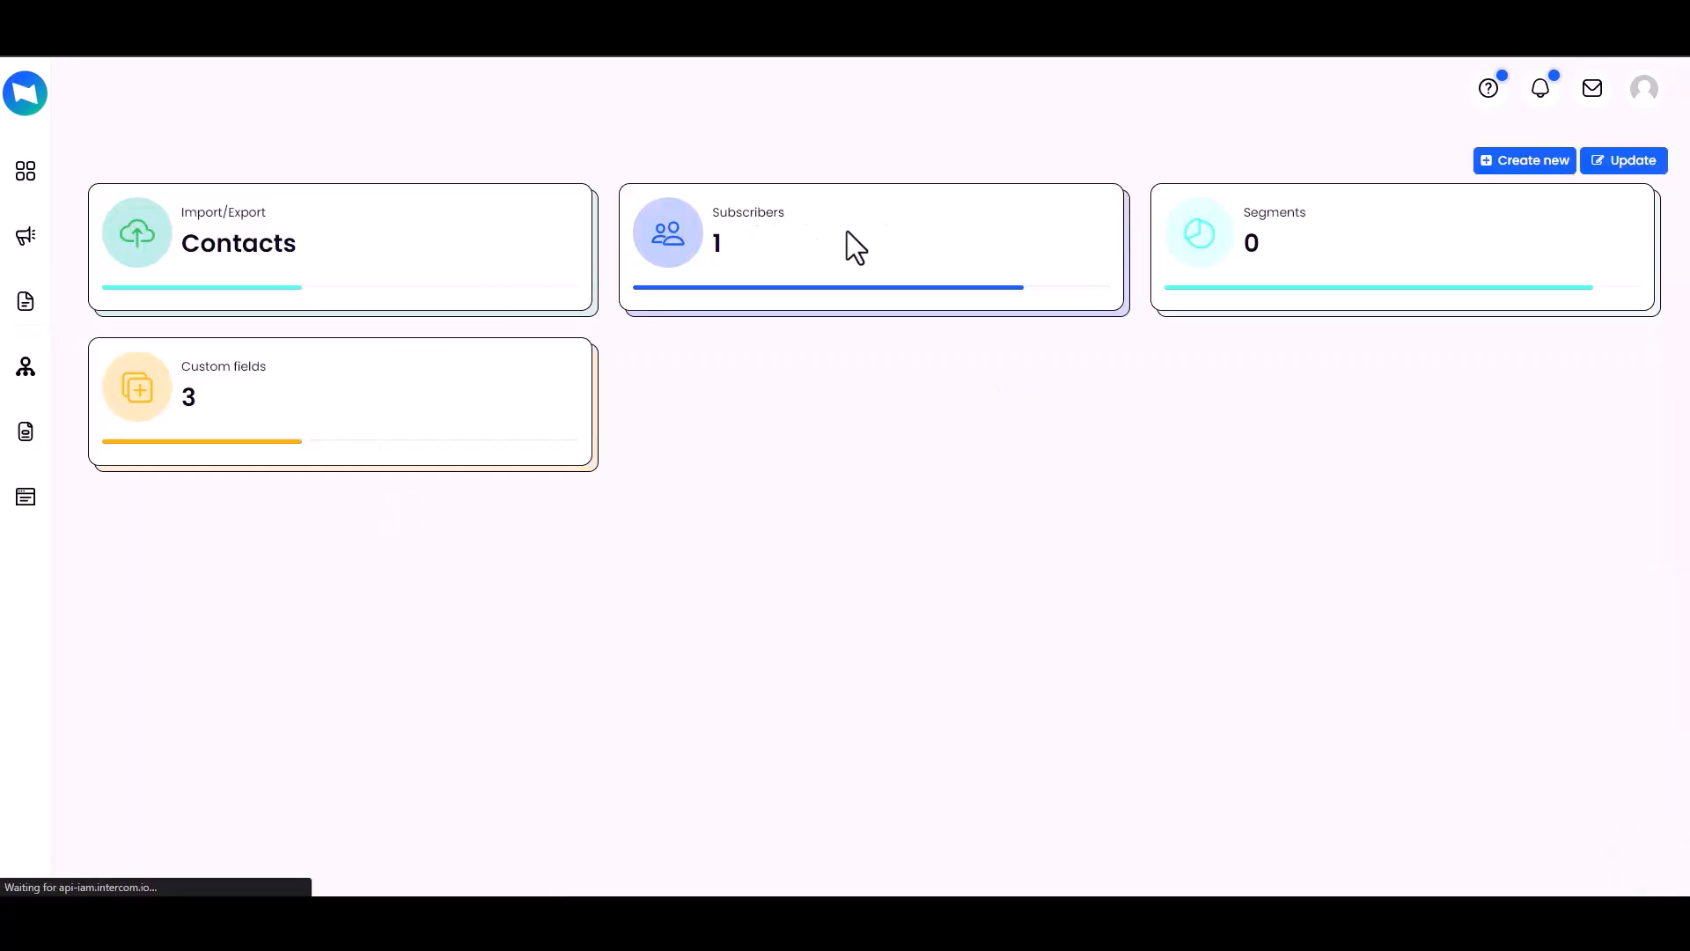
pyautogui.moveTo(775, 377)
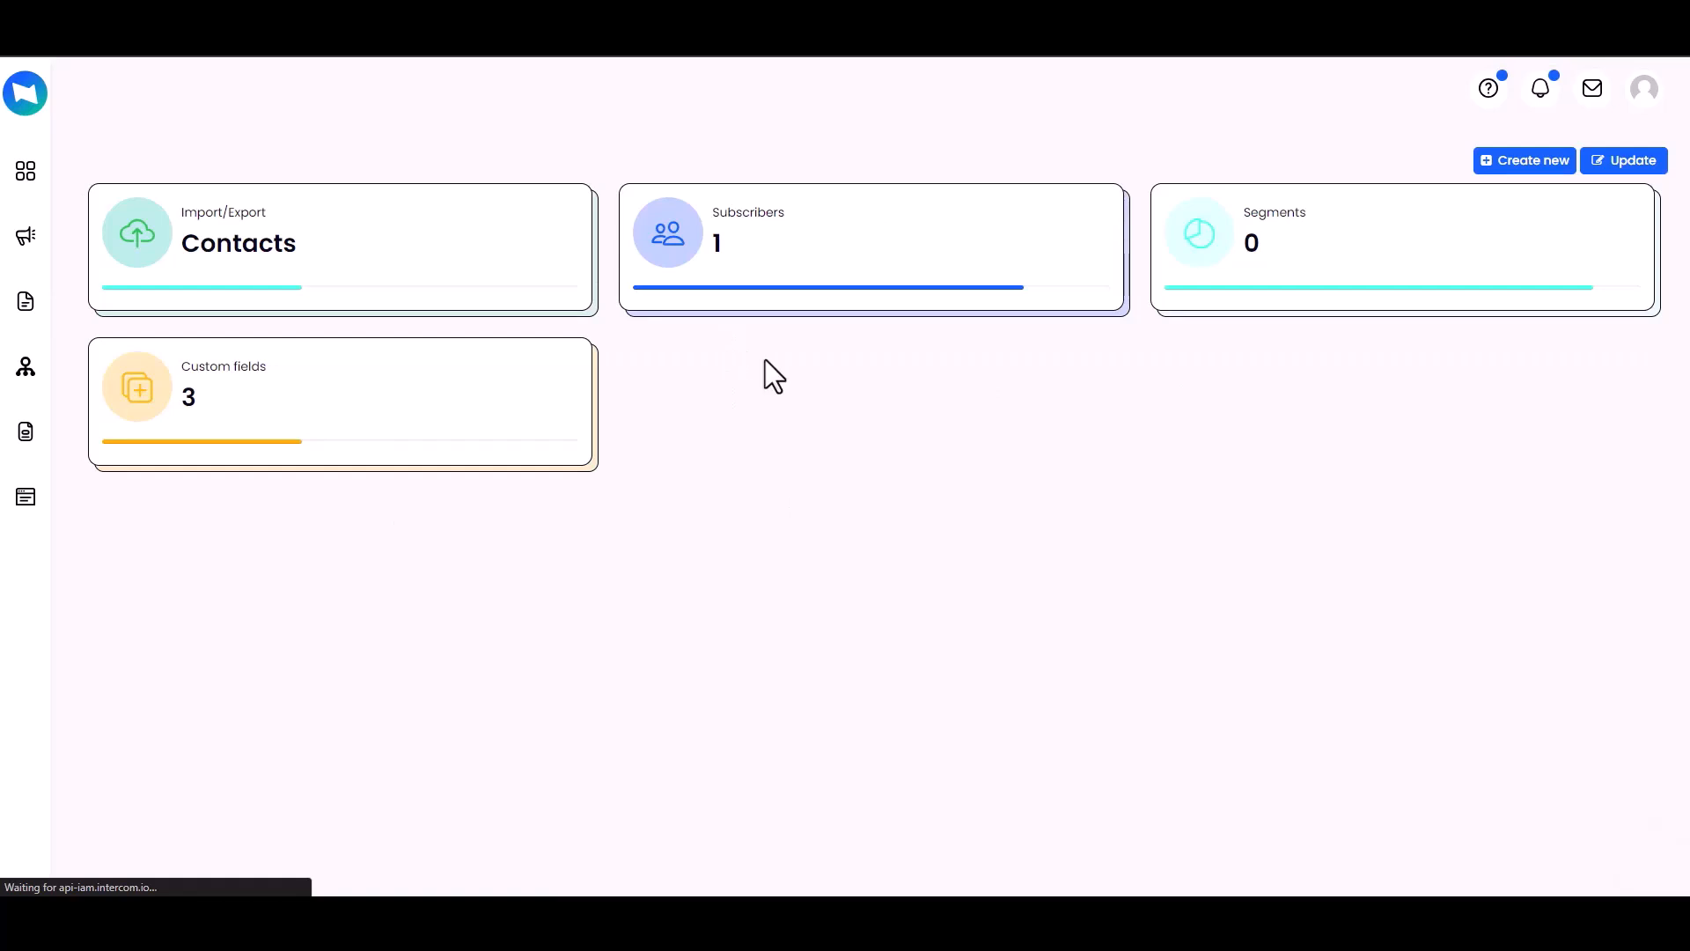
pyautogui.moveTo(737, 234)
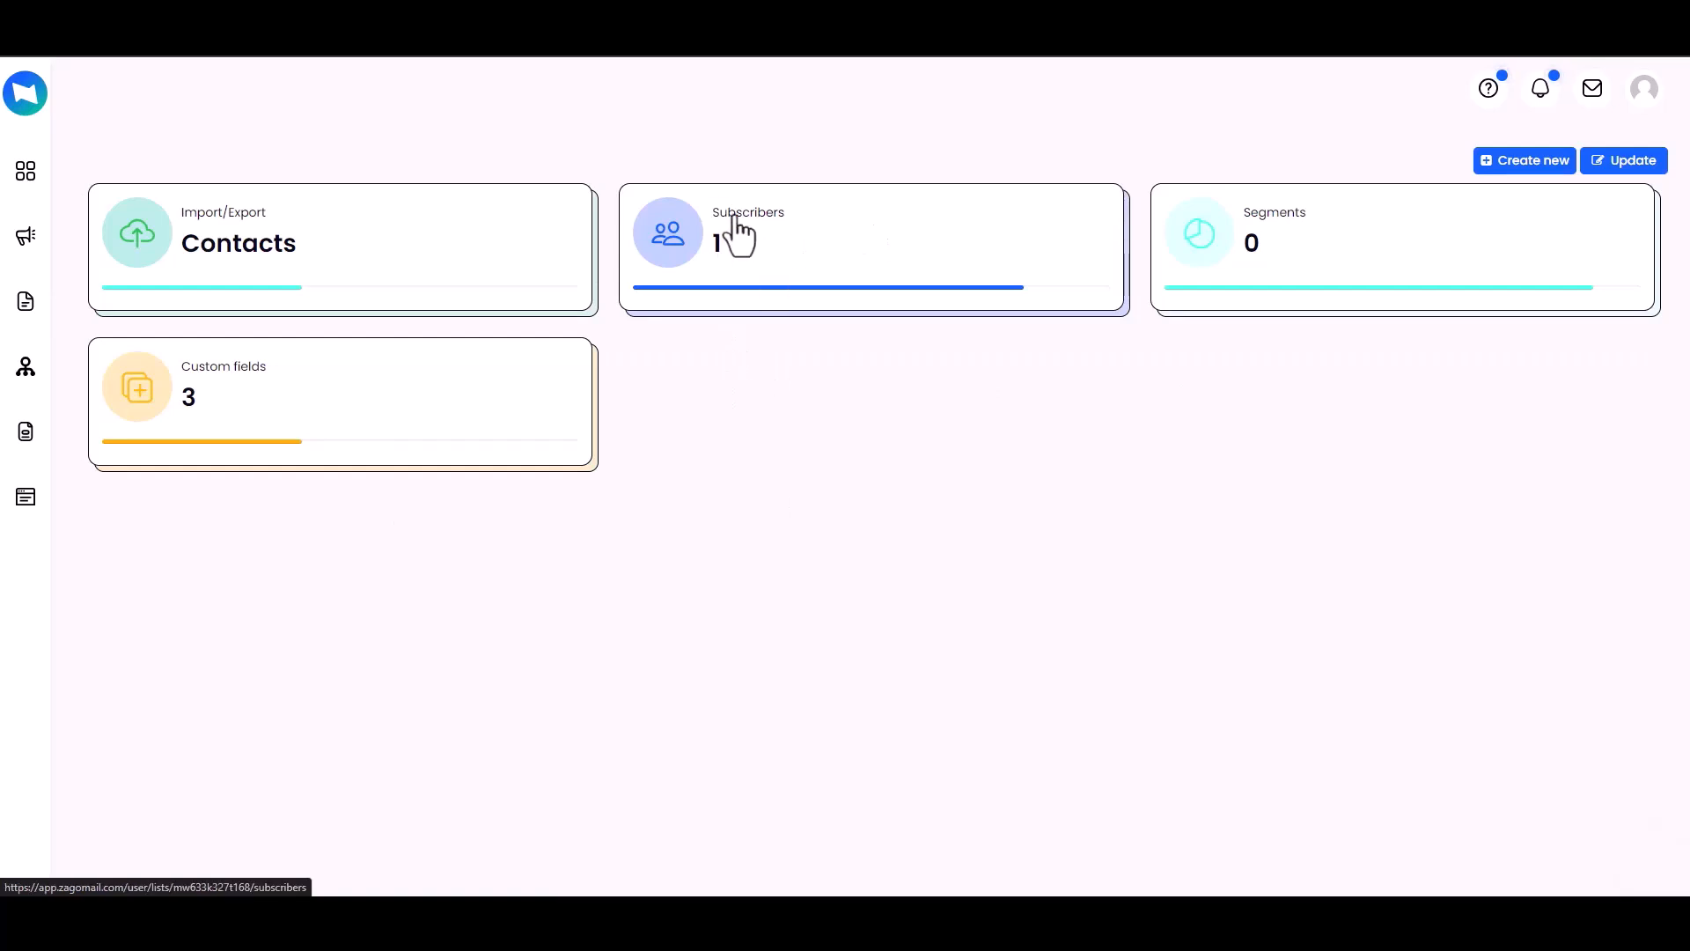